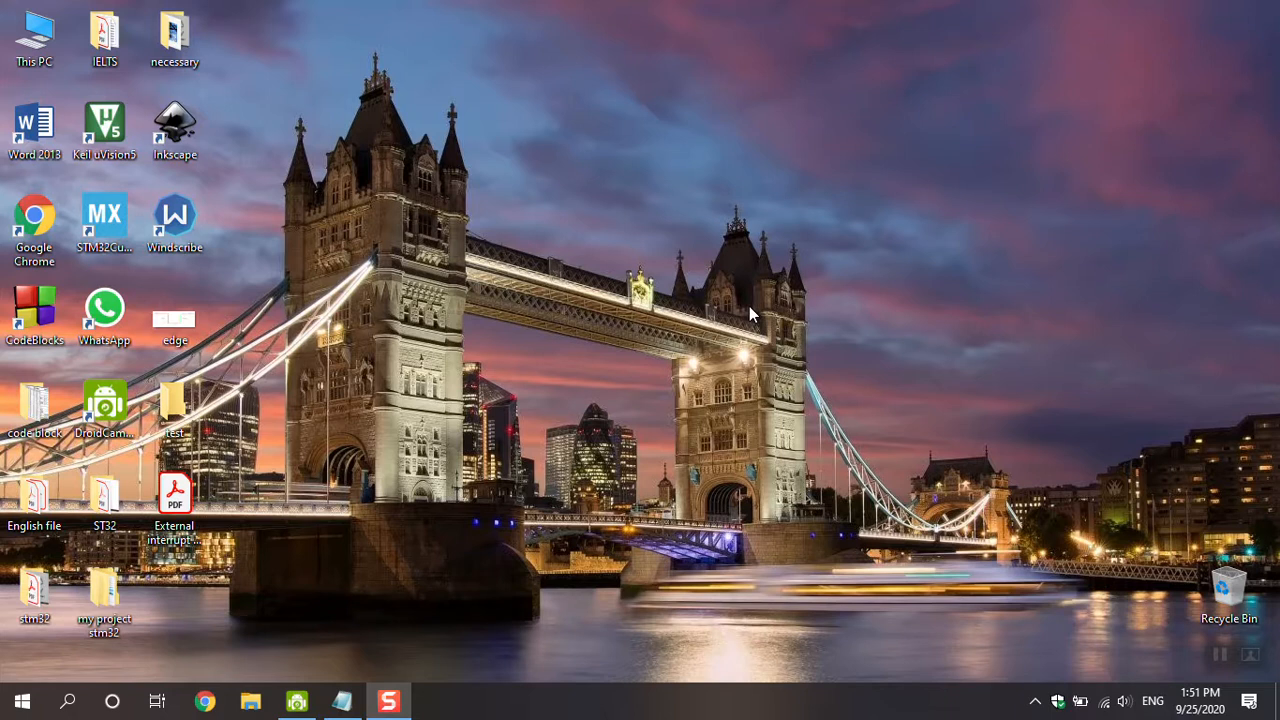
mouse_move(358, 505)
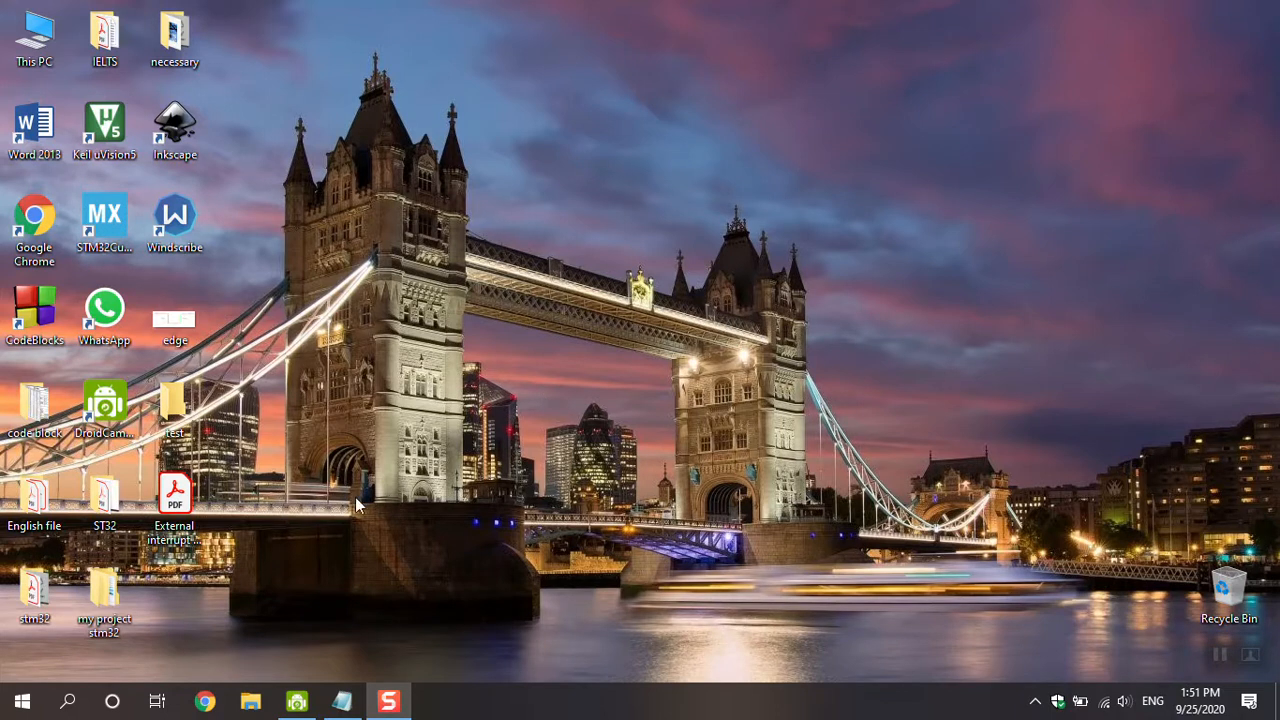
Open the 'External interrupt in STM 32' PDF notes from the desktop in Acrobat Reader.
double_click(175, 492)
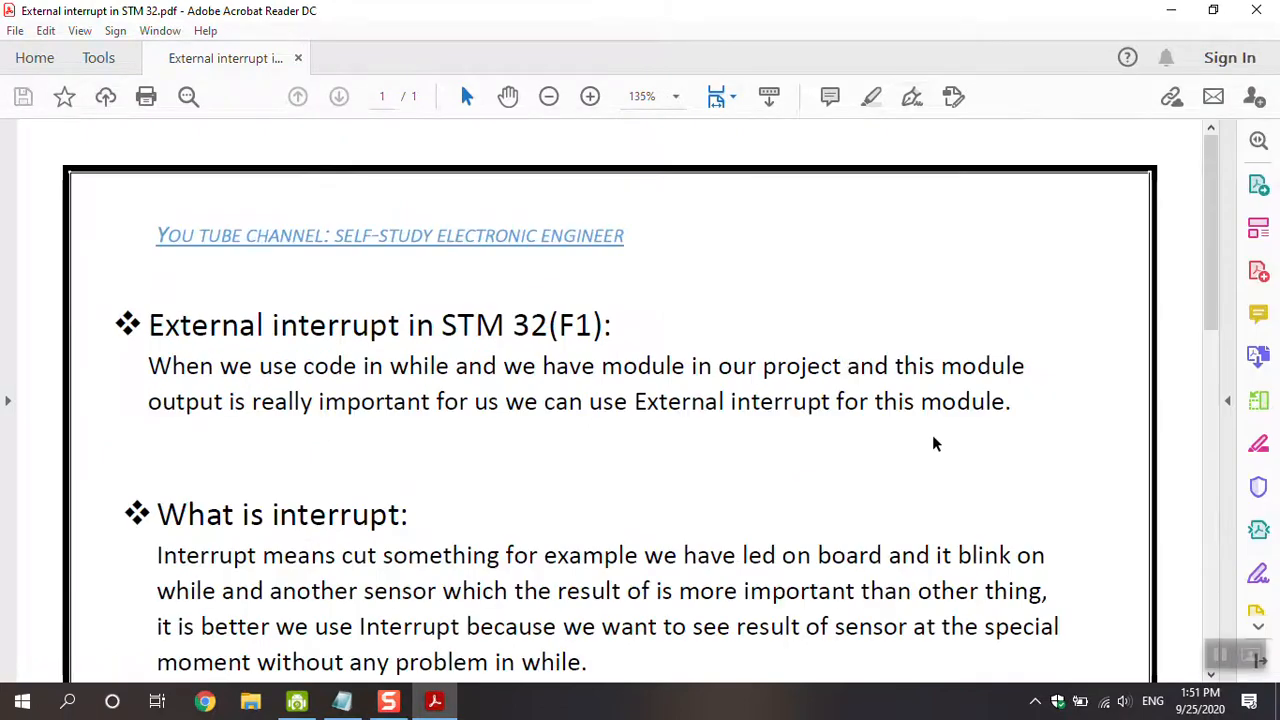
Reduce the notes' zoom from 135% to 100% so the page width fits.
left_click(548, 96)
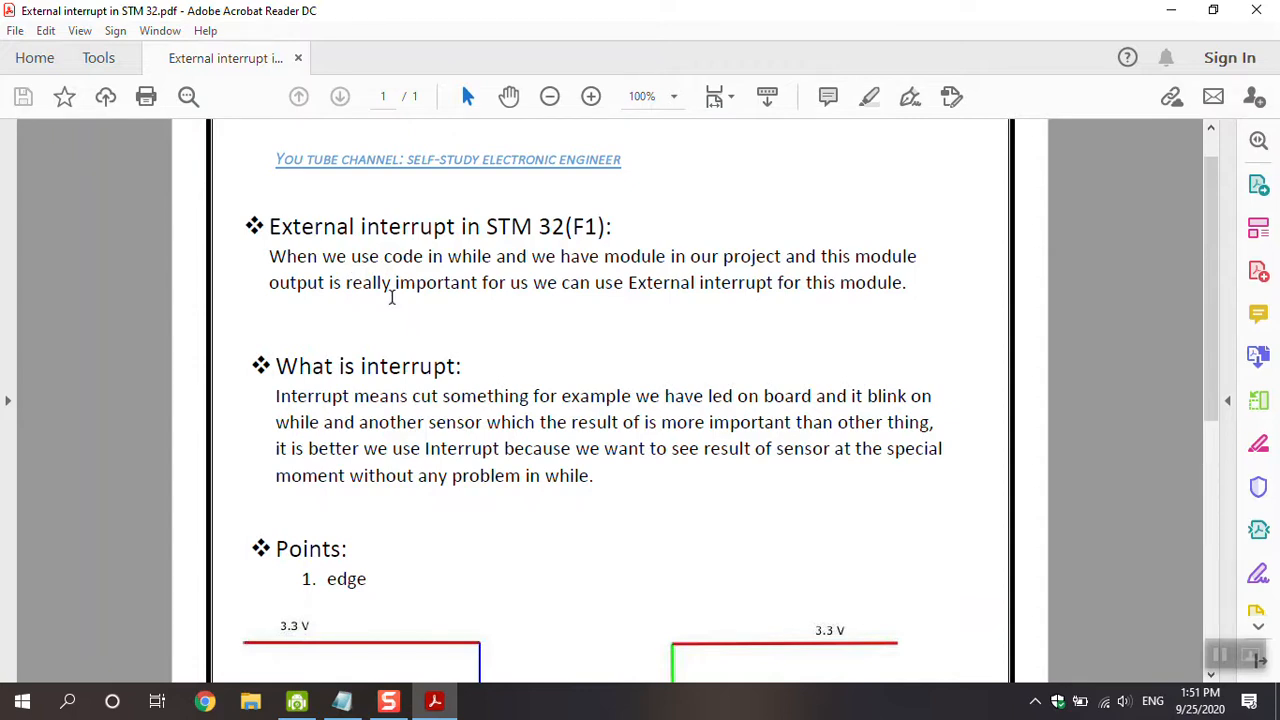
mouse_move(392, 325)
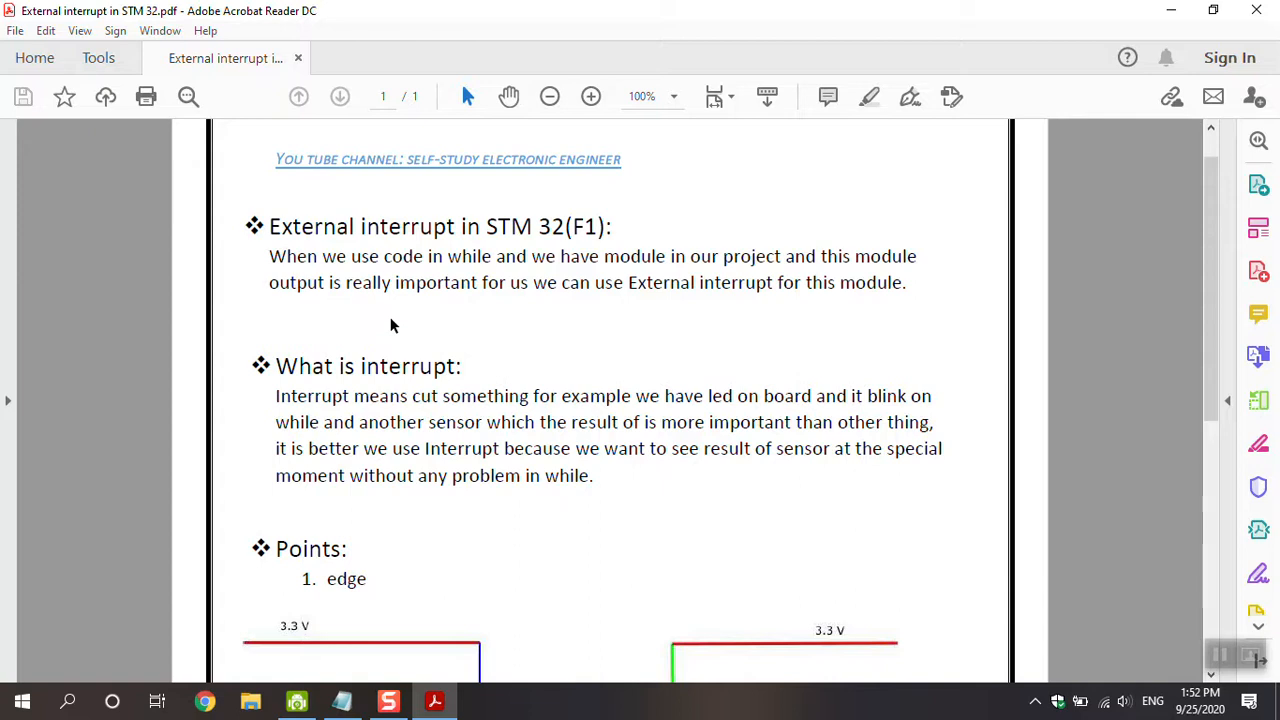
Scroll through the notes to the falling/rising edge diagram and the NVIC priority point.
scroll("down", 3)
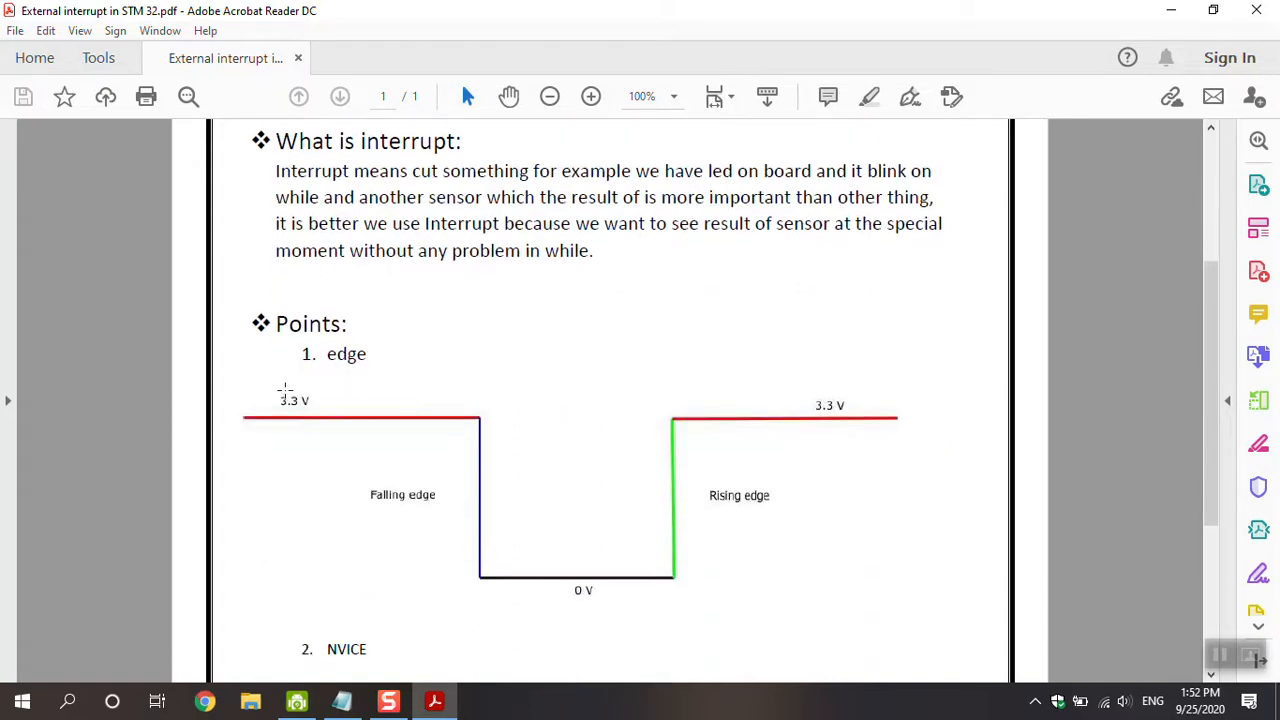
scroll("down", 3)
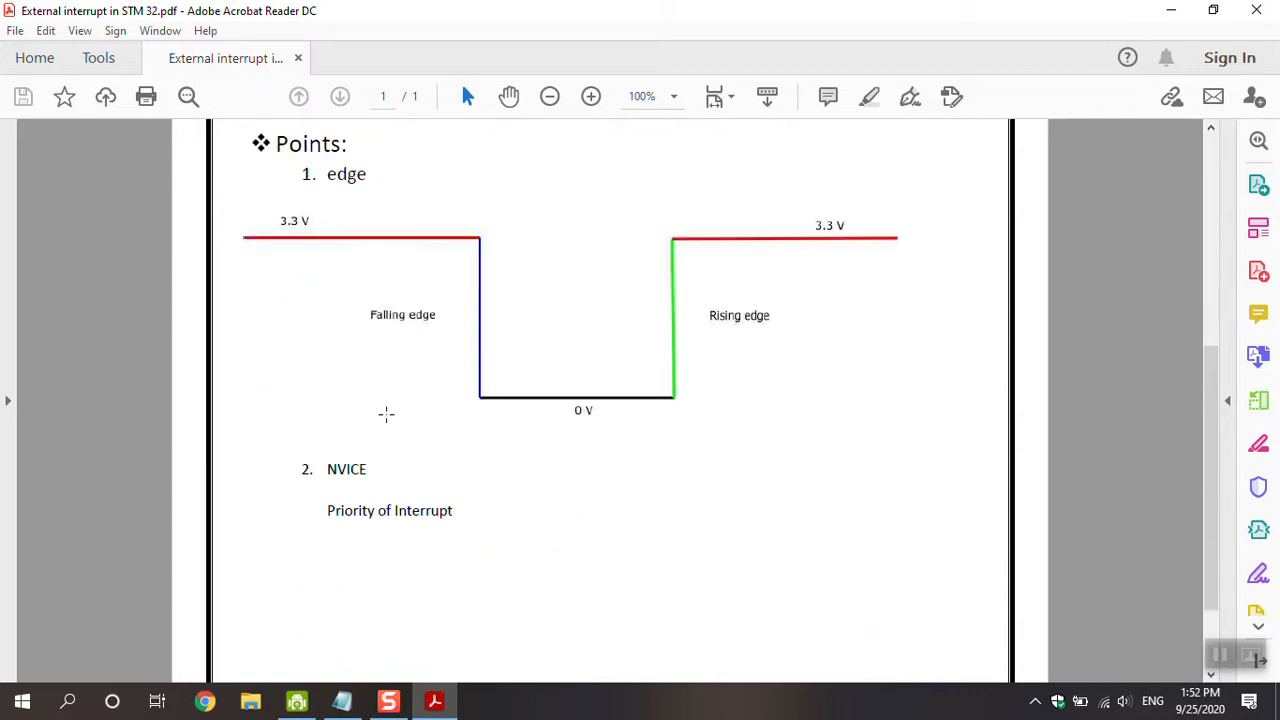
mouse_move(378, 555)
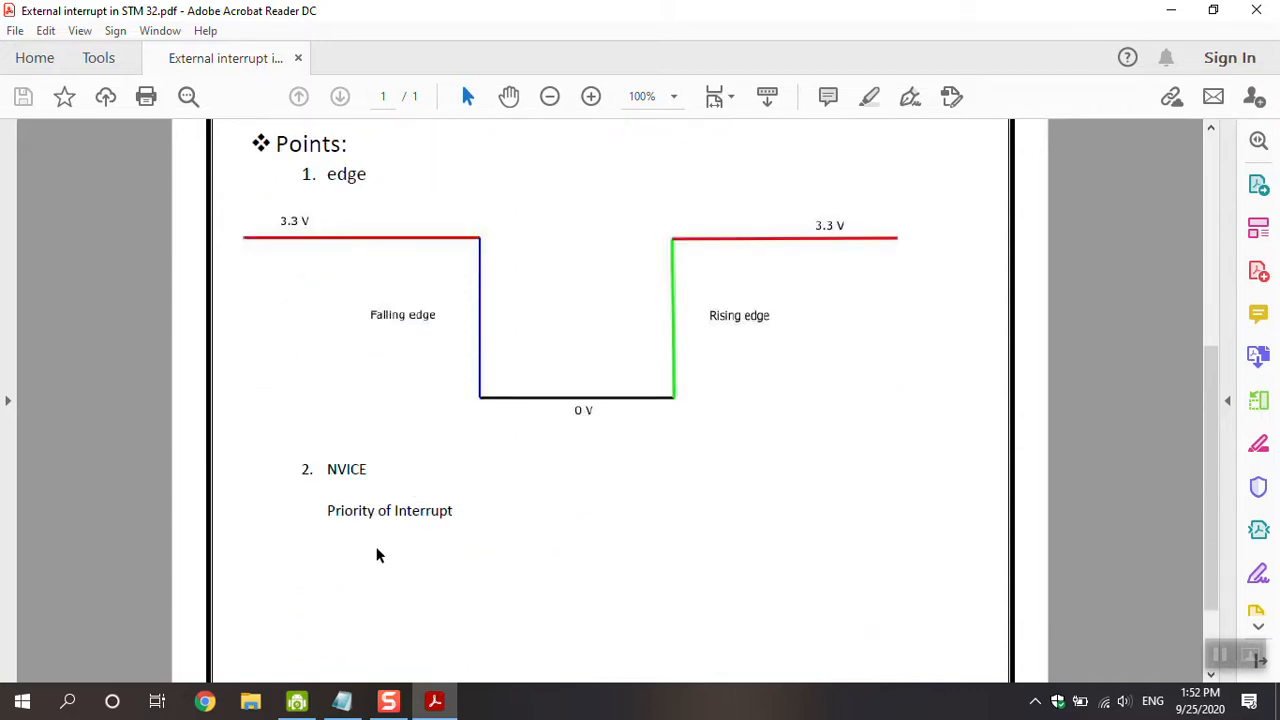
scroll("up", 3)
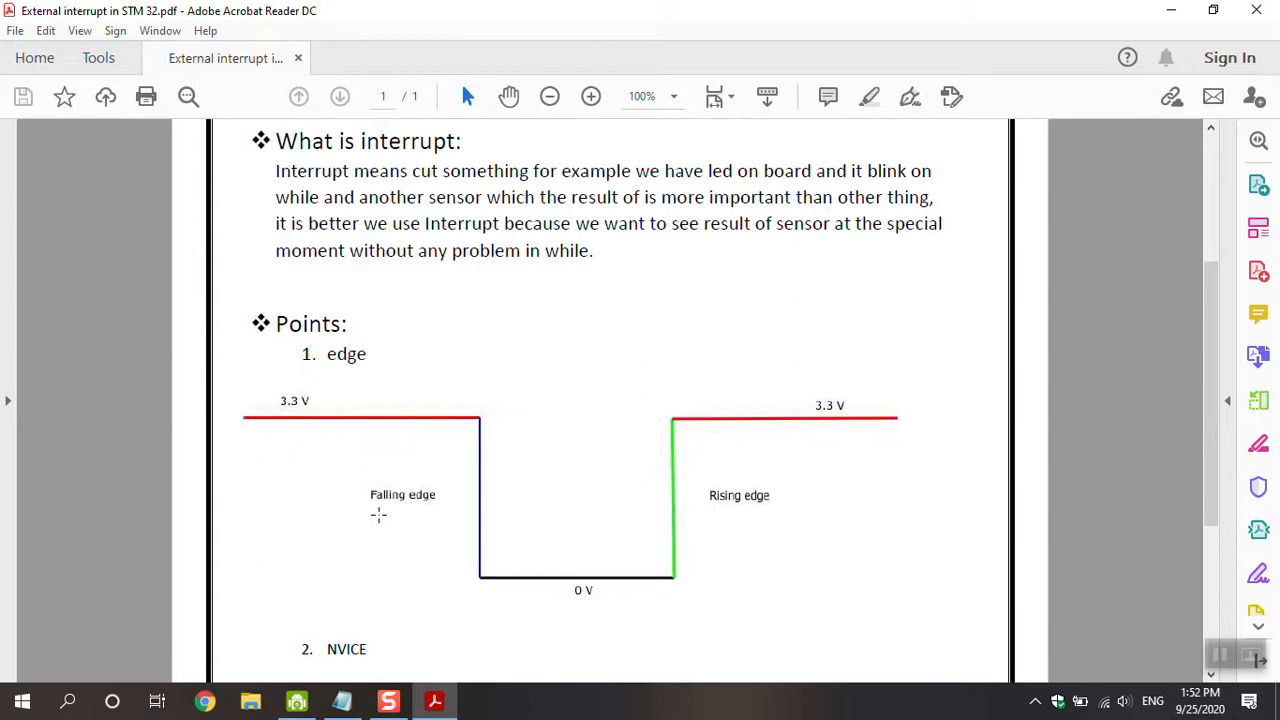
mouse_move(240, 420)
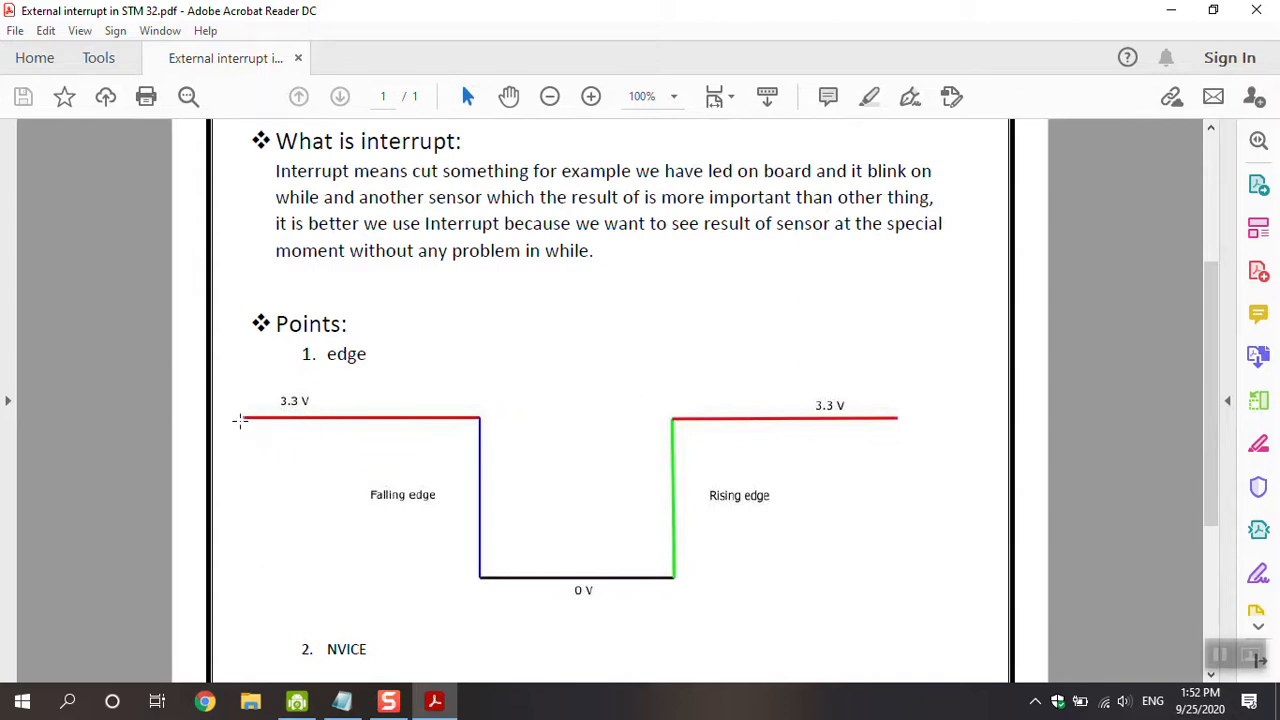
mouse_move(469, 420)
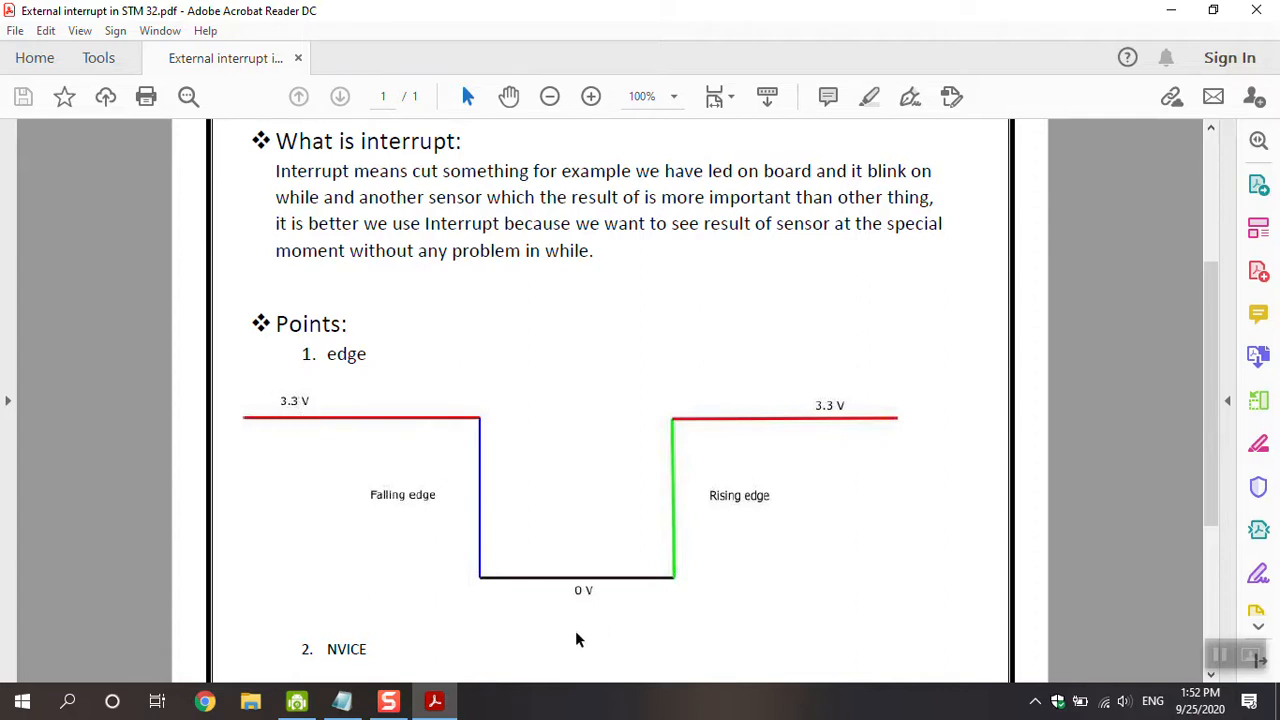
mouse_move(587, 598)
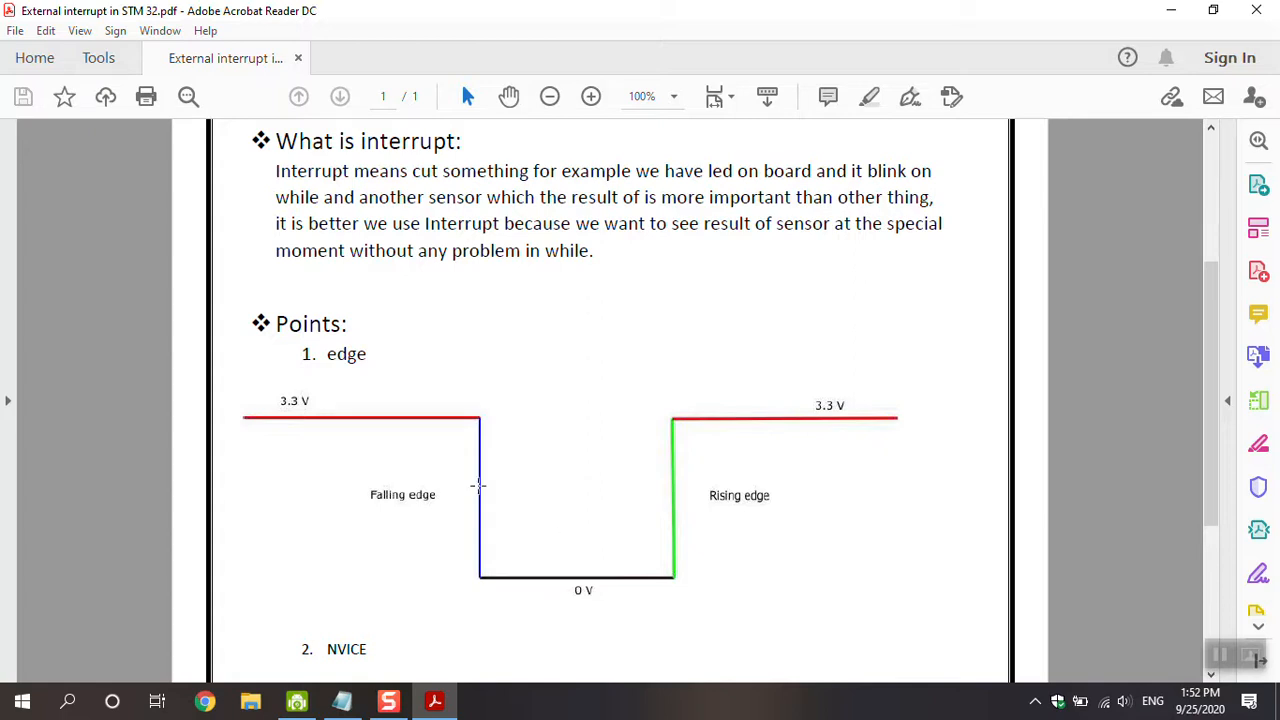
mouse_move(403, 434)
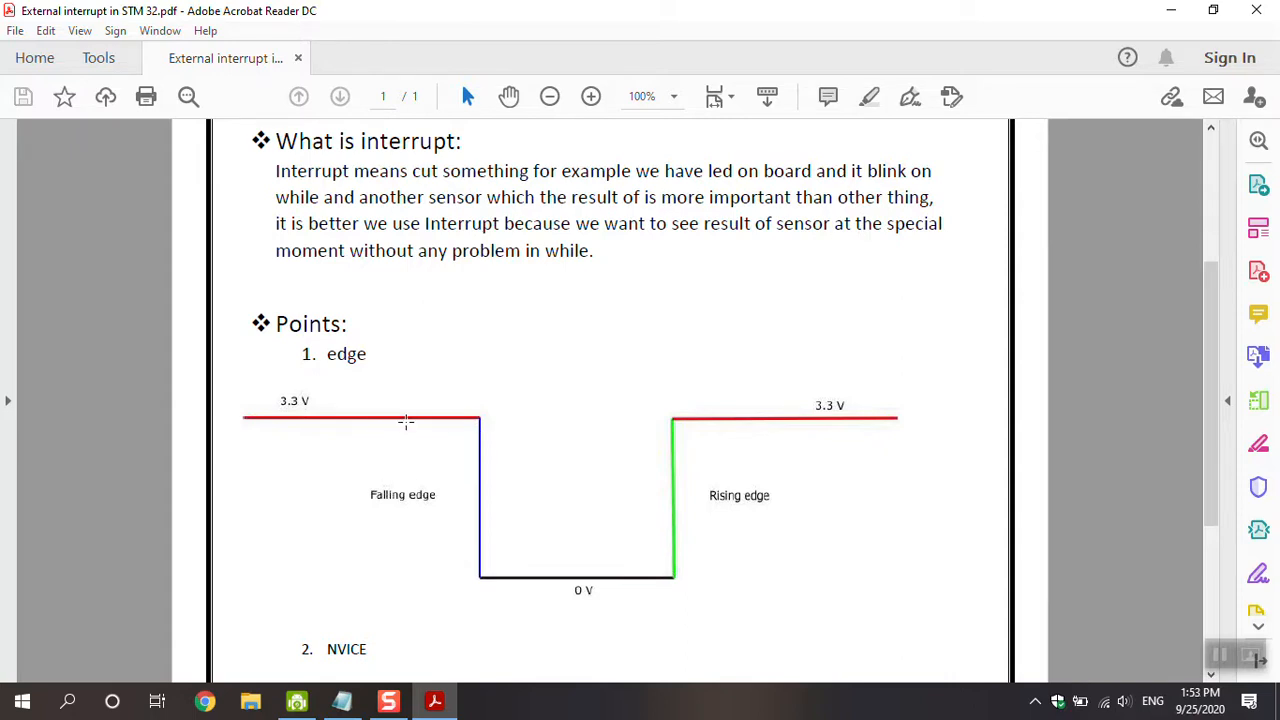
mouse_move(449, 573)
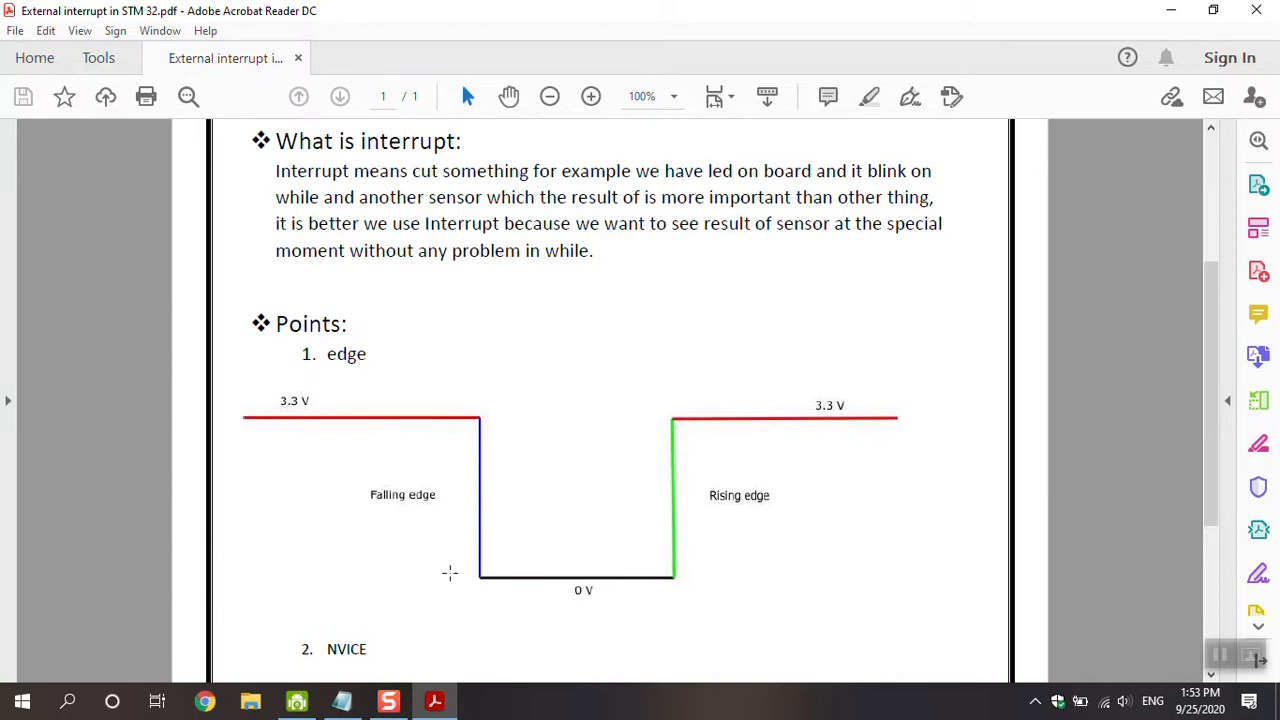
mouse_move(414, 506)
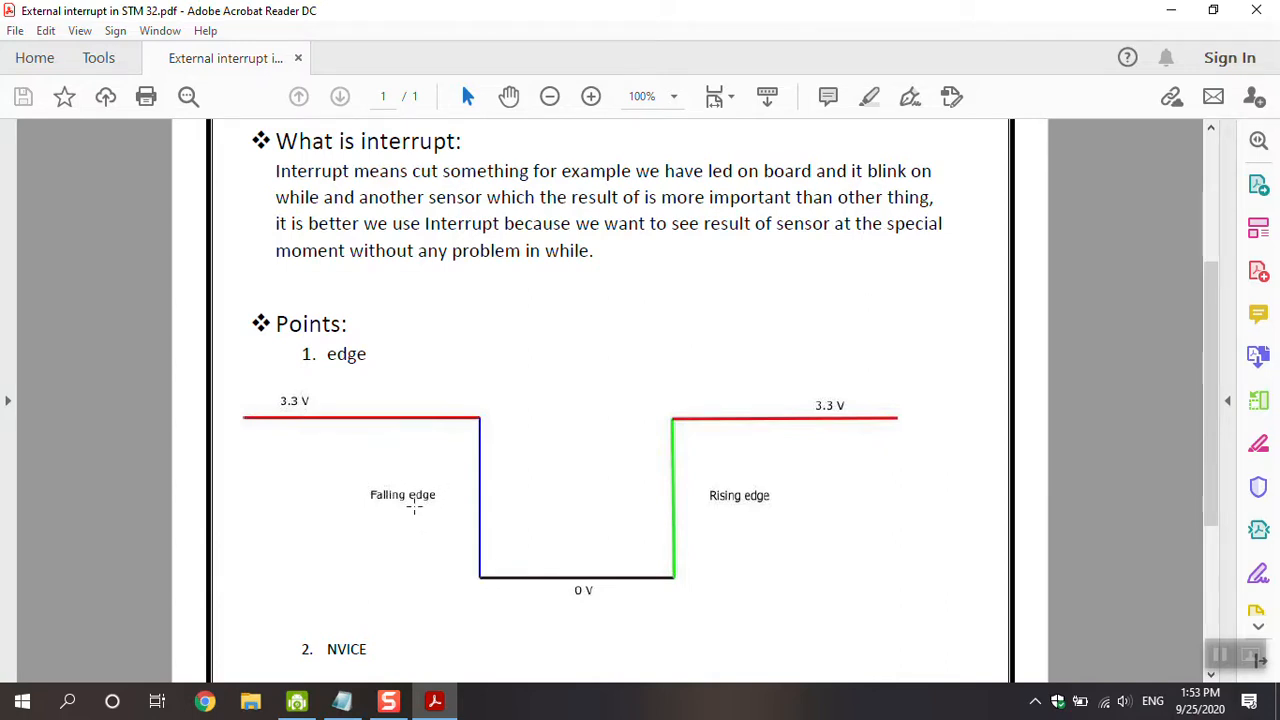
mouse_move(555, 583)
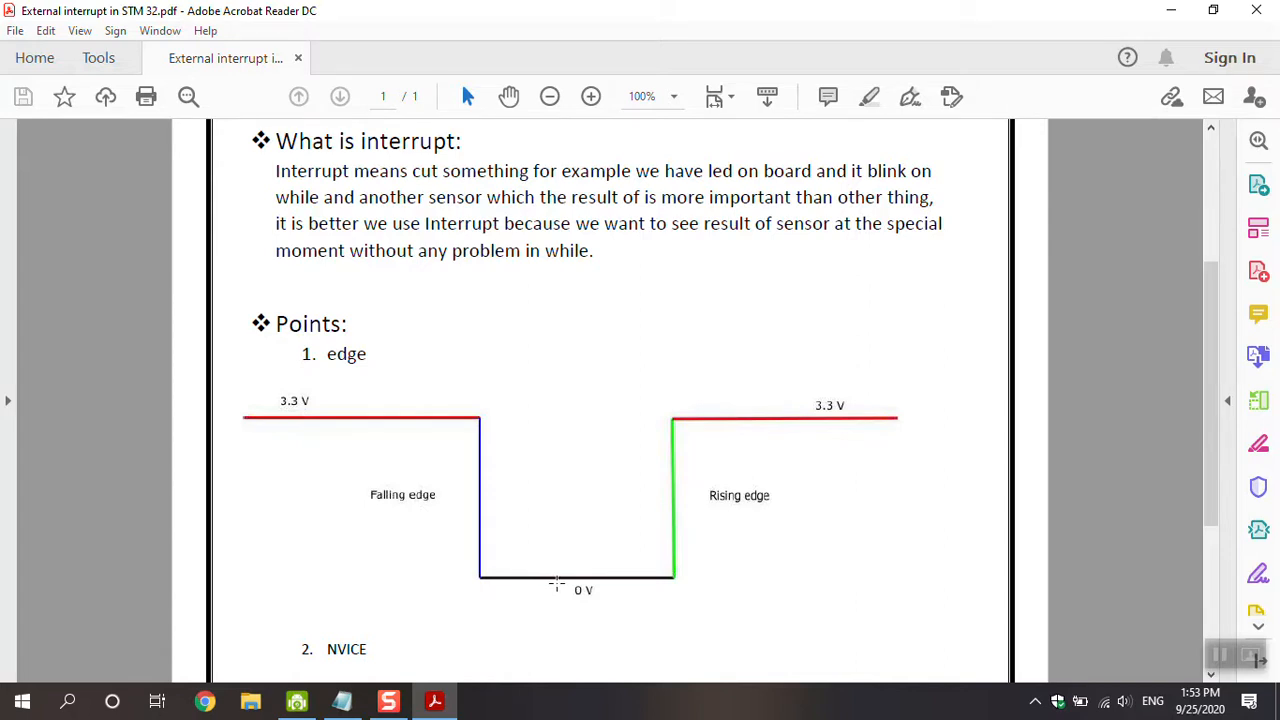
mouse_move(697, 488)
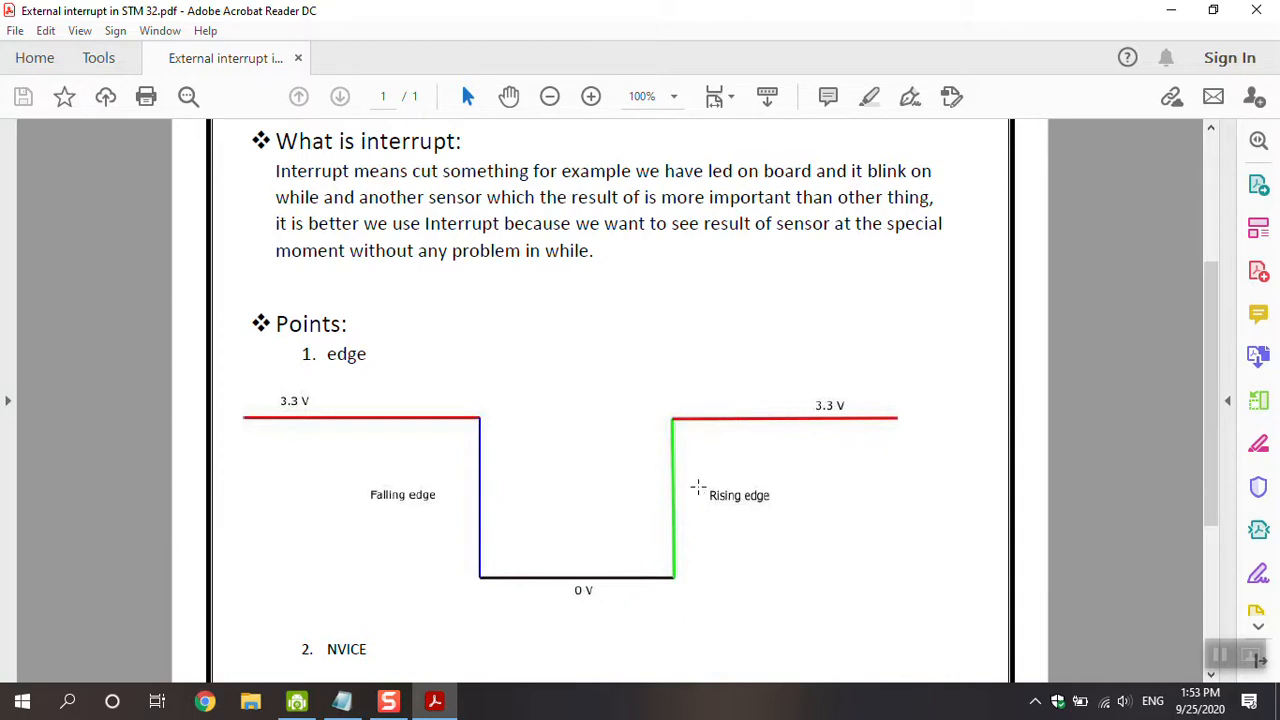
mouse_move(588, 511)
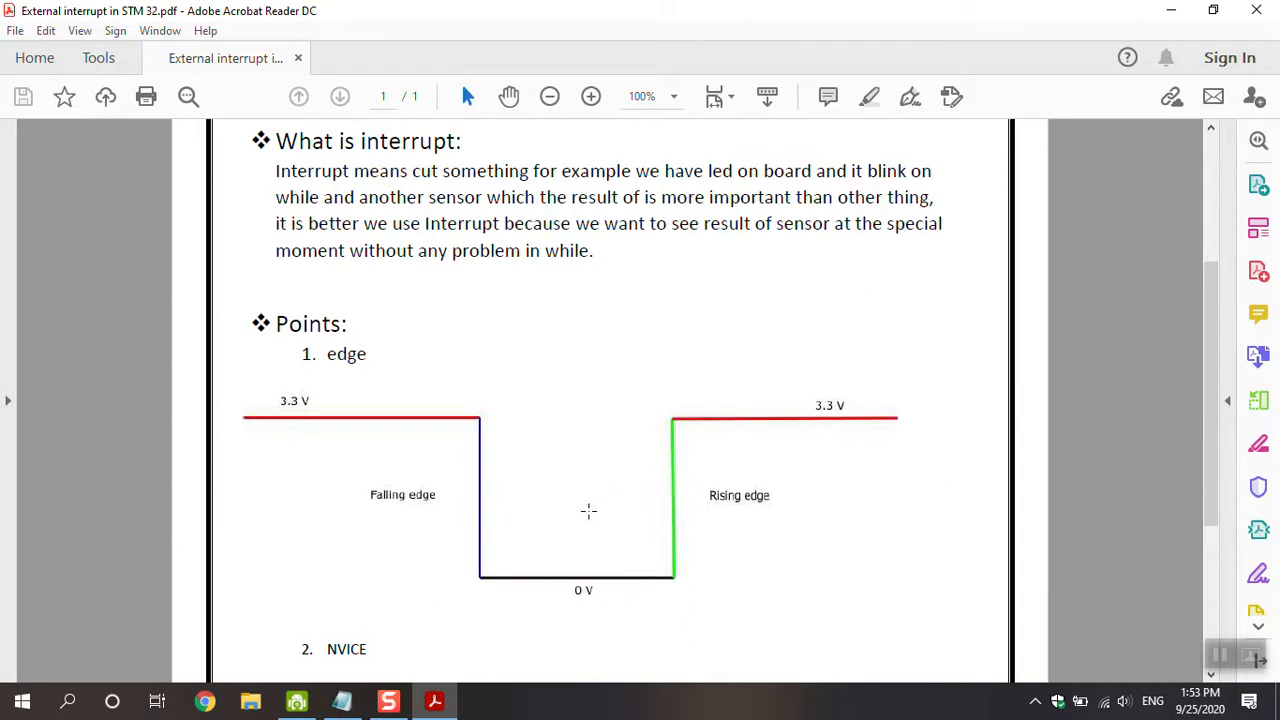
mouse_move(648, 537)
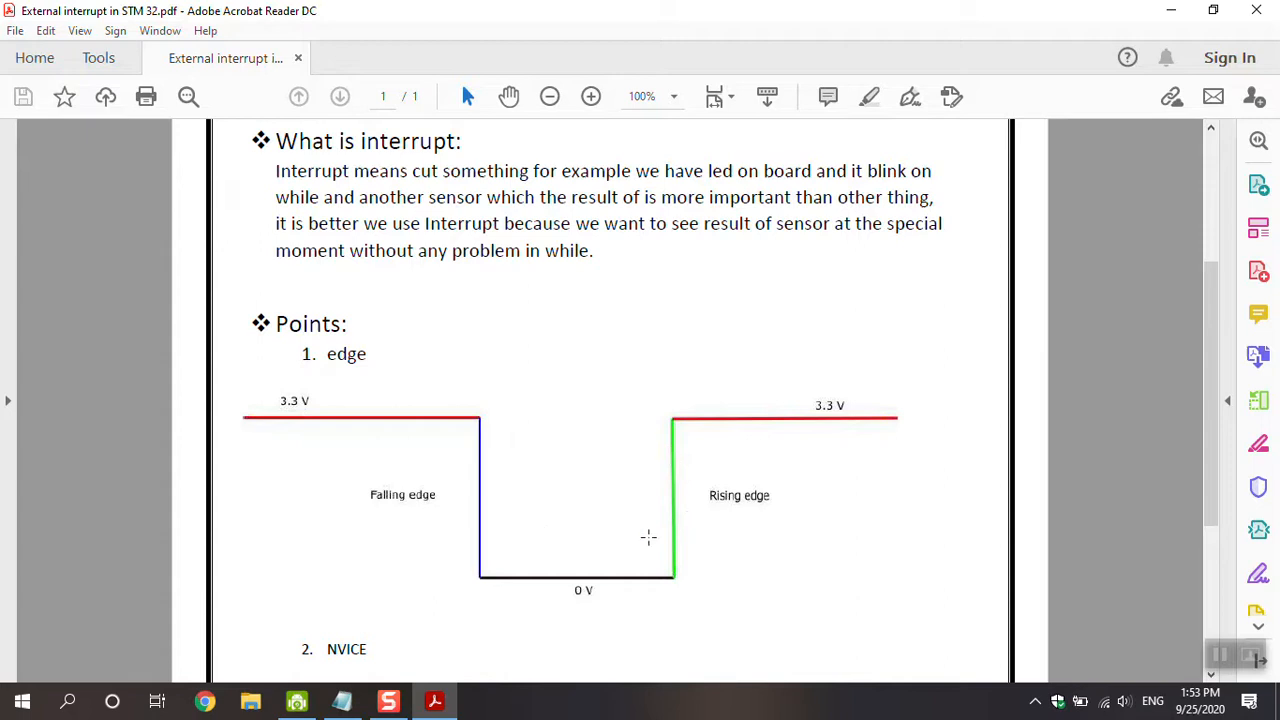
mouse_move(670, 523)
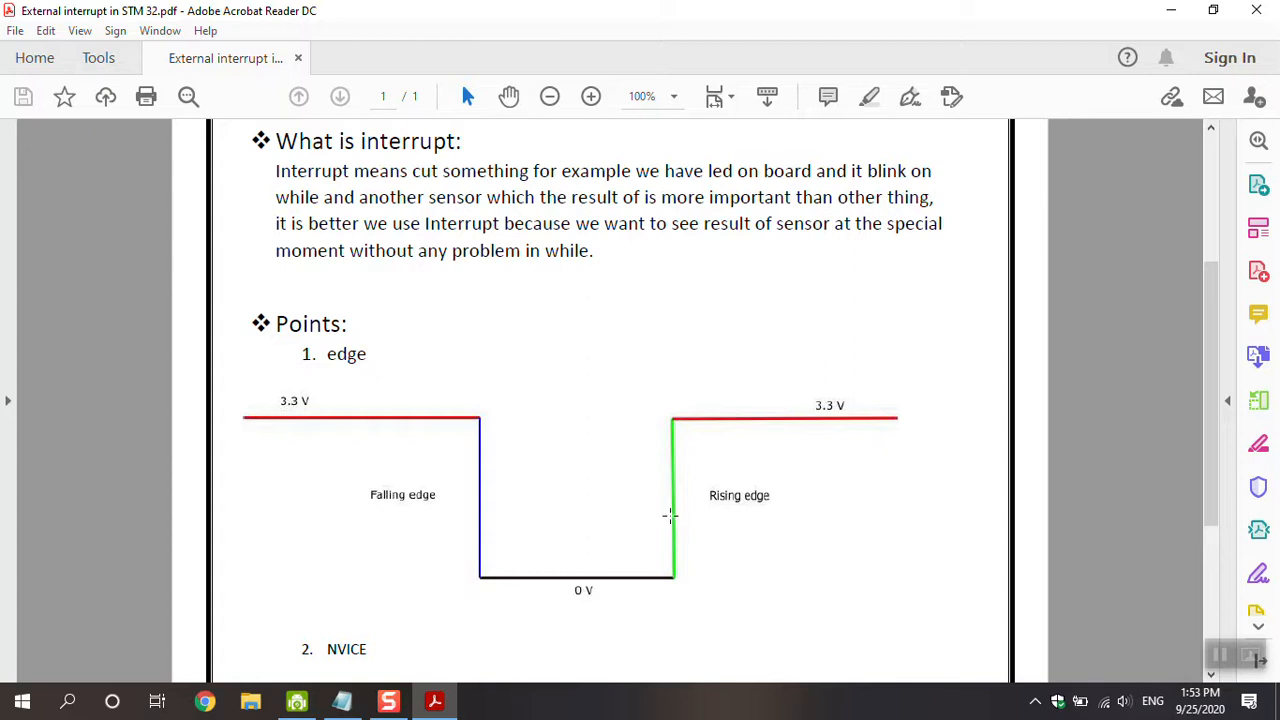
scroll("down", 3)
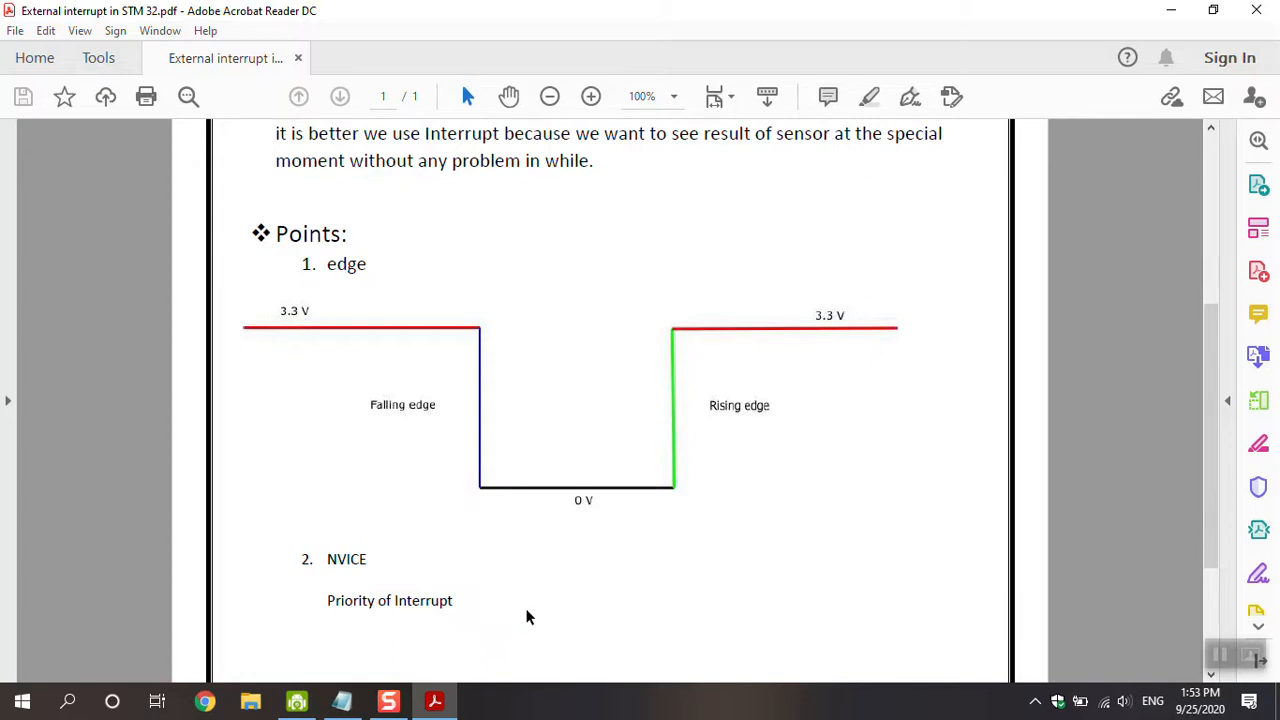
mouse_move(578, 502)
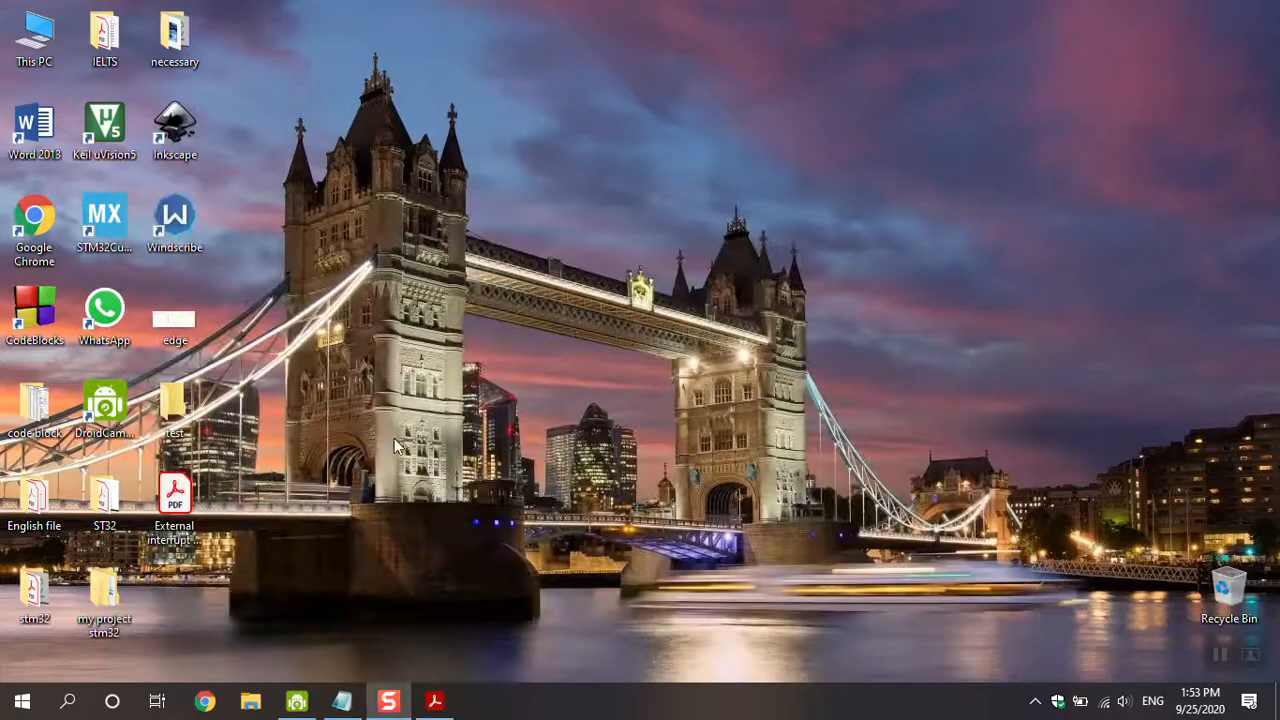
Launch STM32CubeMX and open the MCU selector for a new project.
double_click(104, 215)
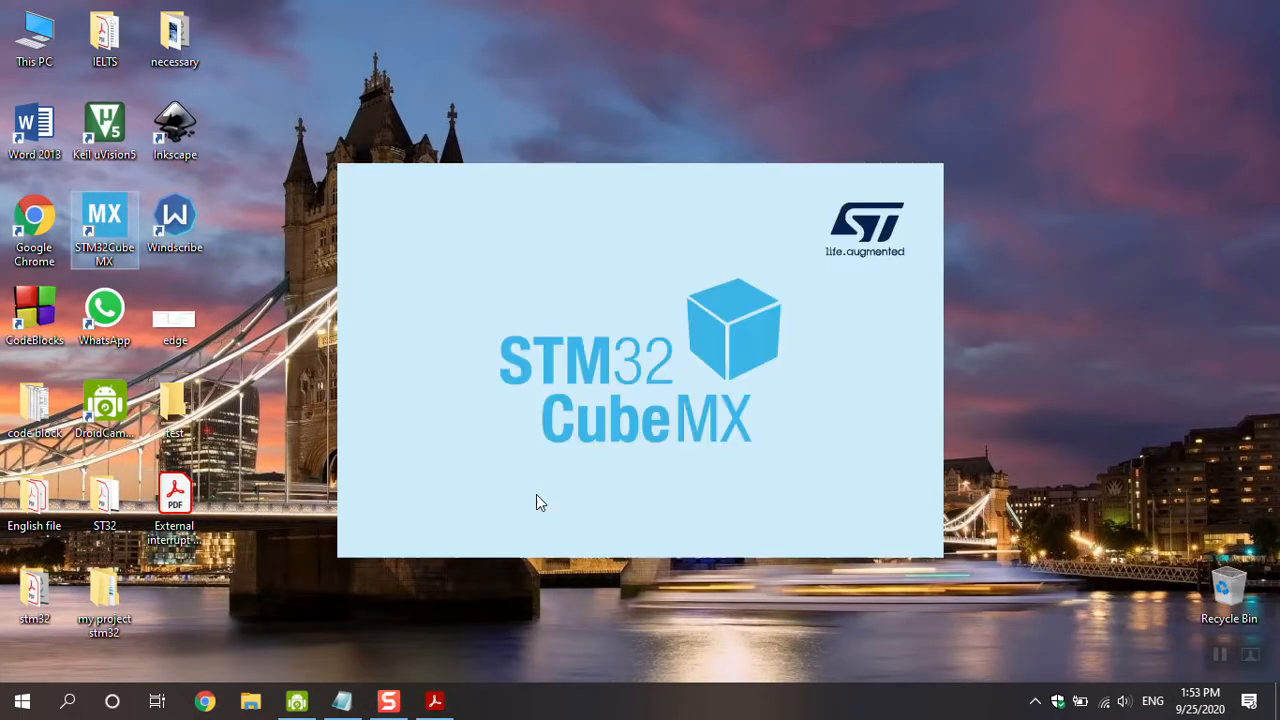
mouse_move(503, 436)
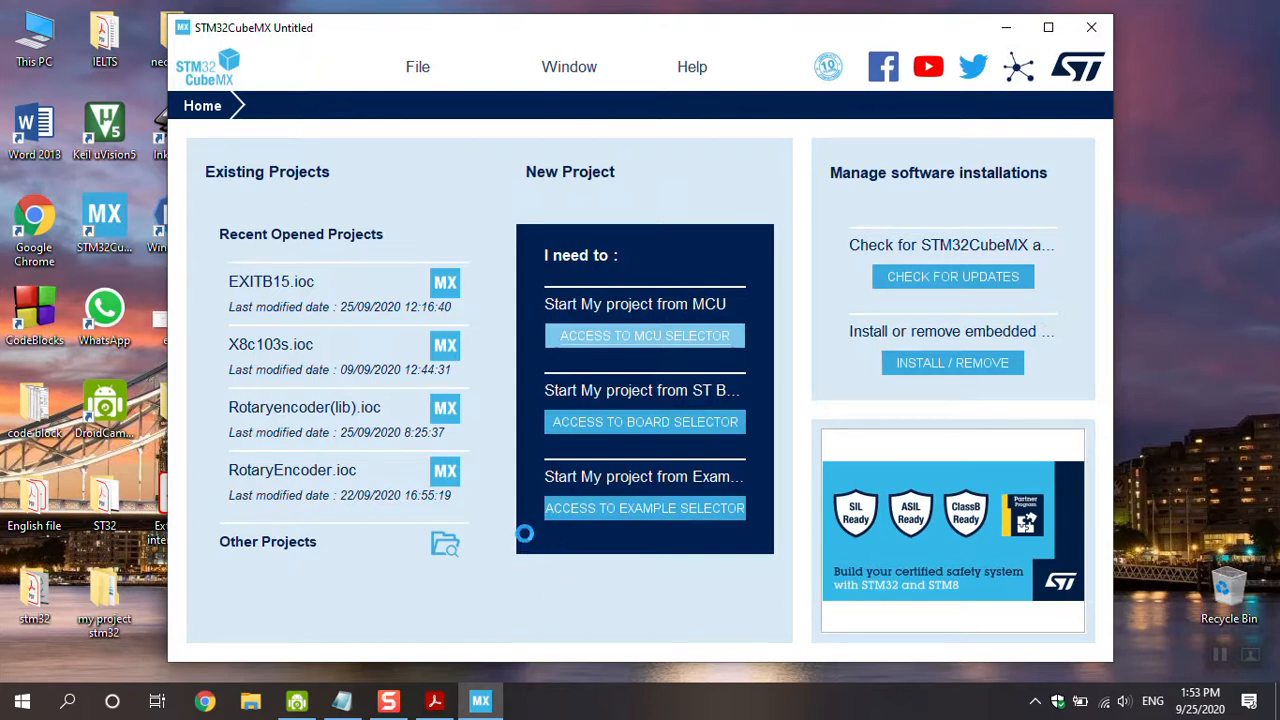
left_click(644, 335)
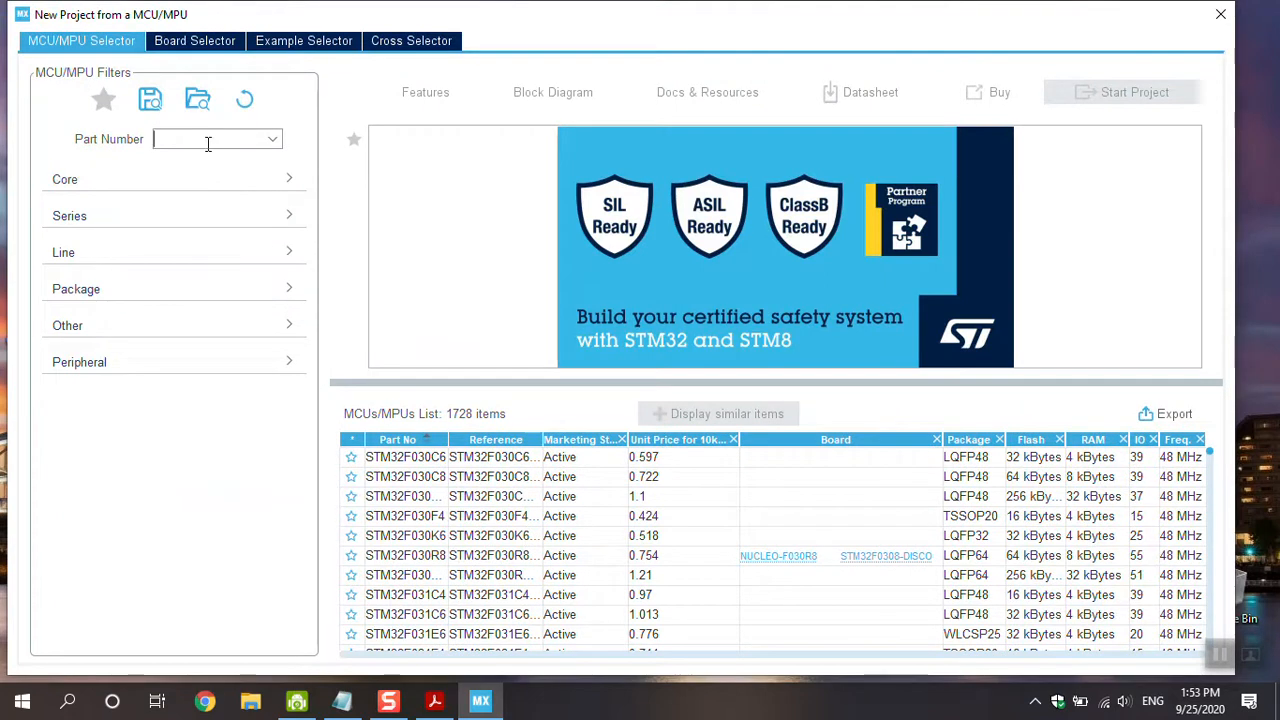
Search for stm32f103re and start a project for the STM32F103RE LQFP64.
type("stm32f103re")
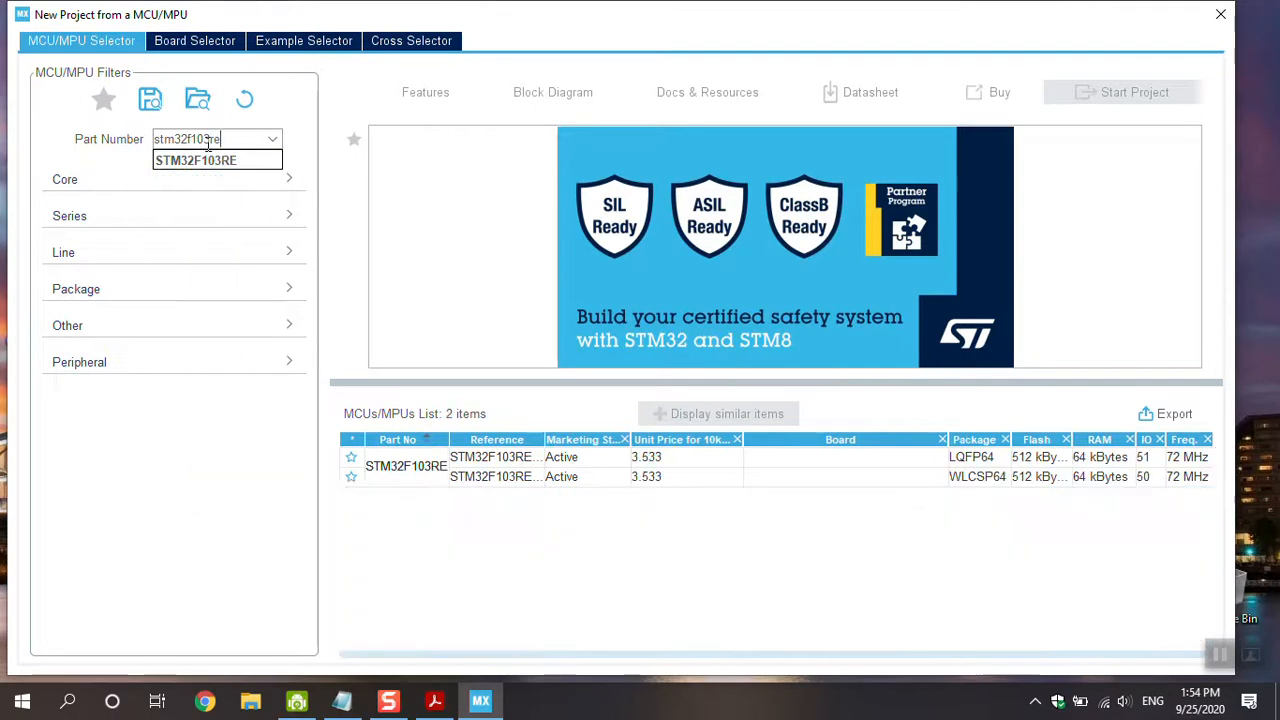
left_click(196, 160)
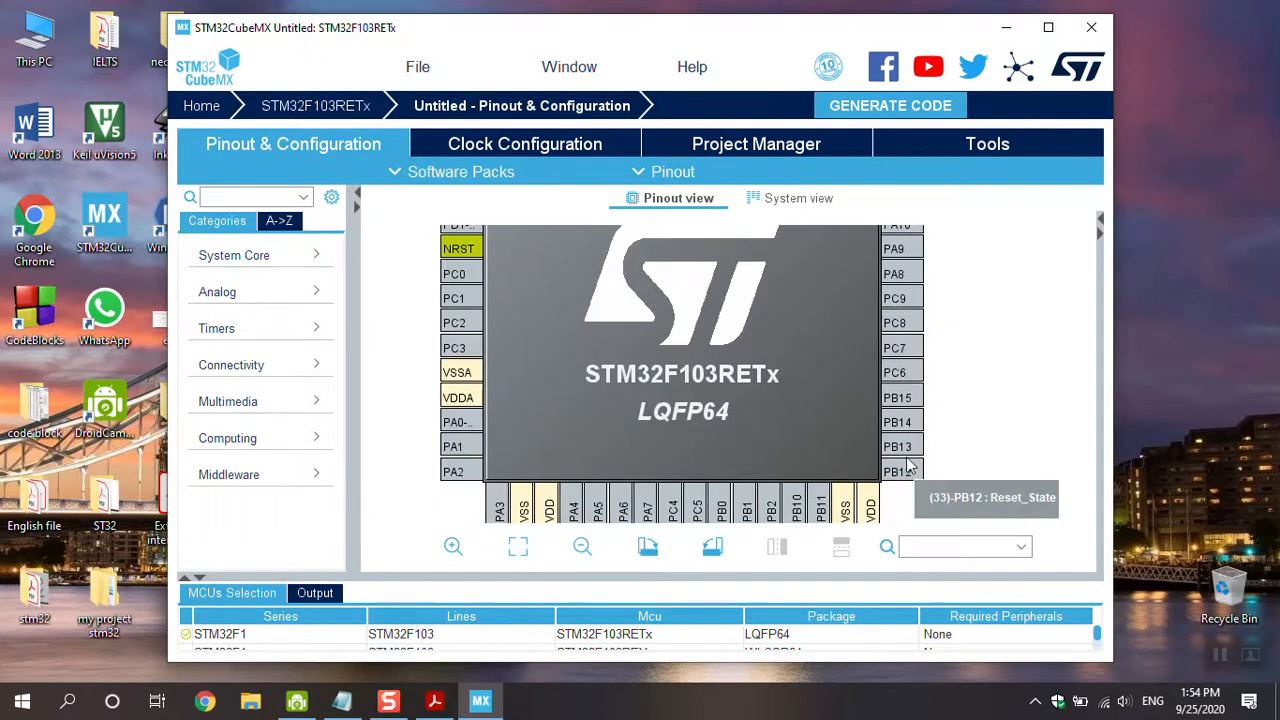
Set PB12 and PB13 as GPIO outputs and PB15 as GPIO_EXTI15.
left_click(897, 446)
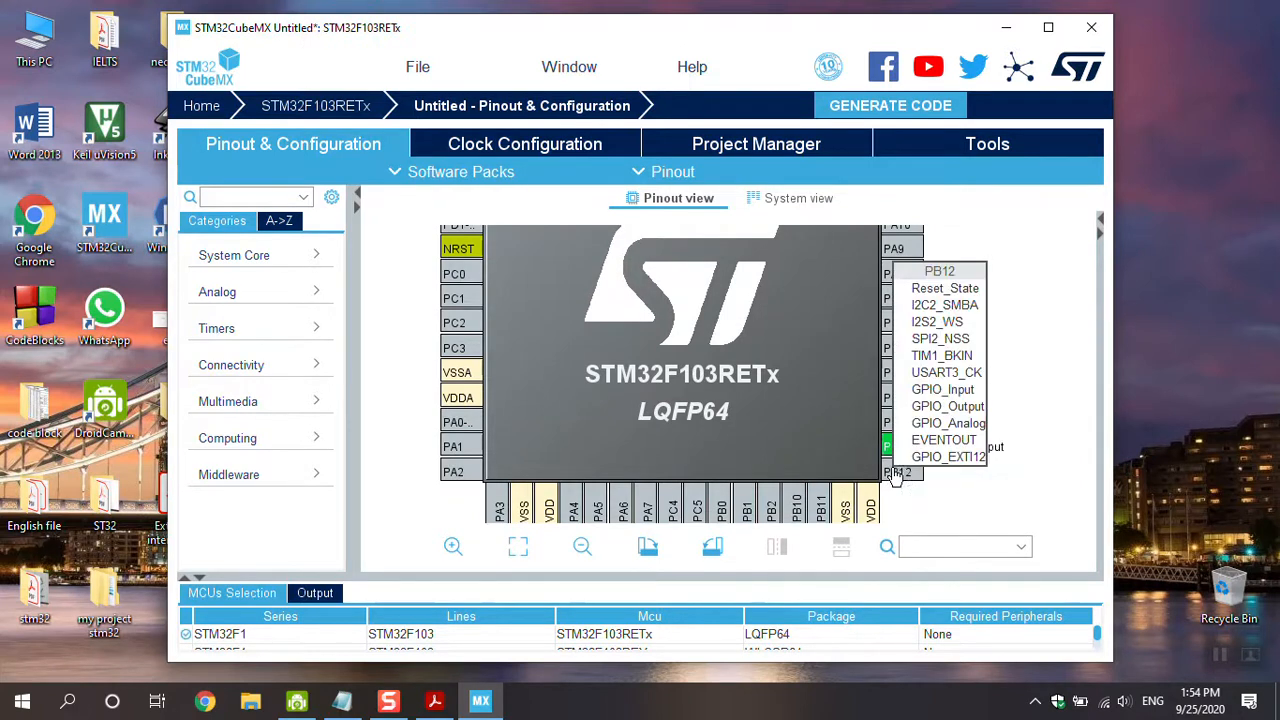
left_click(947, 406)
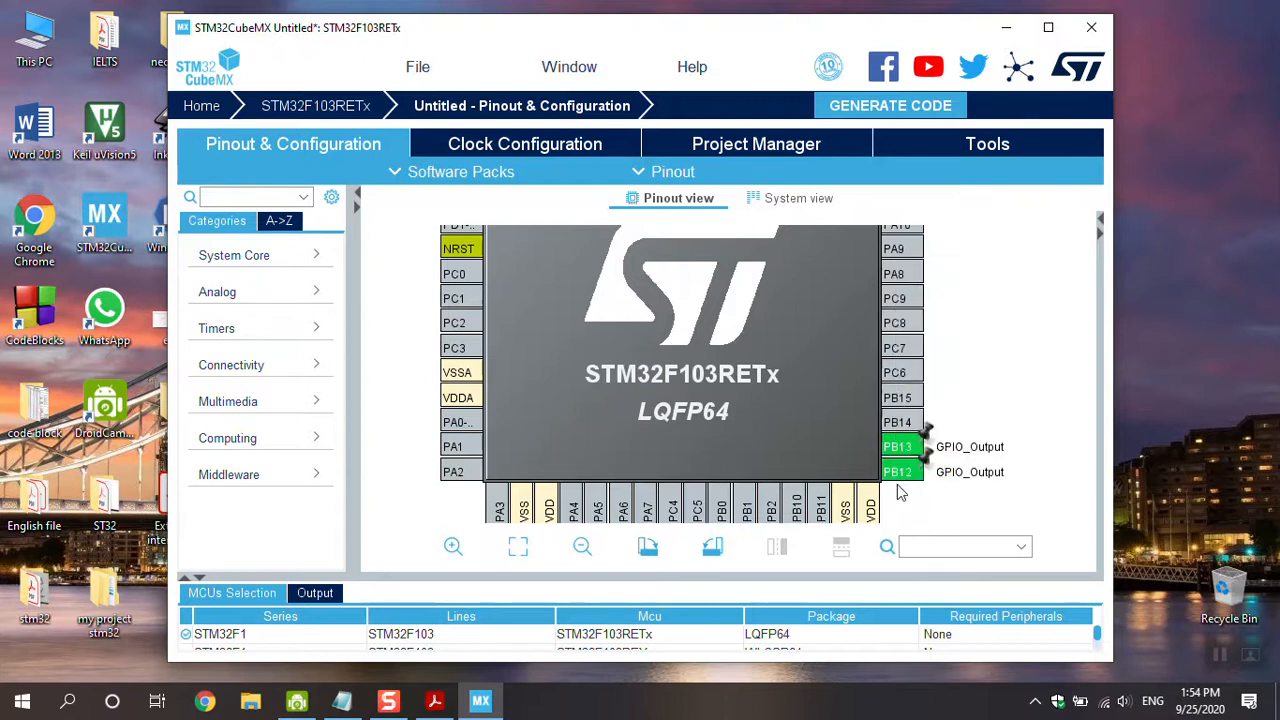
mouse_move(897, 398)
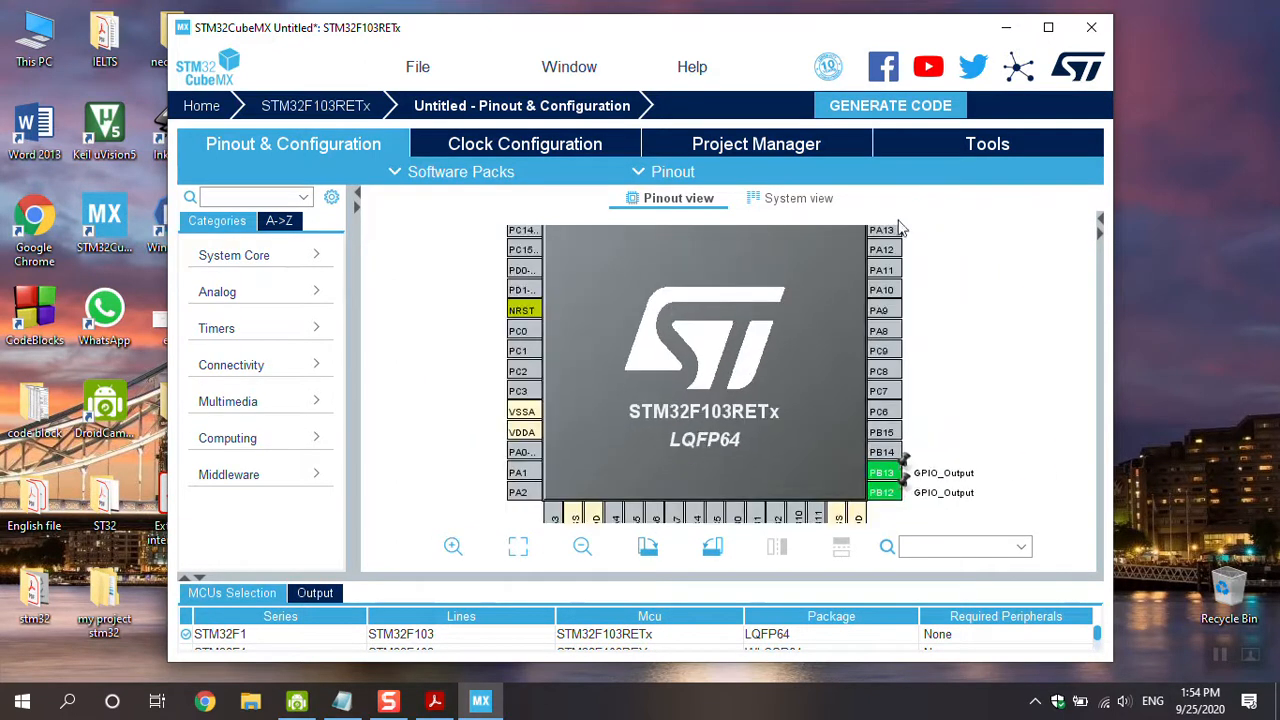
left_click(1048, 27)
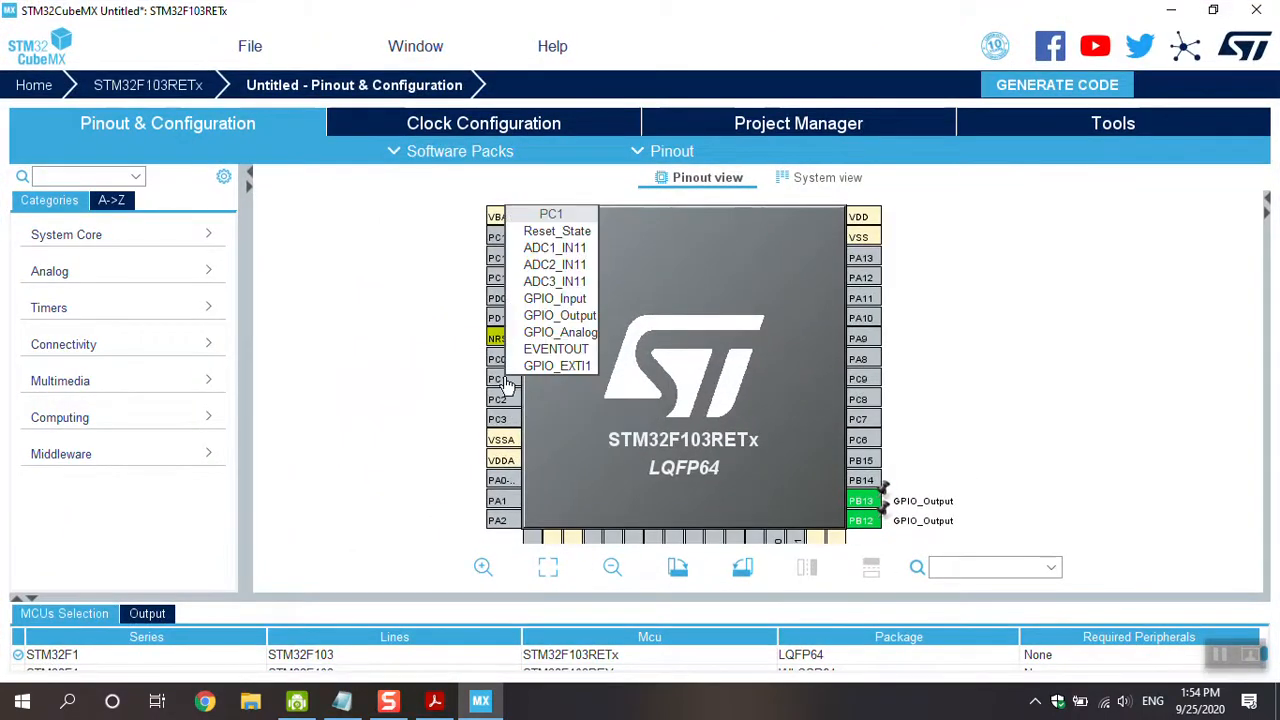
mouse_move(537, 377)
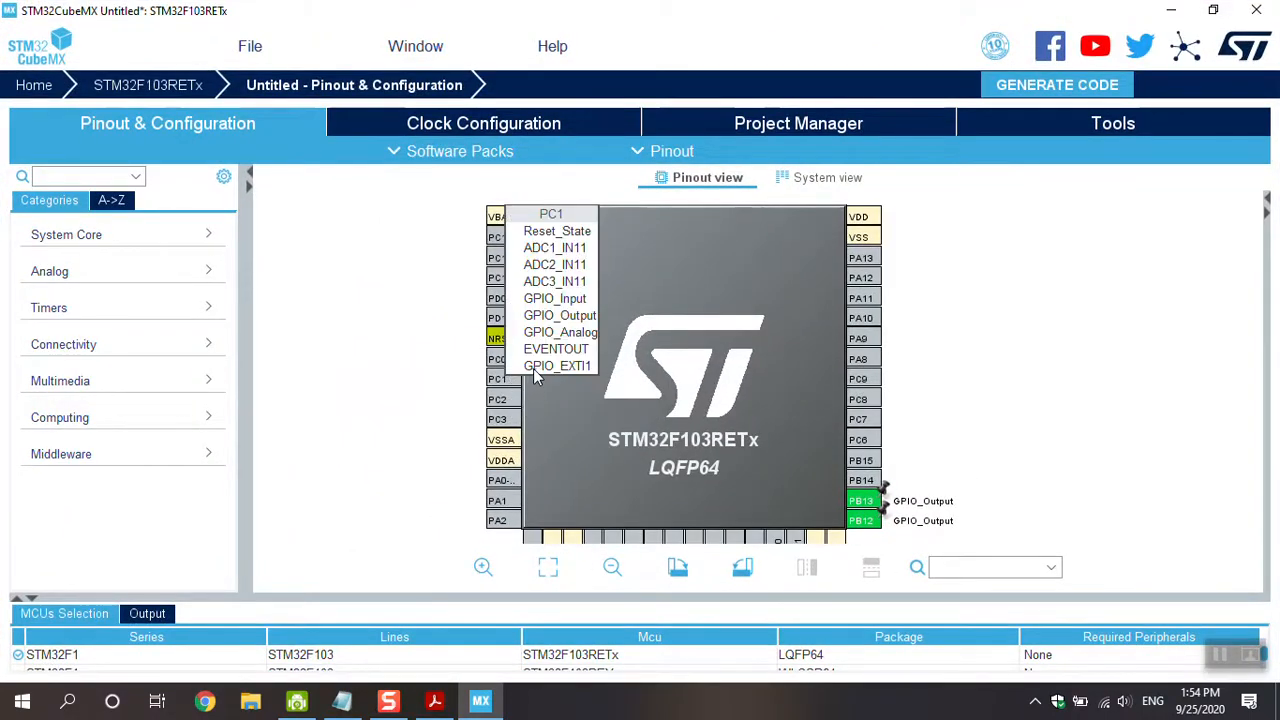
mouse_move(575, 375)
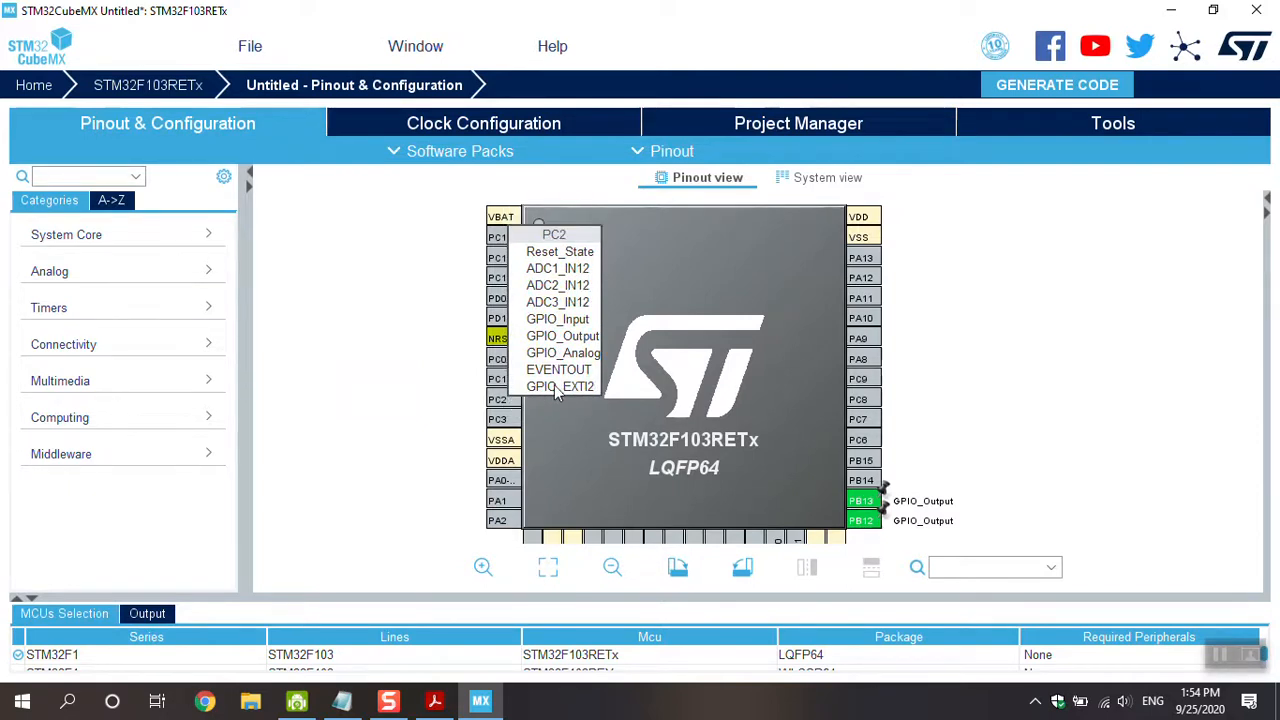
left_click(497, 418)
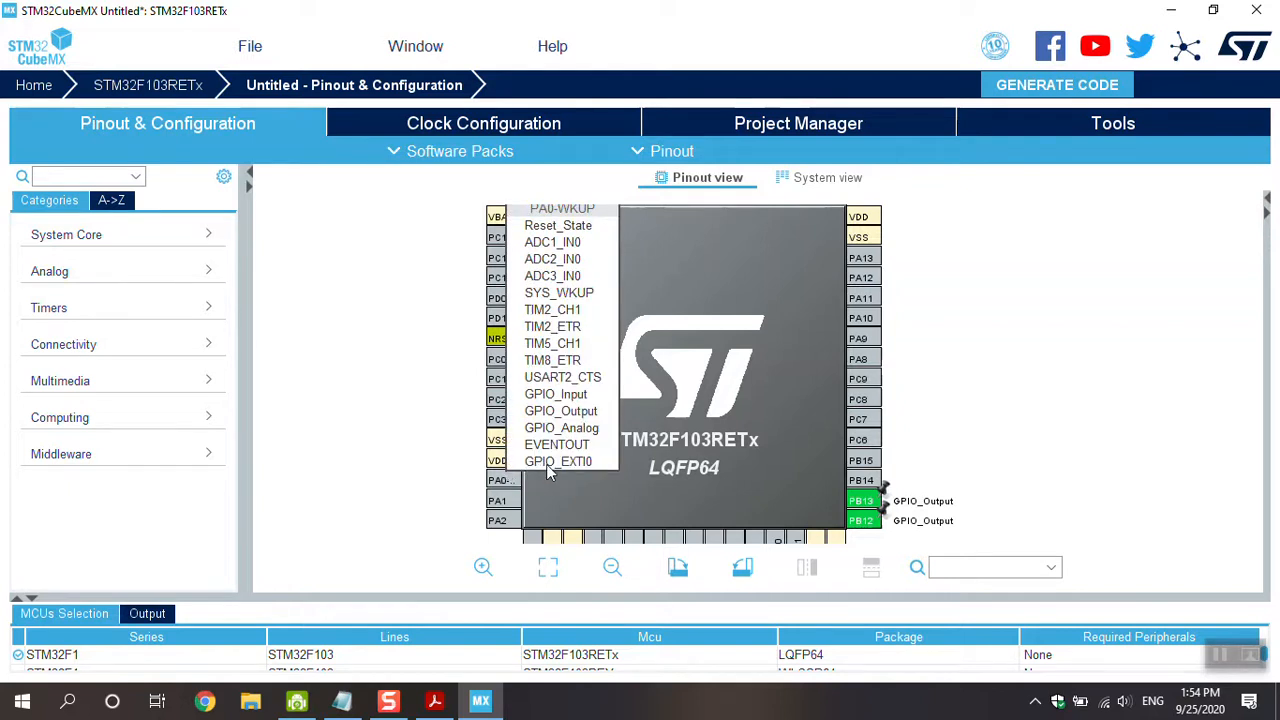
mouse_move(680, 483)
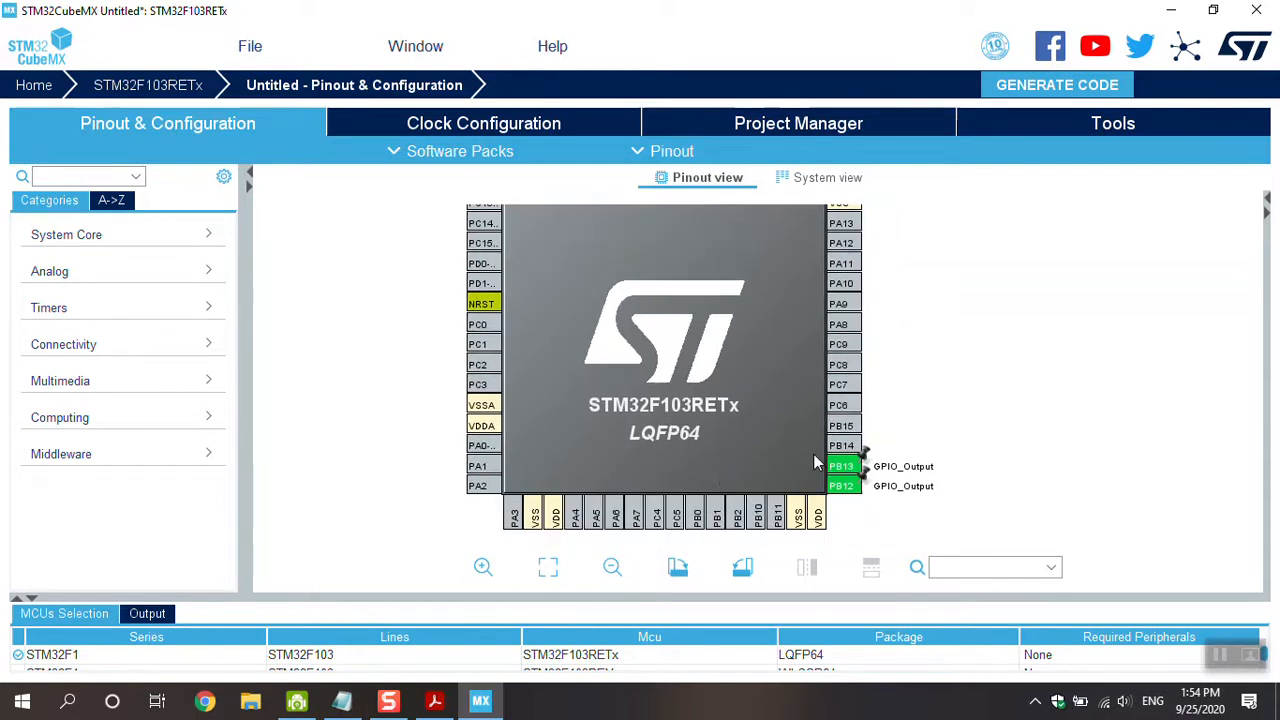
mouse_move(813, 440)
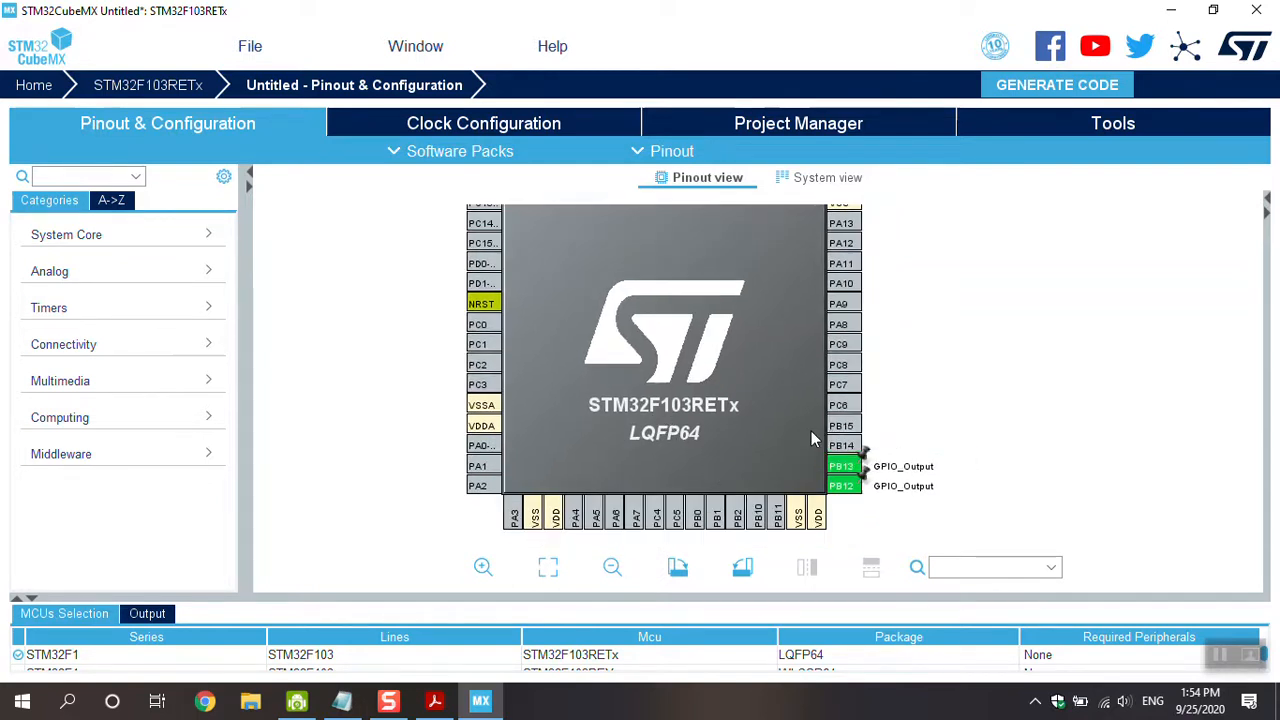
left_click(842, 425)
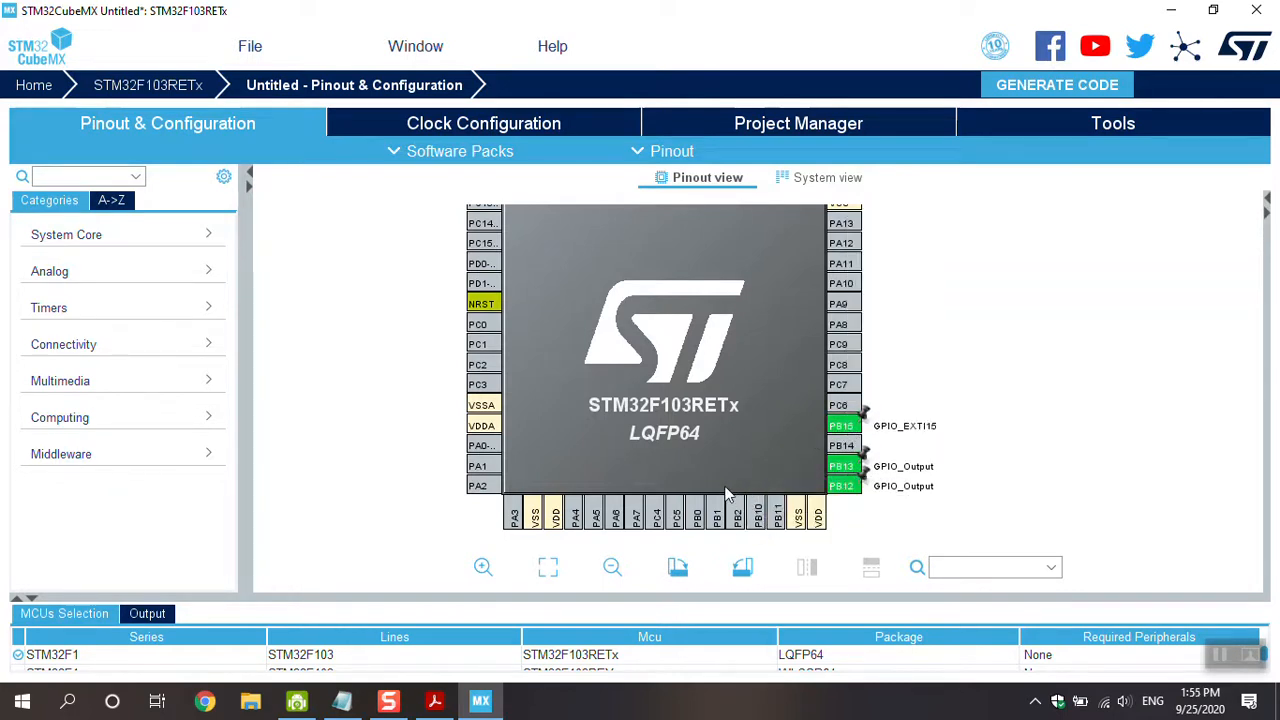
Open System Core > GPIO and widen the pane to show PB12, PB13, PB15 settings.
left_click(66, 234)
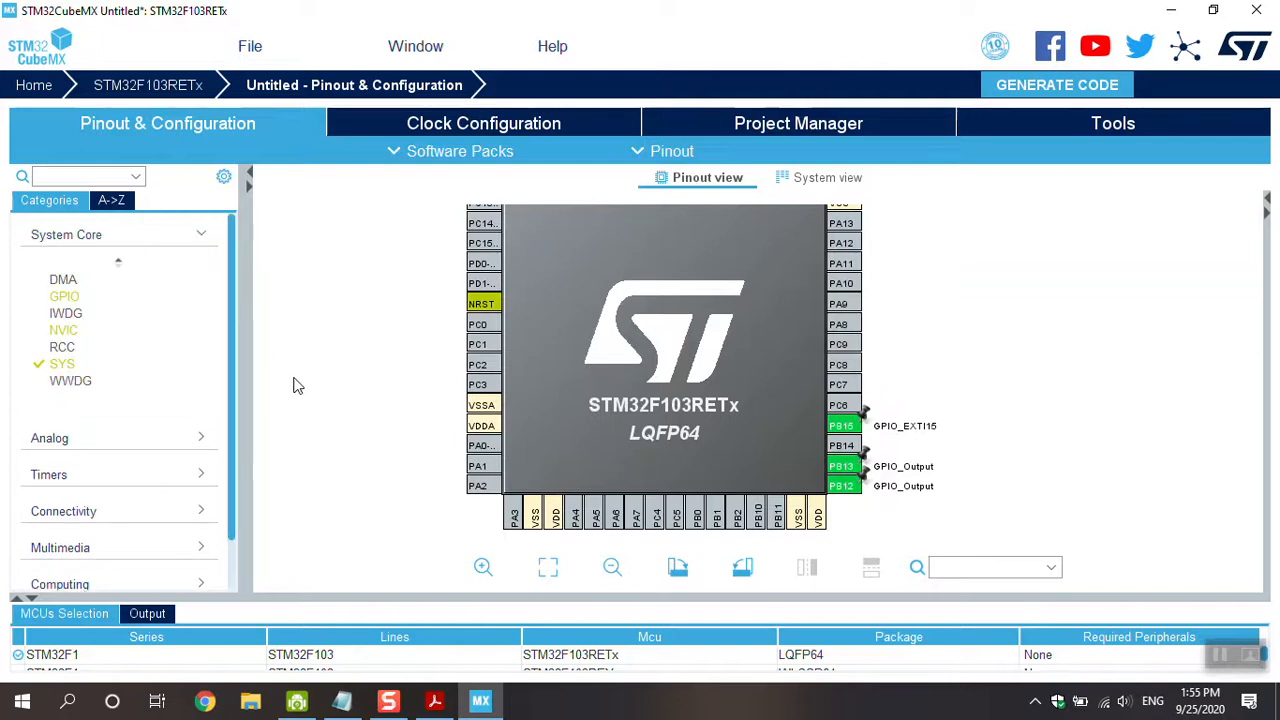
left_click(64, 296)
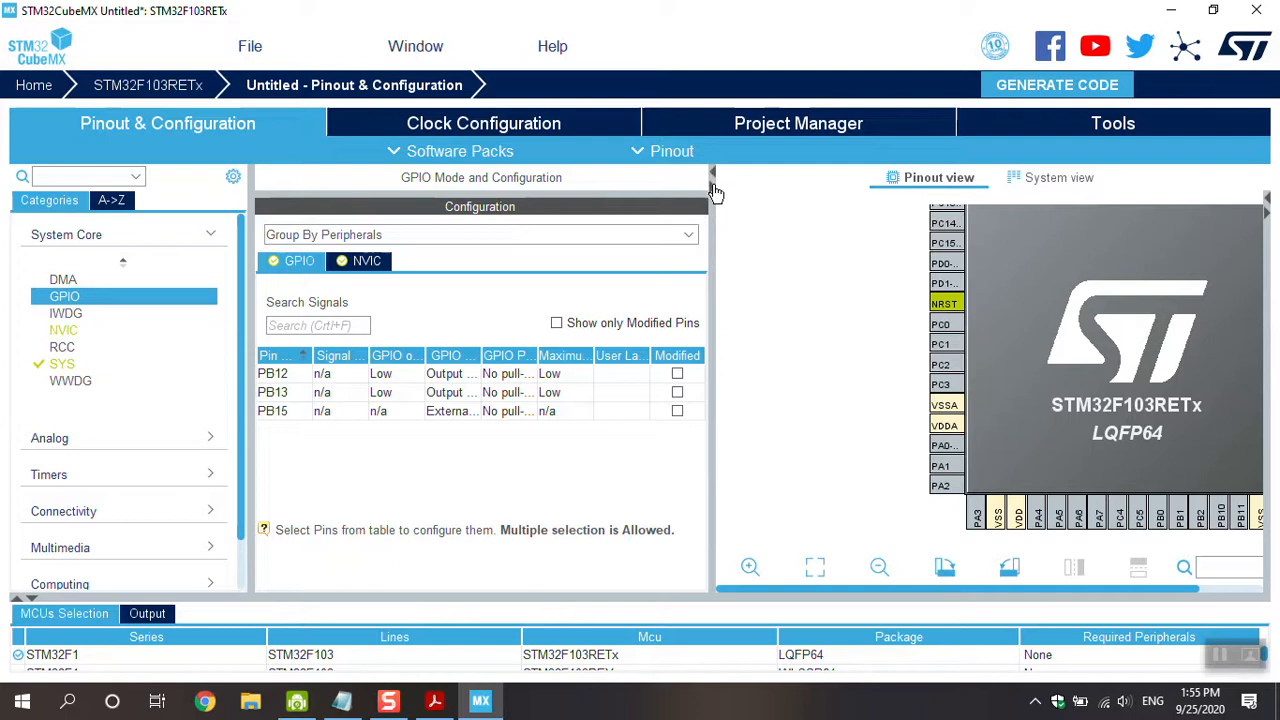
left_click(713, 190)
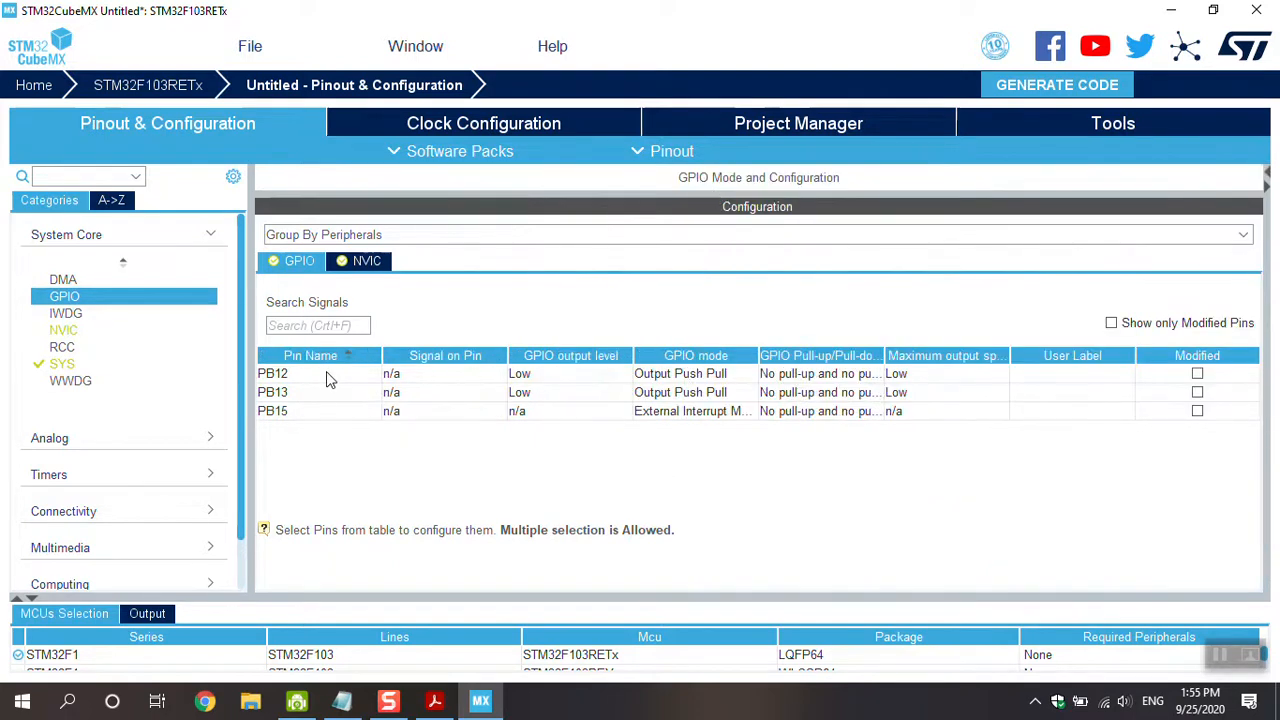
mouse_move(547, 406)
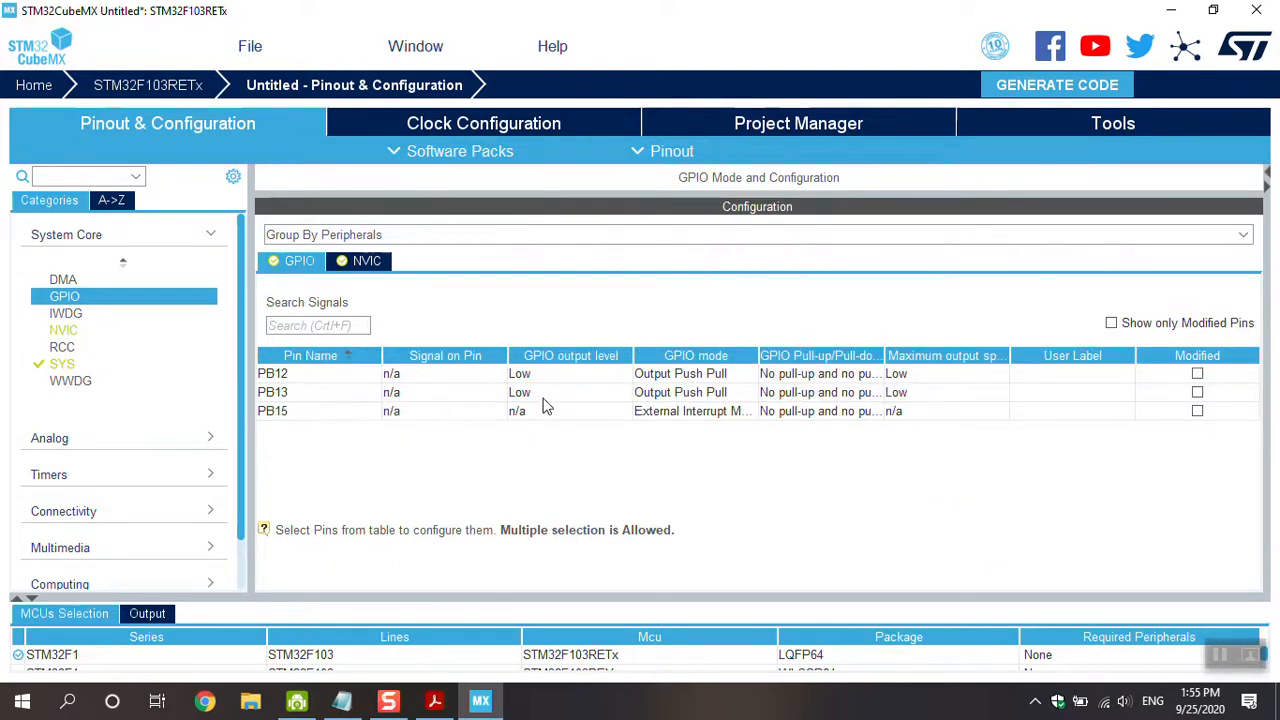
mouse_move(449, 453)
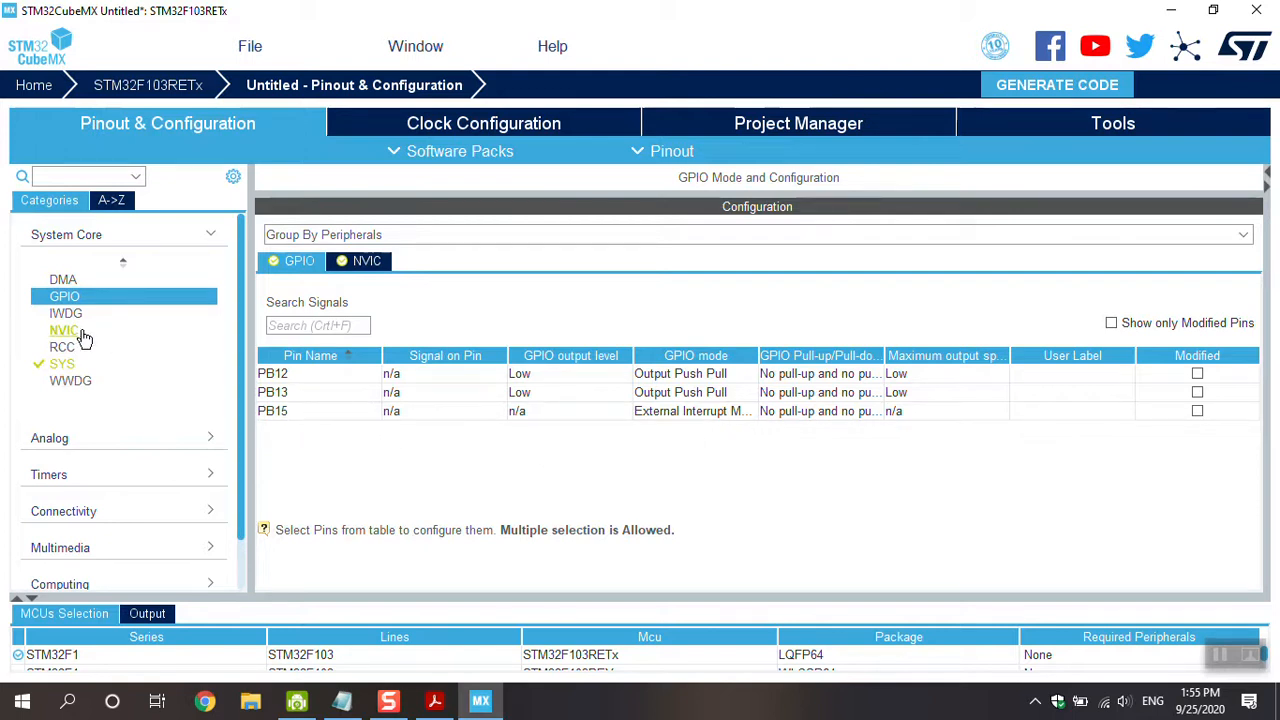
Enable the EXTI line[15:10] interrupts in NVIC at priority 0.
left_click(64, 330)
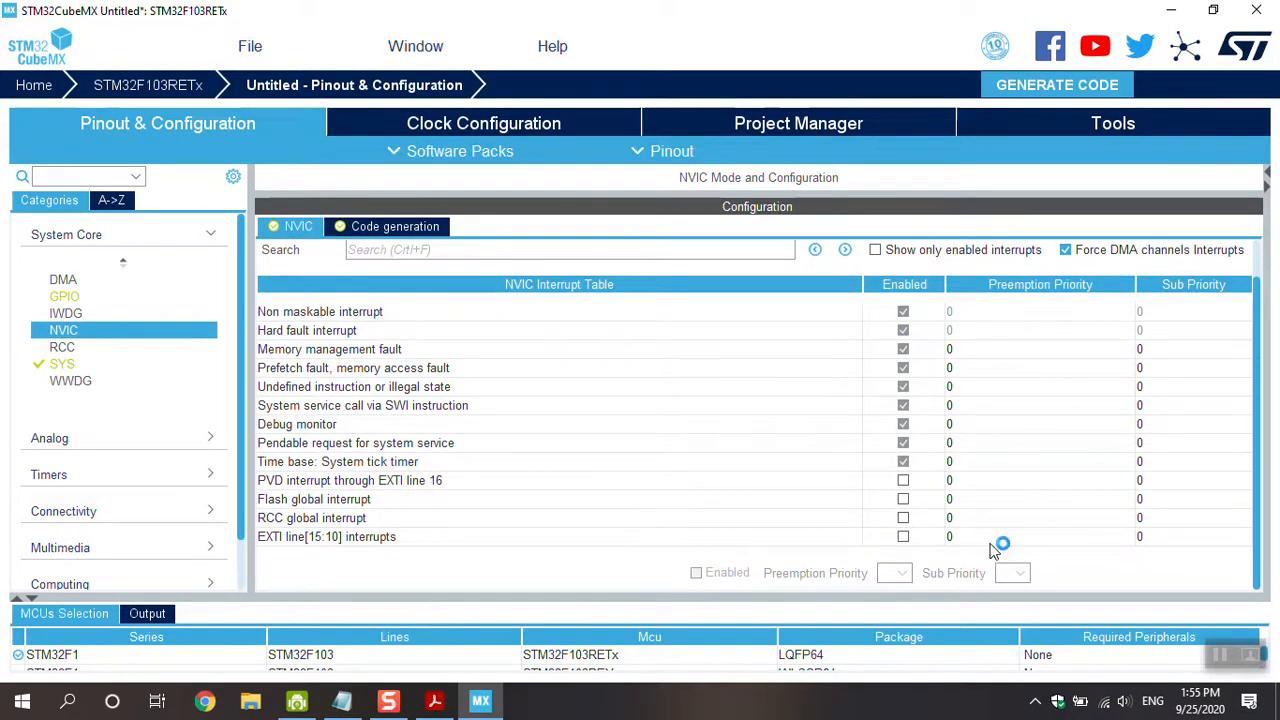
left_click(903, 536)
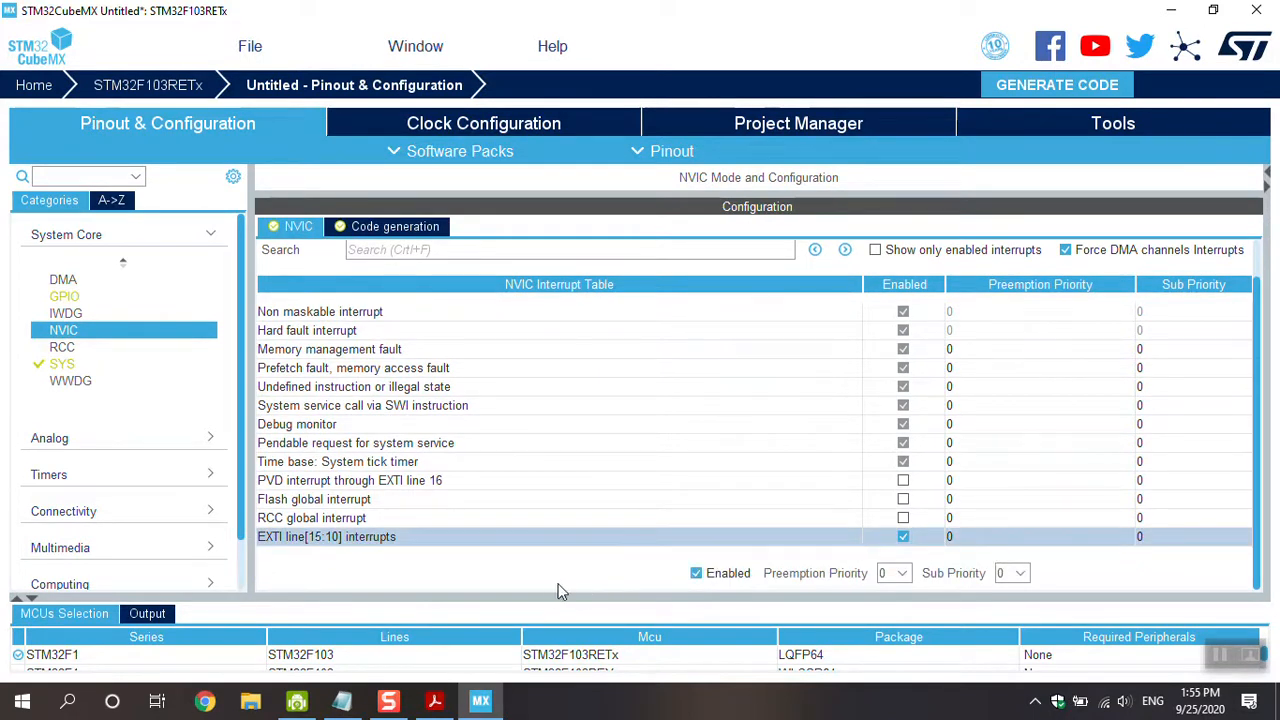
mouse_move(543, 590)
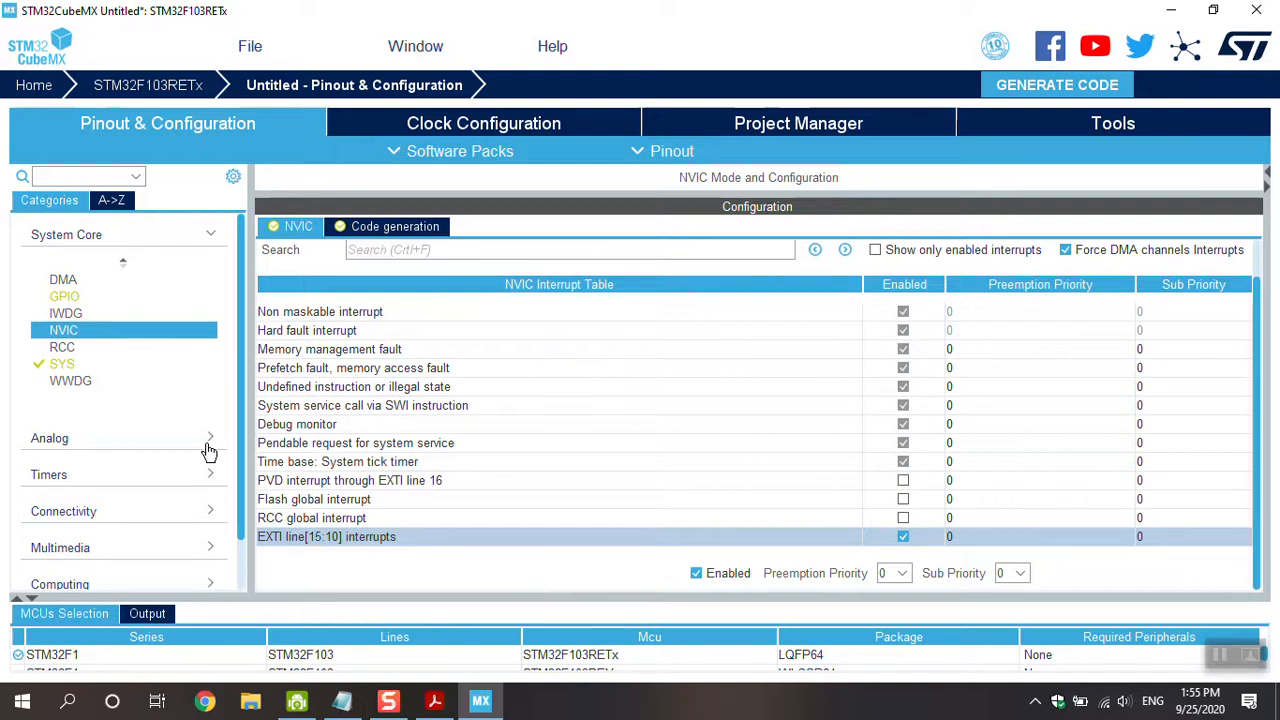
Set the SYS debug mode to Serial Wire and show the pinout view again.
left_click(62, 363)
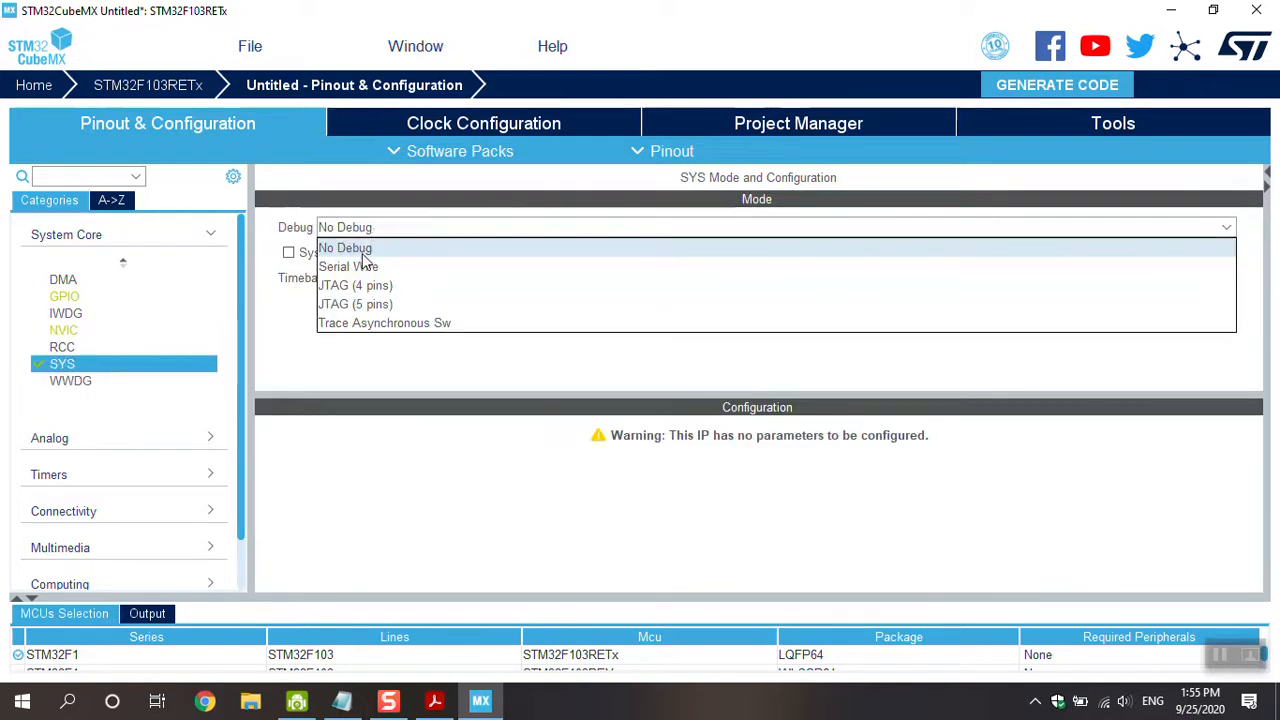
mouse_move(362, 266)
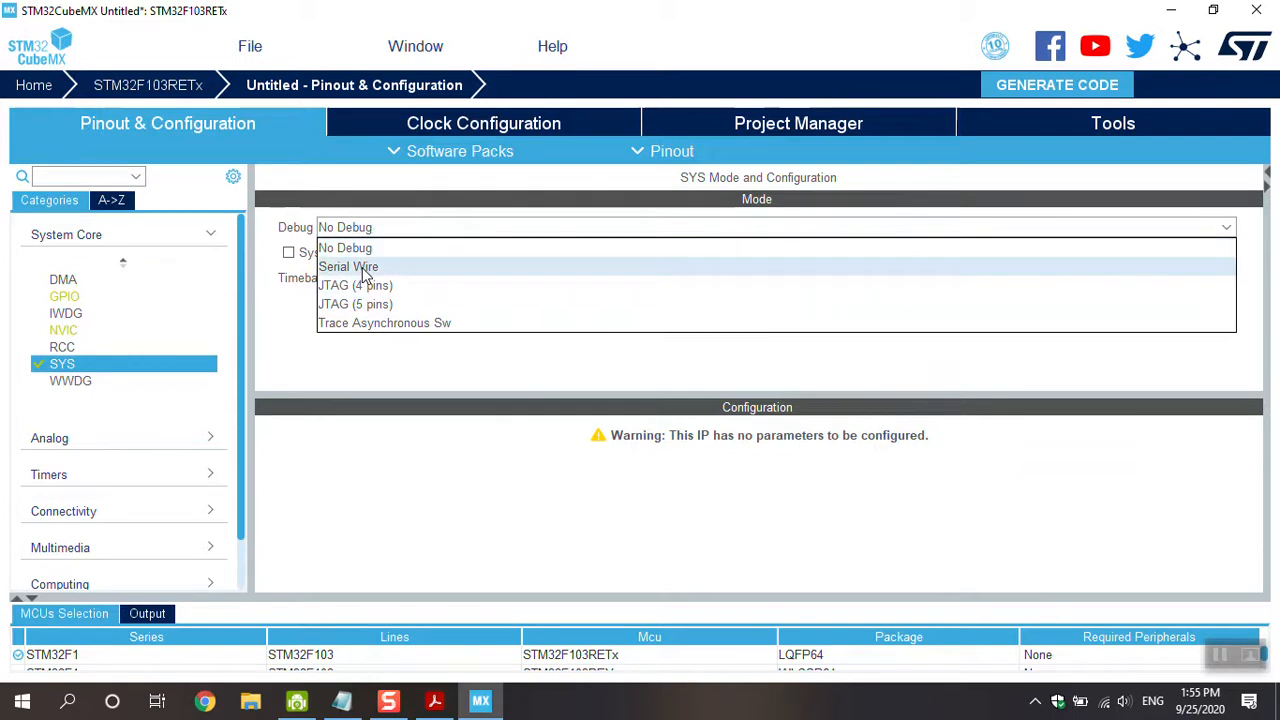
left_click(348, 266)
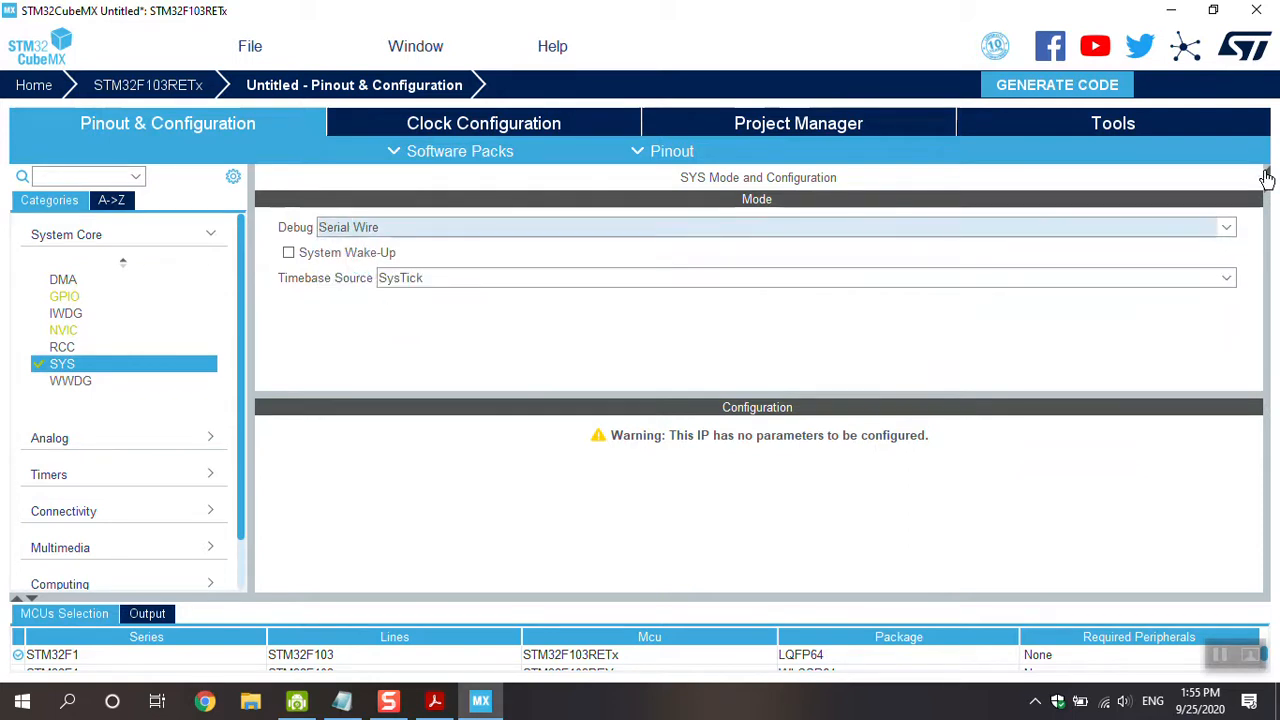
left_click(672, 151)
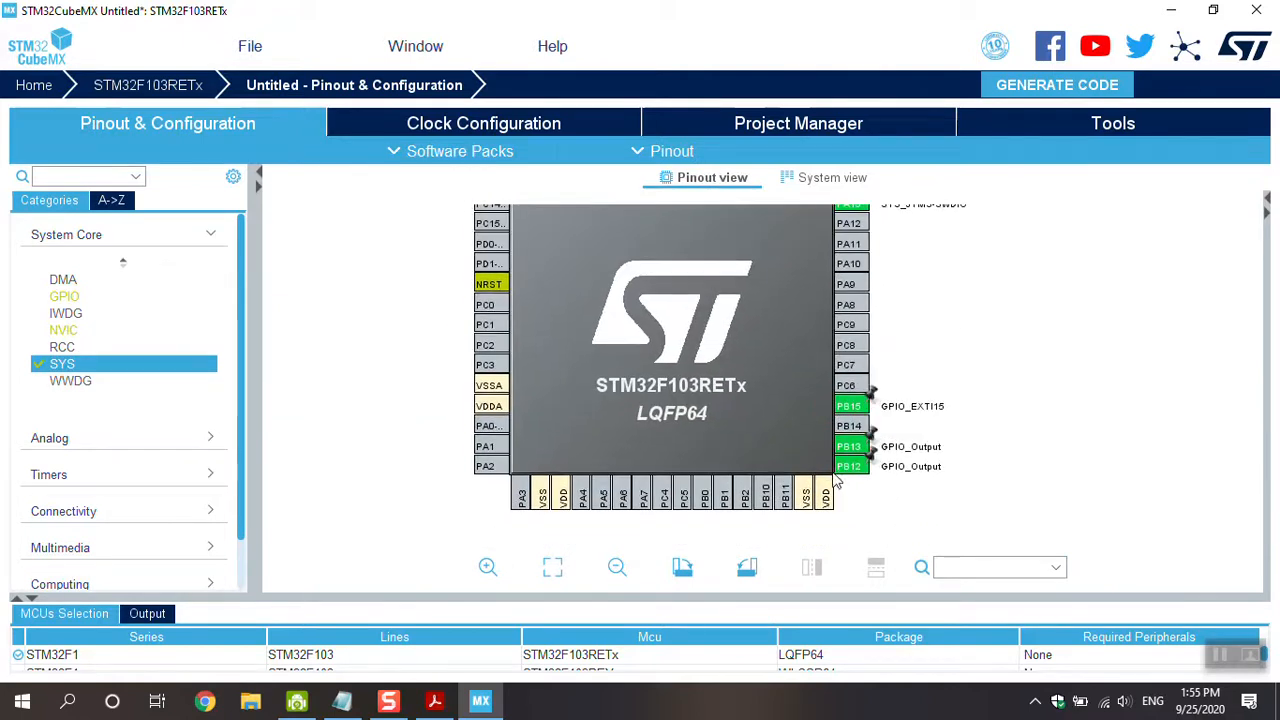
mouse_move(910, 520)
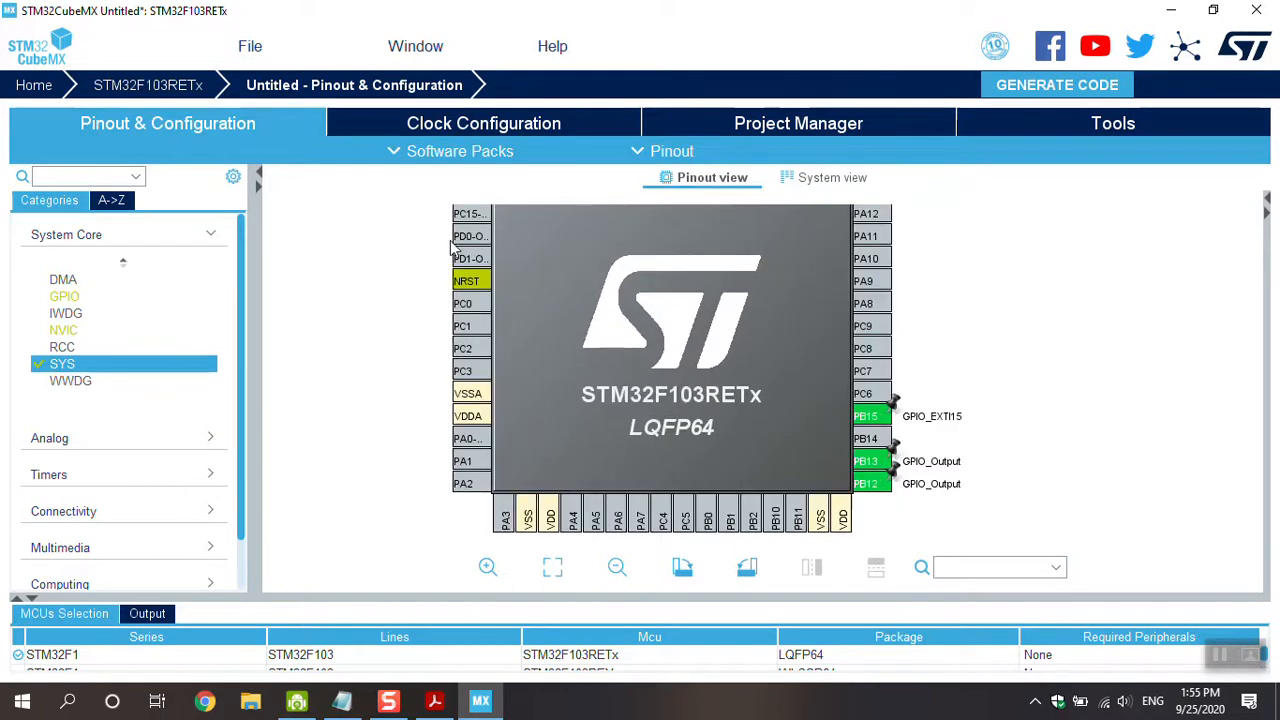
Name the project 'External interrupt' and select MDK-ARM V5.27 as the toolchain.
left_click(798, 123)
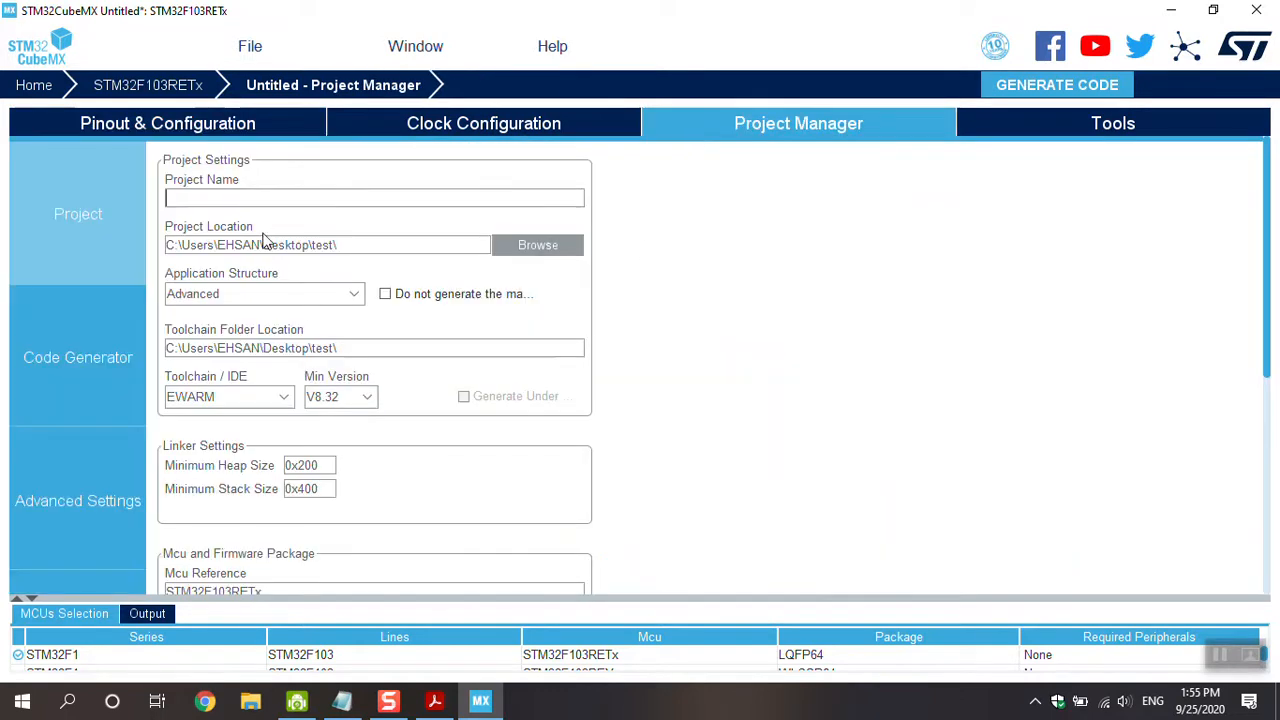
type("e")
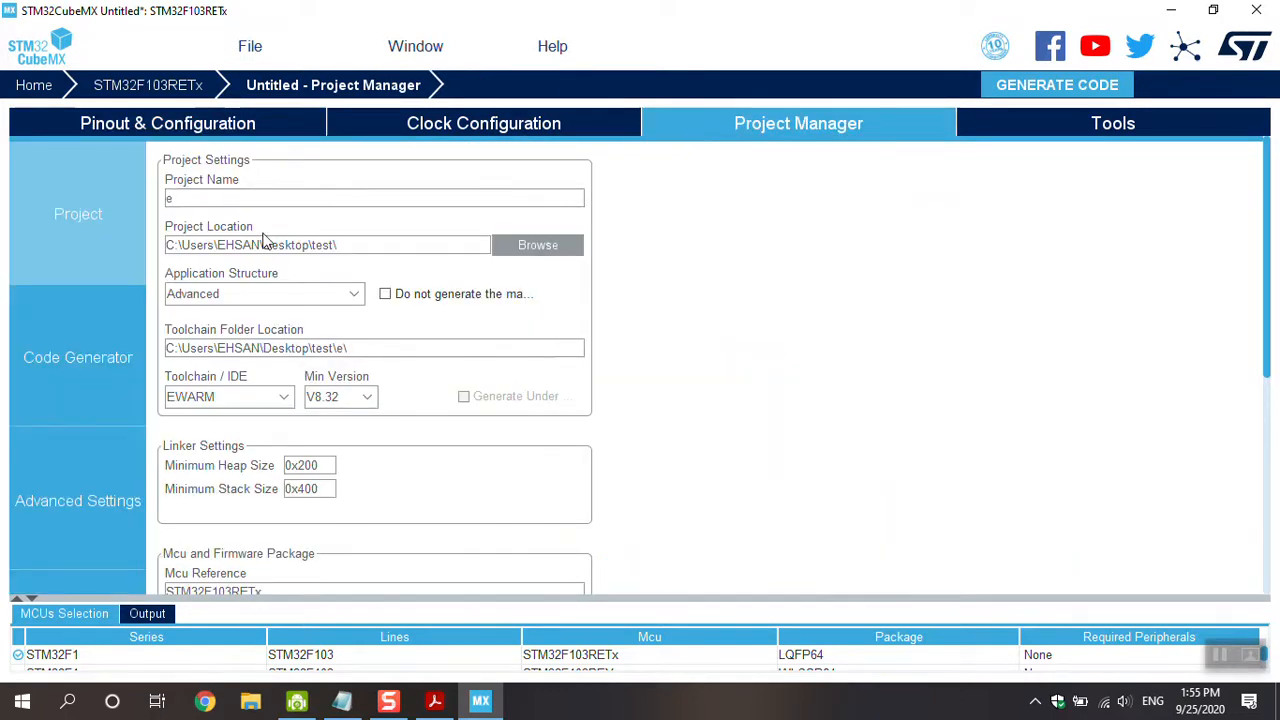
type("E")
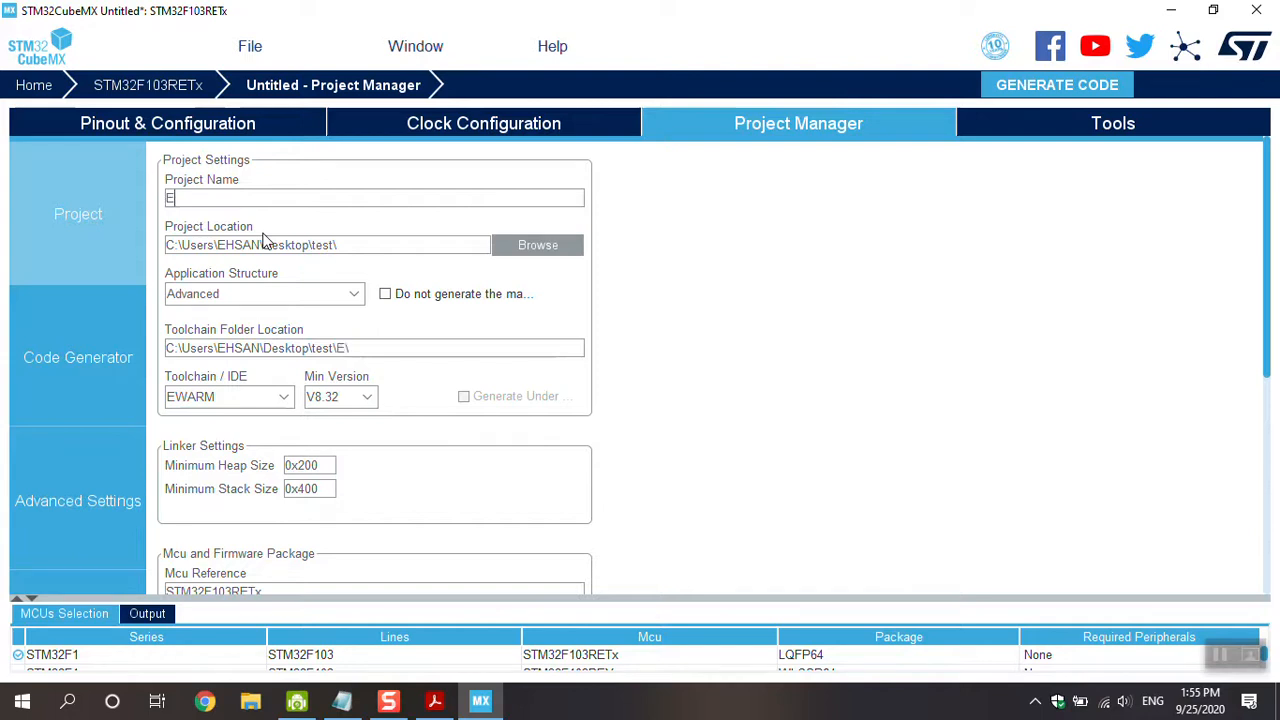
type("xtern")
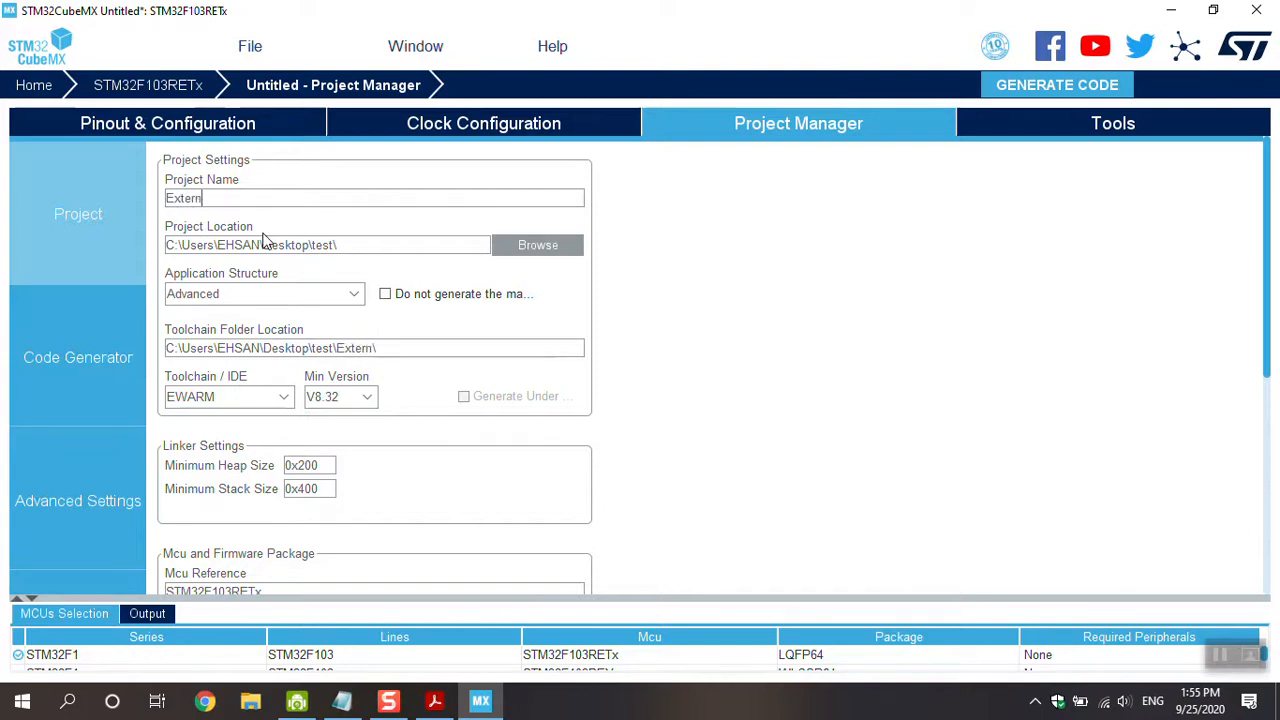
type("al")
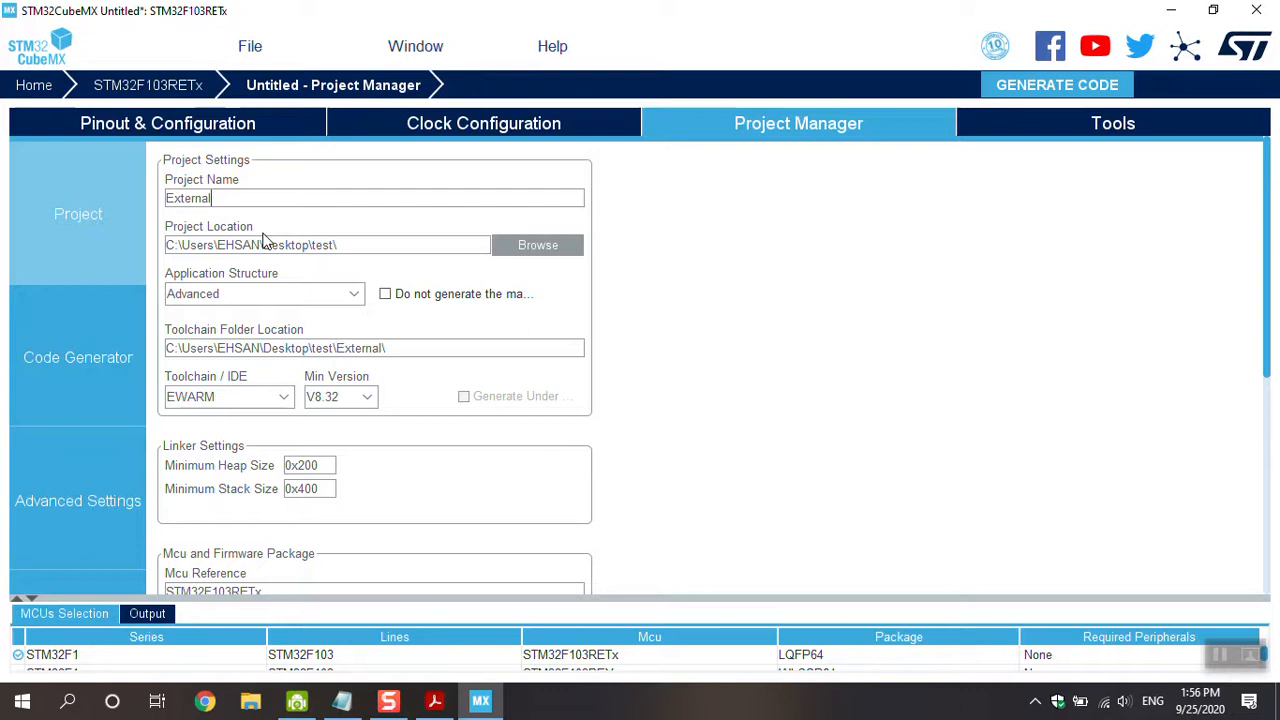
type("in")
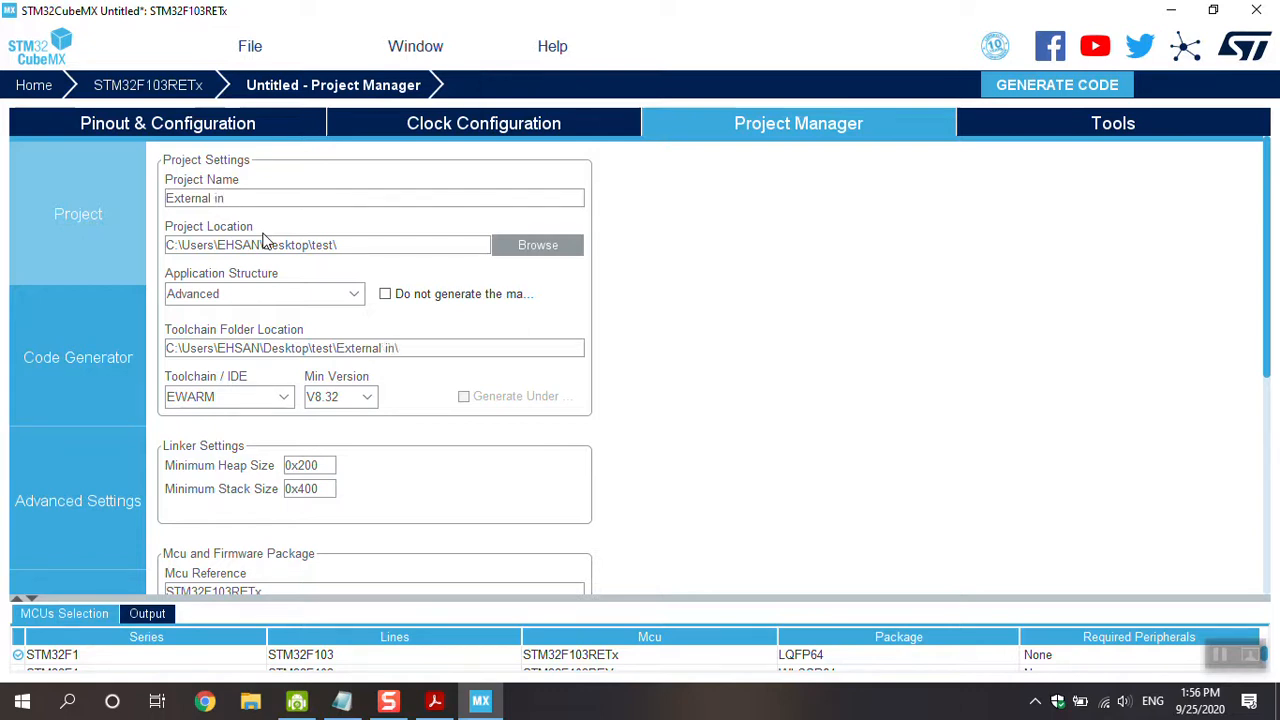
type("ter")
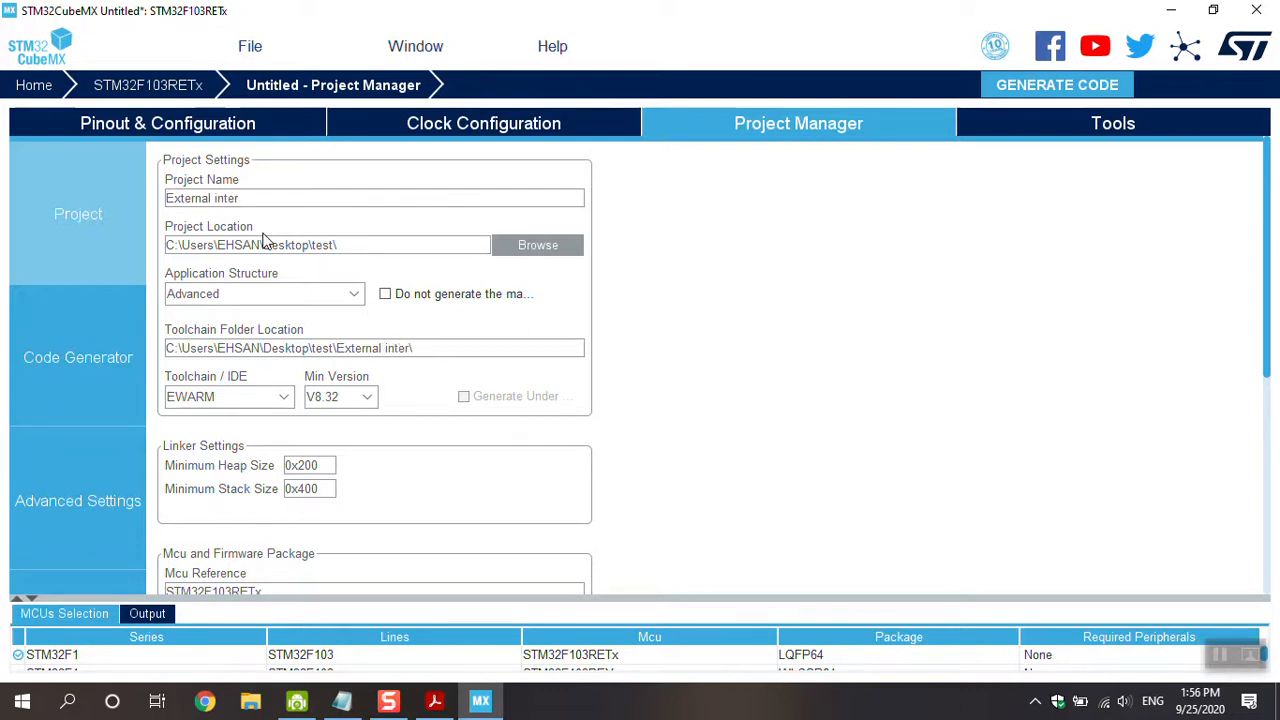
type("rupt")
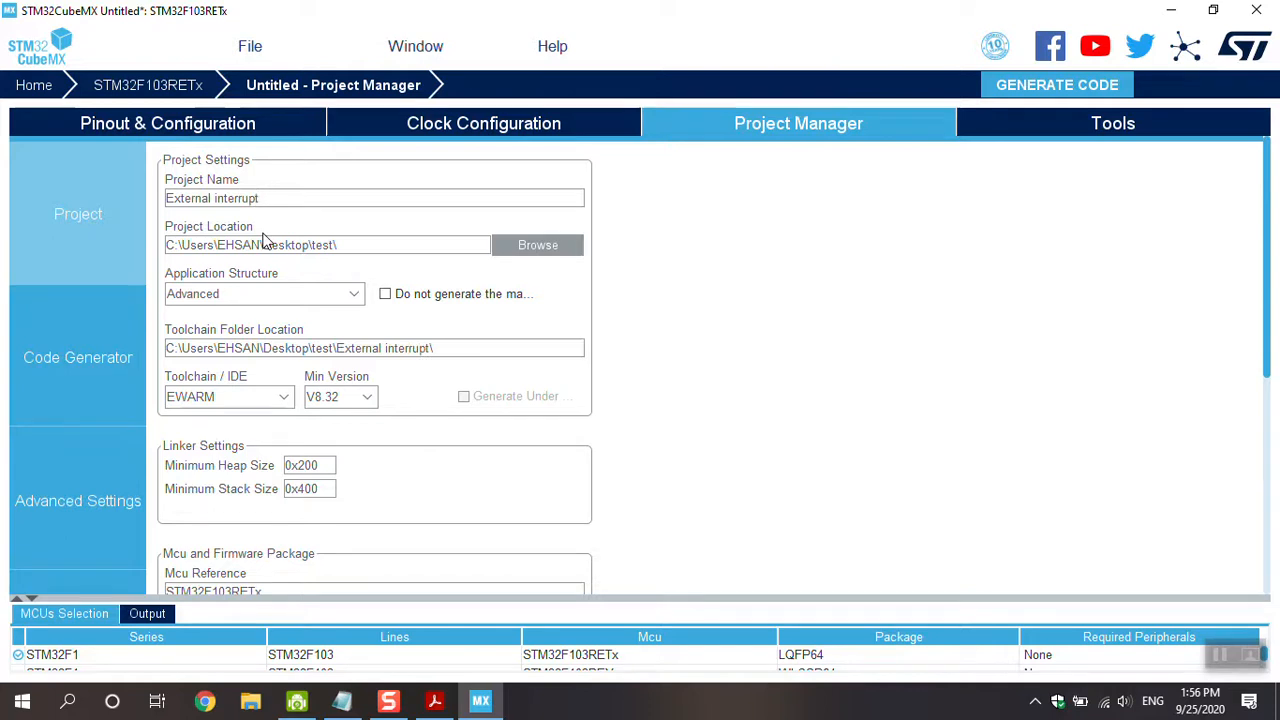
left_click(227, 396)
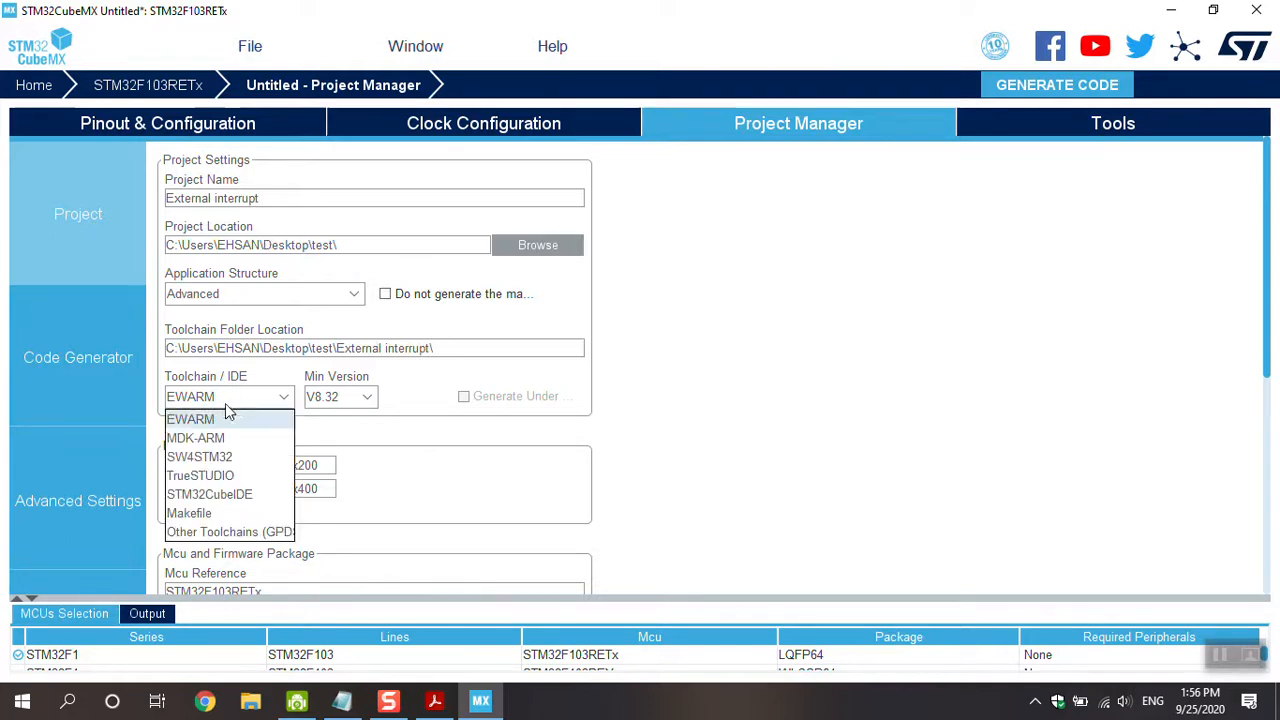
left_click(195, 438)
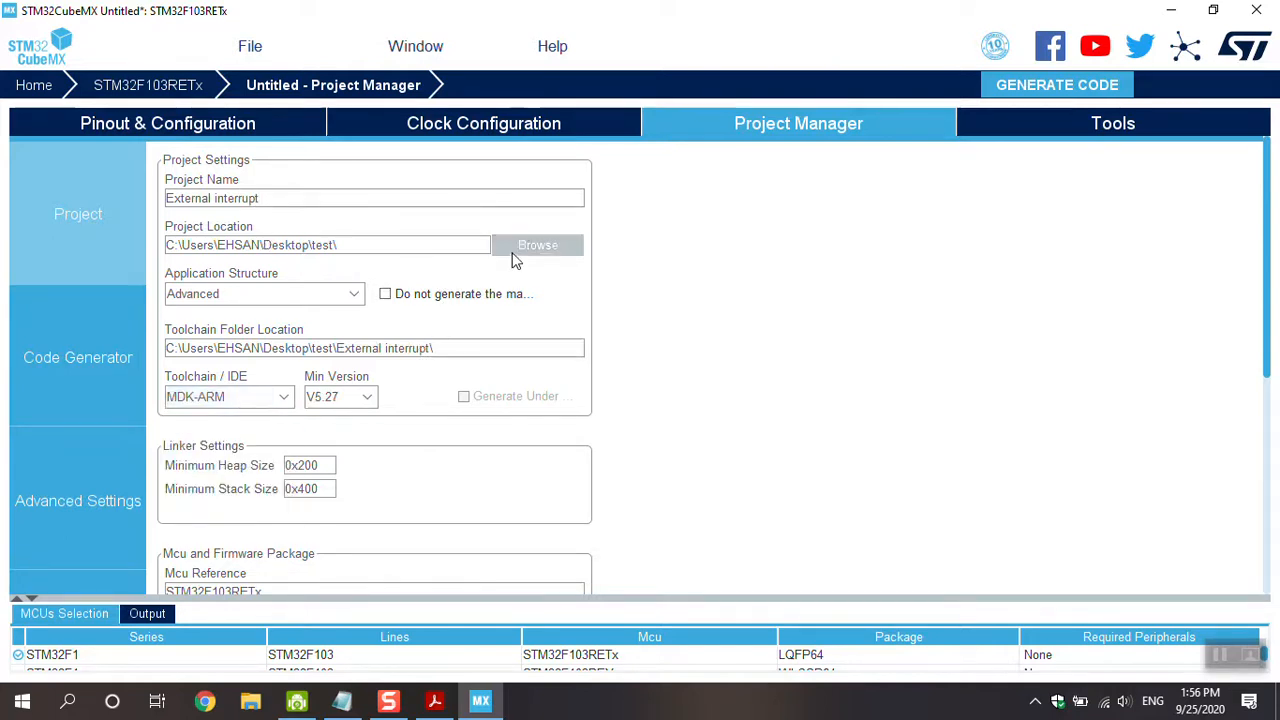
Browse to the Desktop 'test' folder and accept it as the project location.
left_click(537, 245)
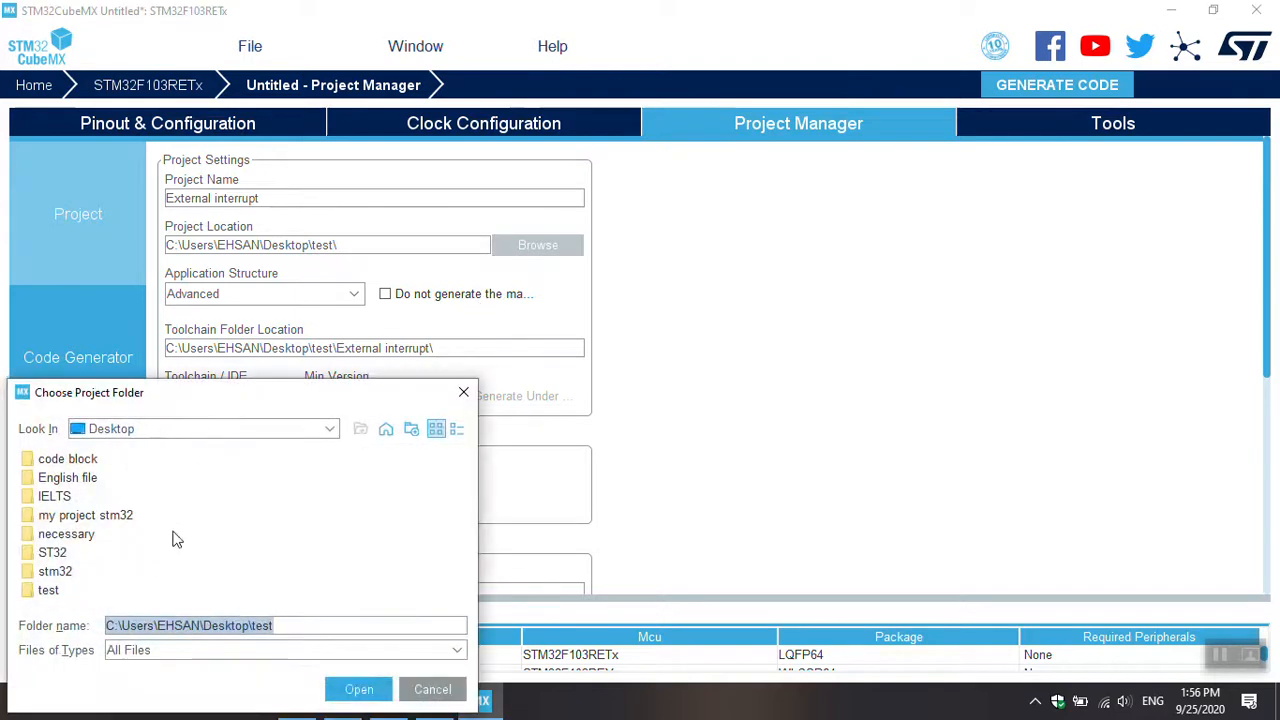
double_click(48, 590)
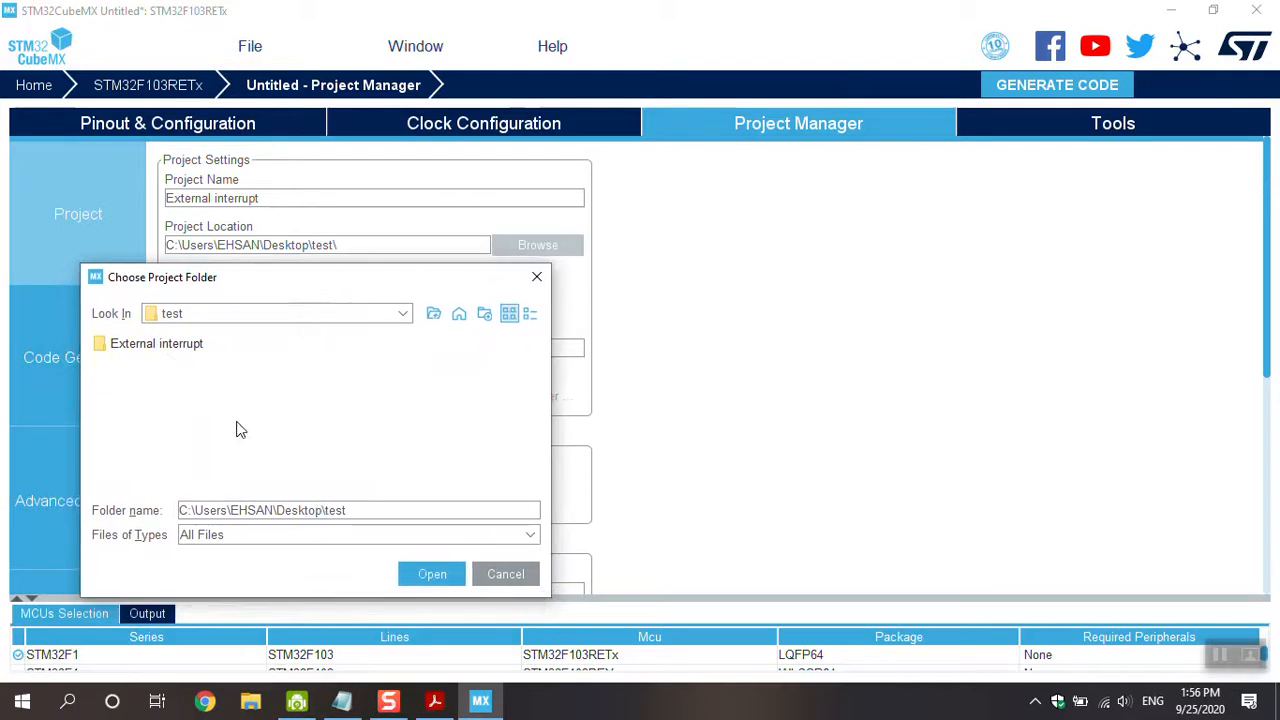
mouse_move(480, 348)
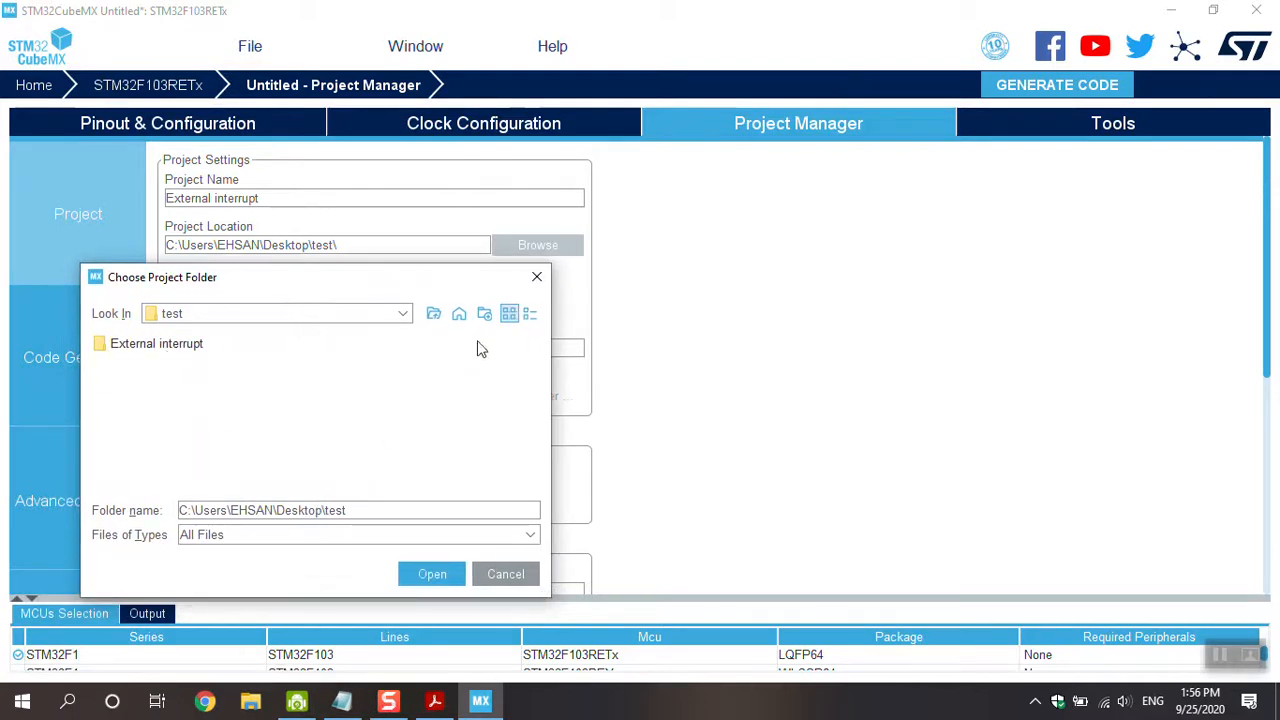
mouse_move(545, 303)
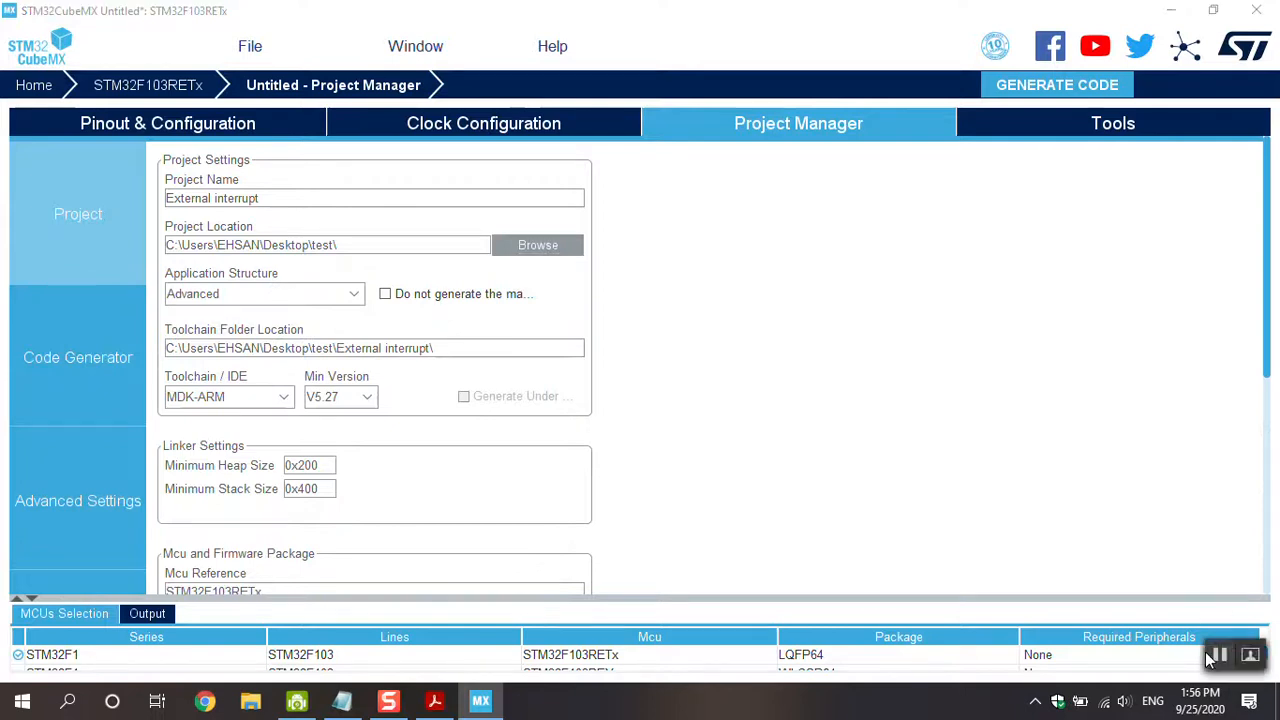
left_click(537, 245)
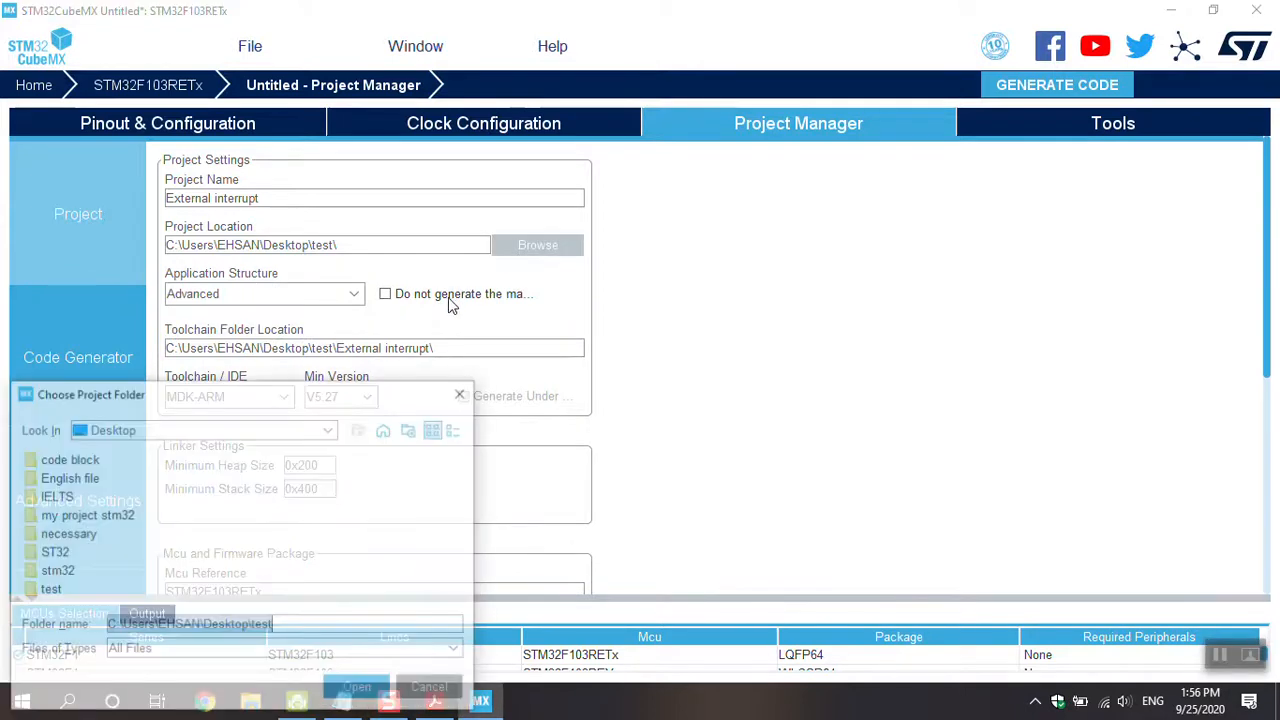
double_click(50, 588)
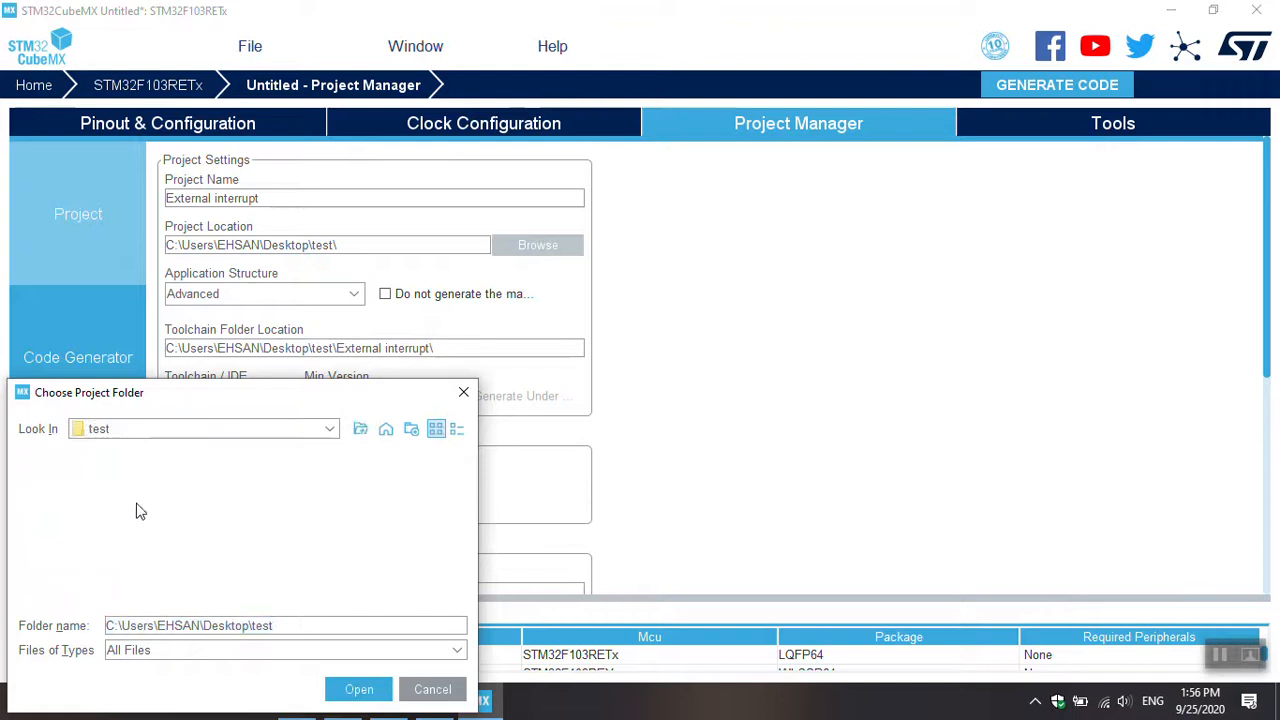
left_click(358, 689)
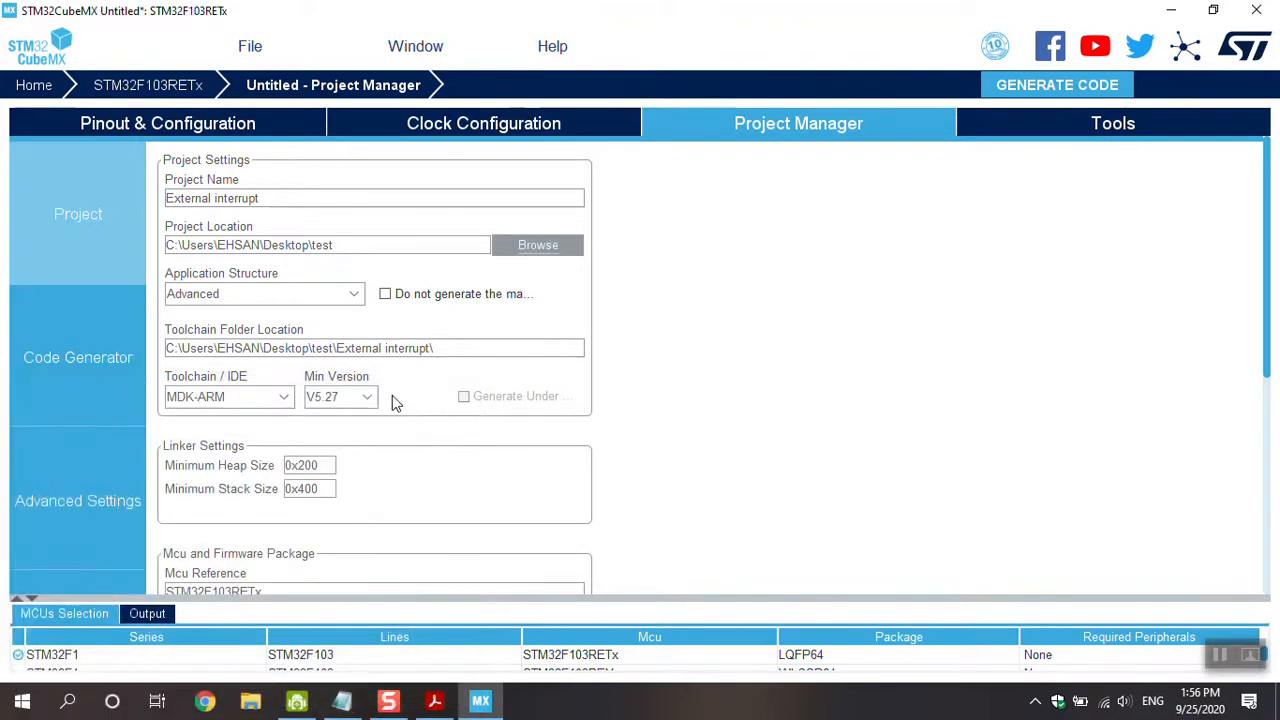
left_click(78, 357)
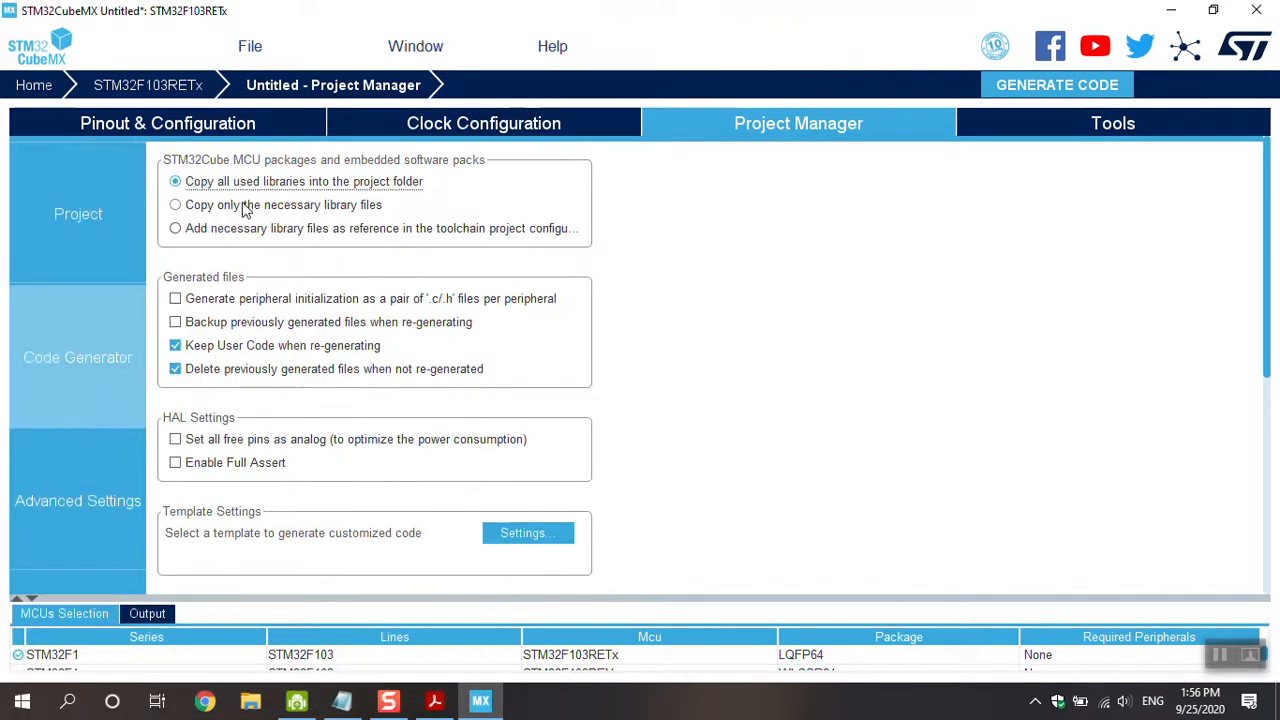
left_click(175, 204)
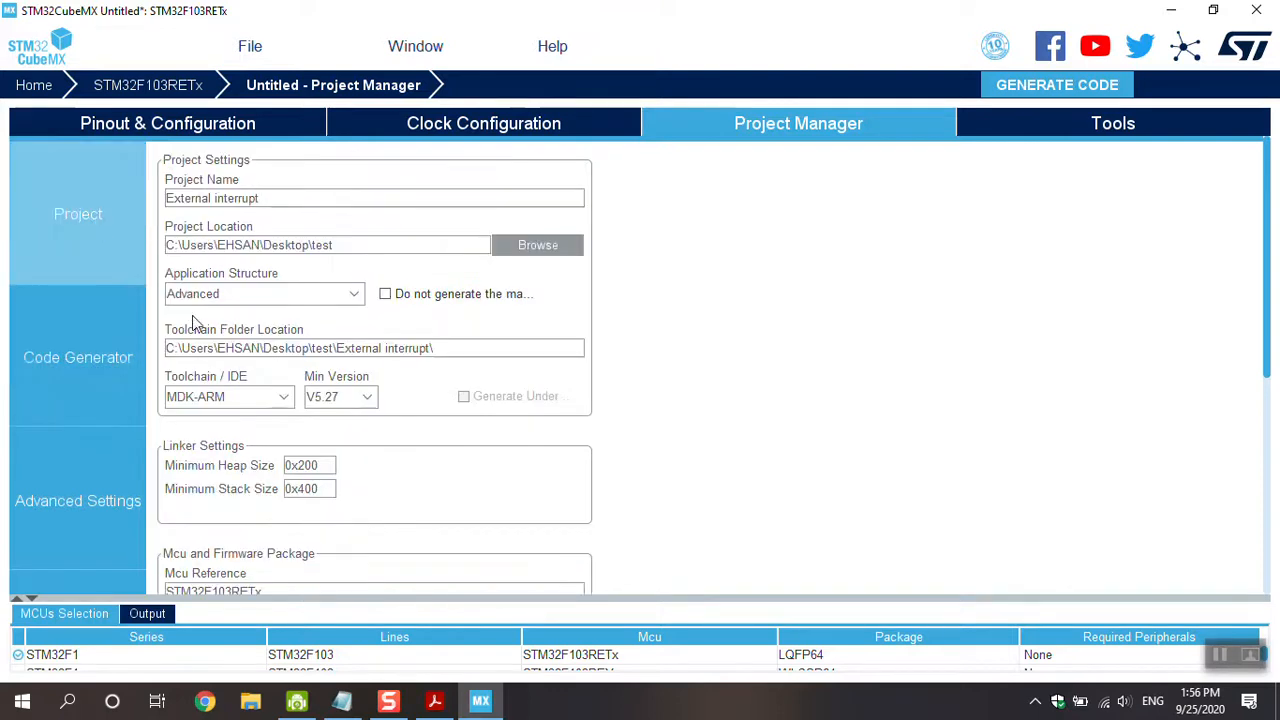
mouse_move(303, 377)
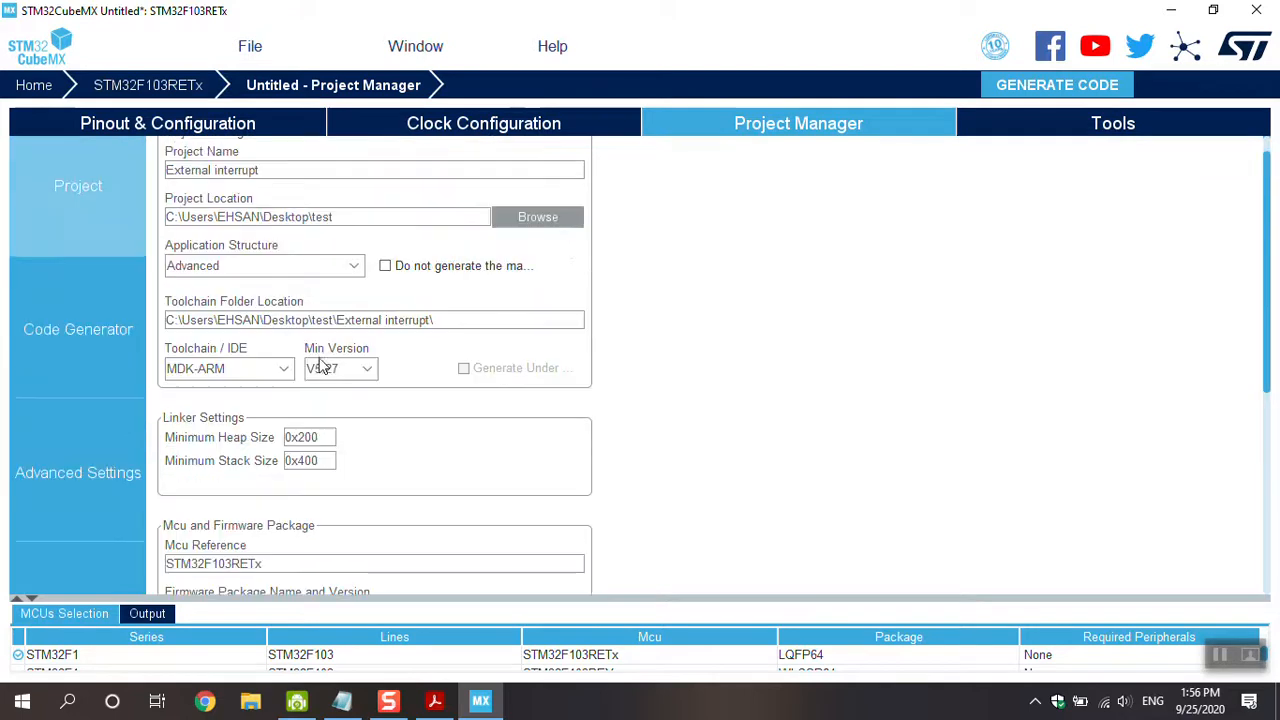
scroll("up", 3)
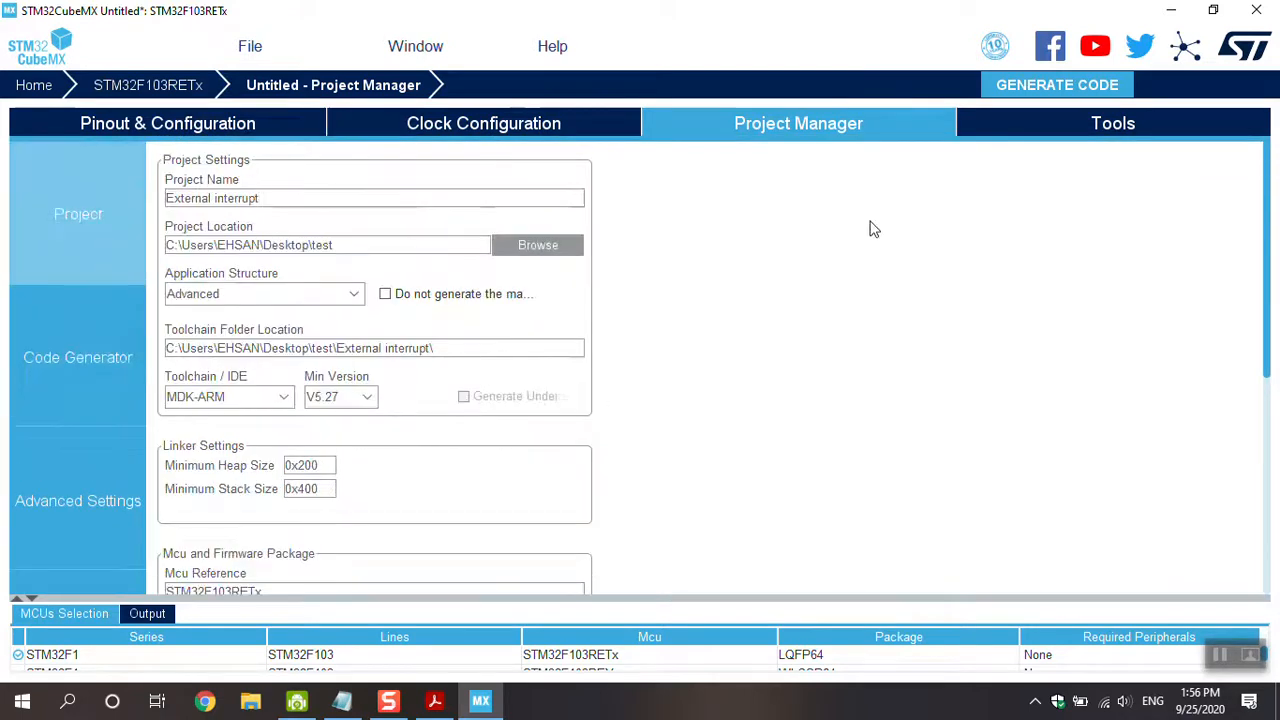
Generate the External interrupt project code and open the resulting project in µVision.
left_click(1057, 84)
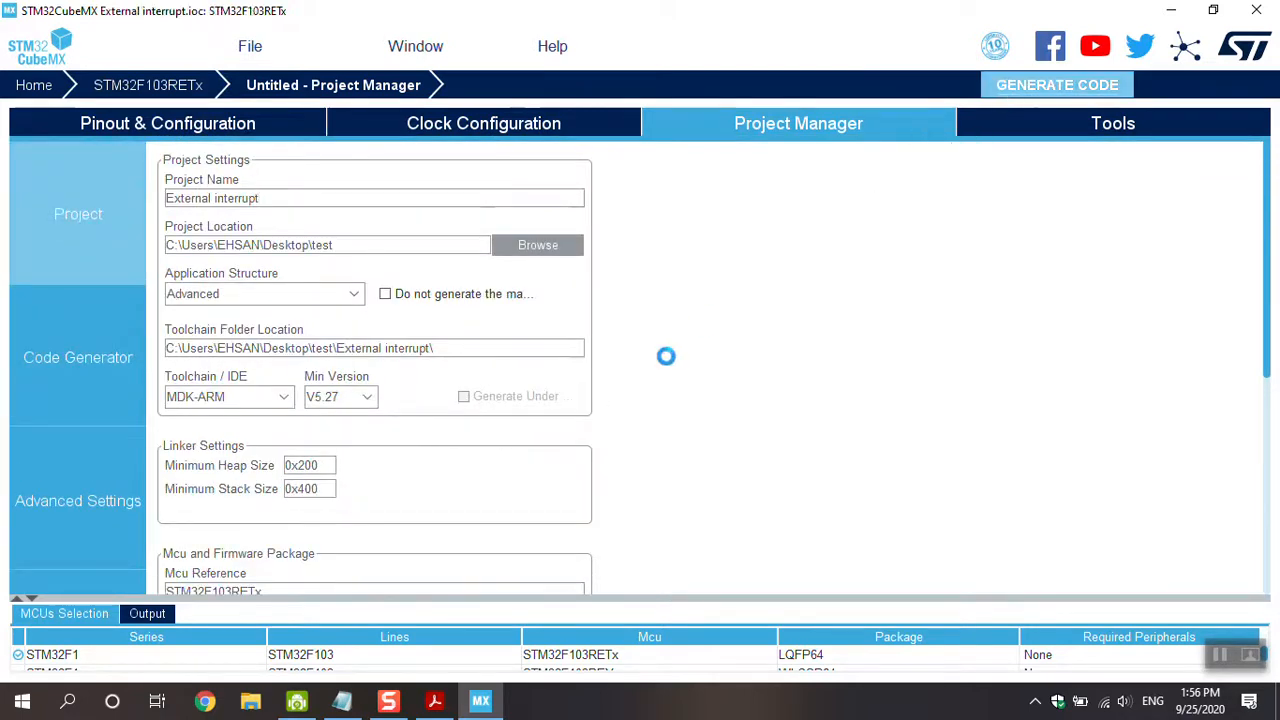
left_click(1057, 84)
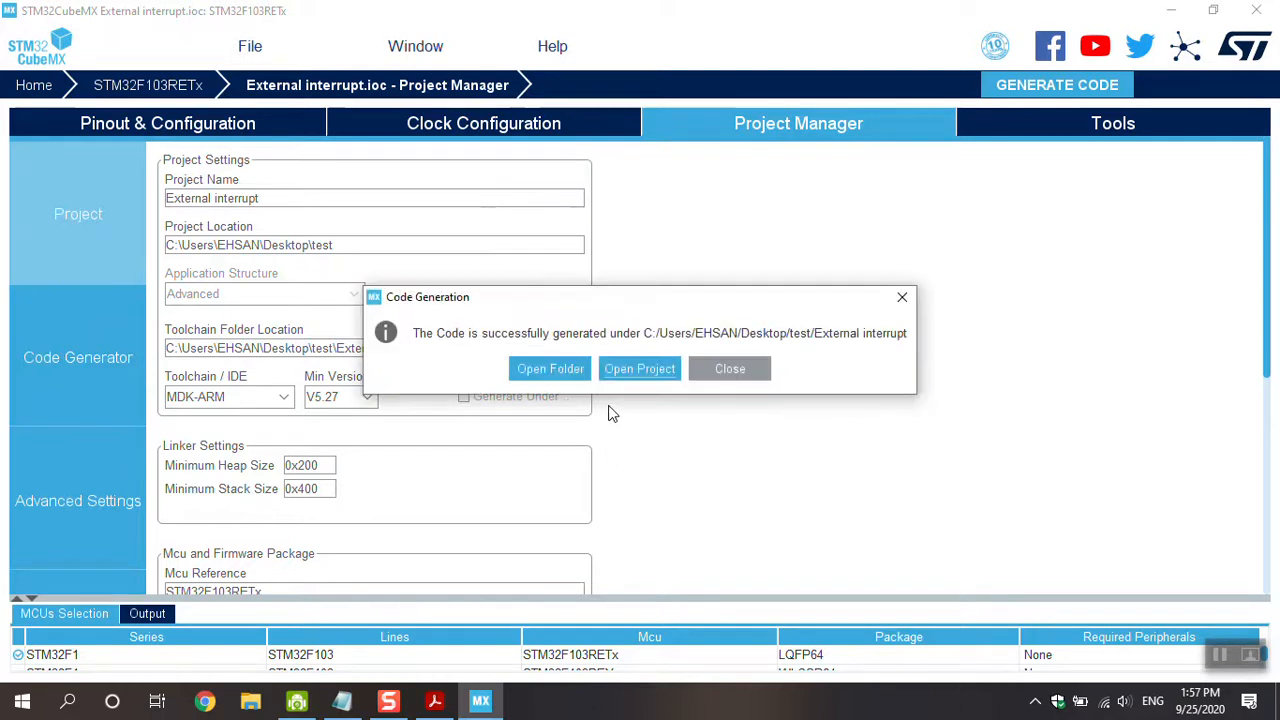
left_click(639, 368)
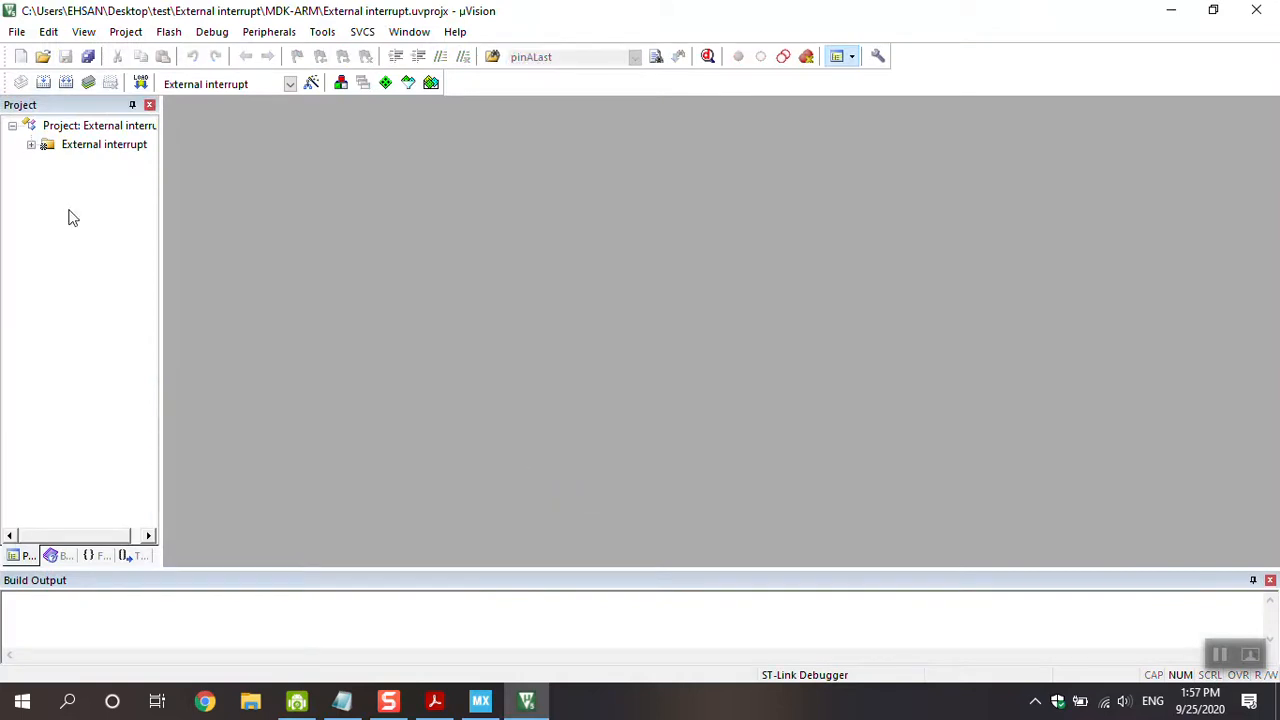
Expand the External interrupt target and open main.c and stm32f1xx_it.c.
left_click(31, 144)
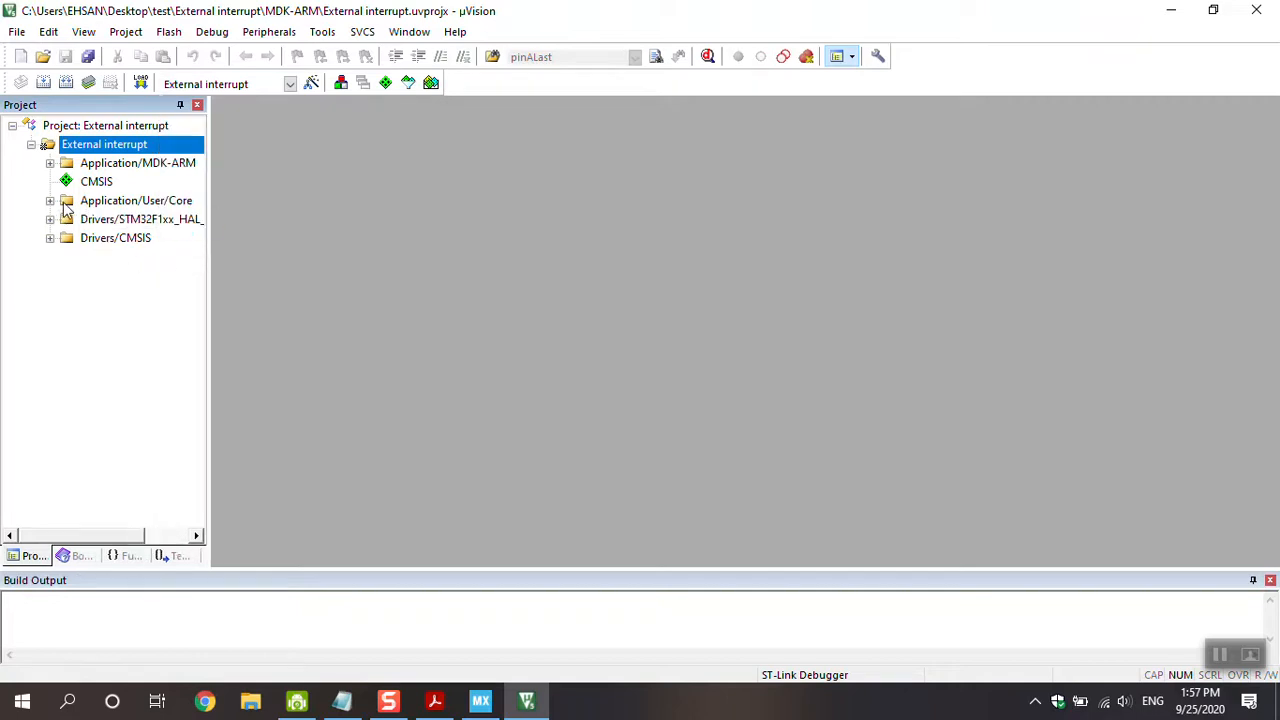
double_click(115, 219)
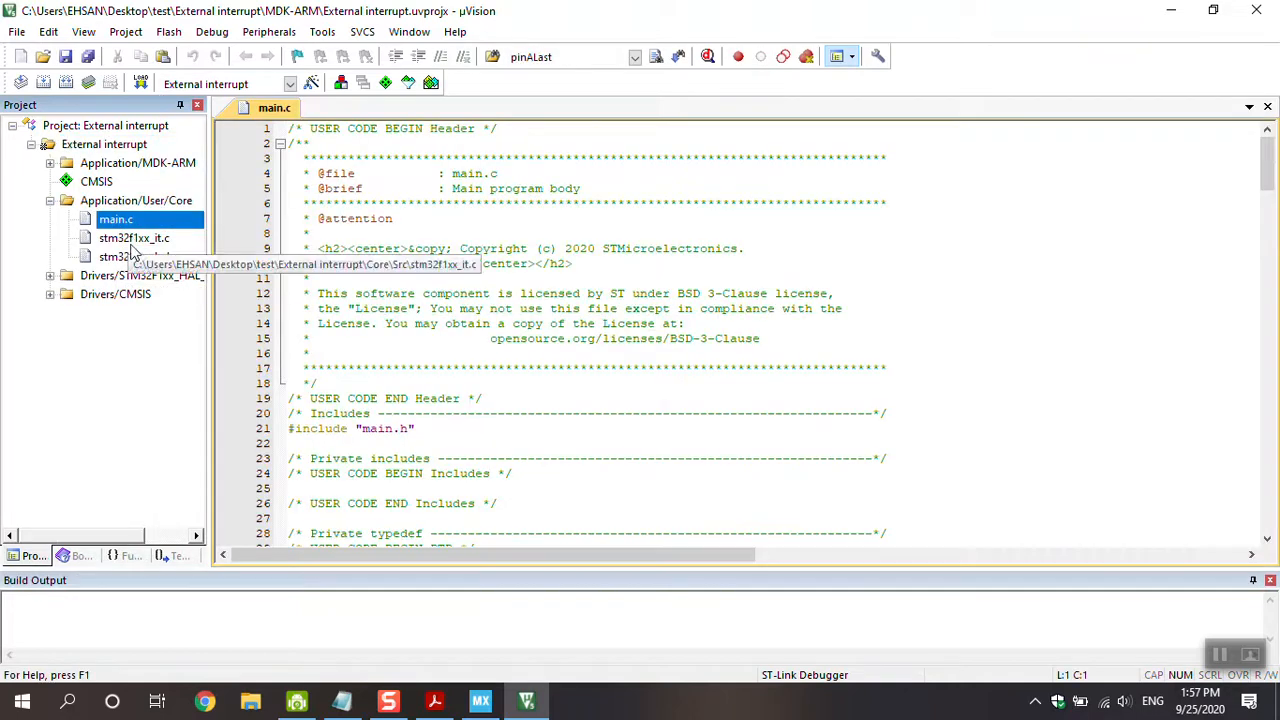
left_click(134, 237)
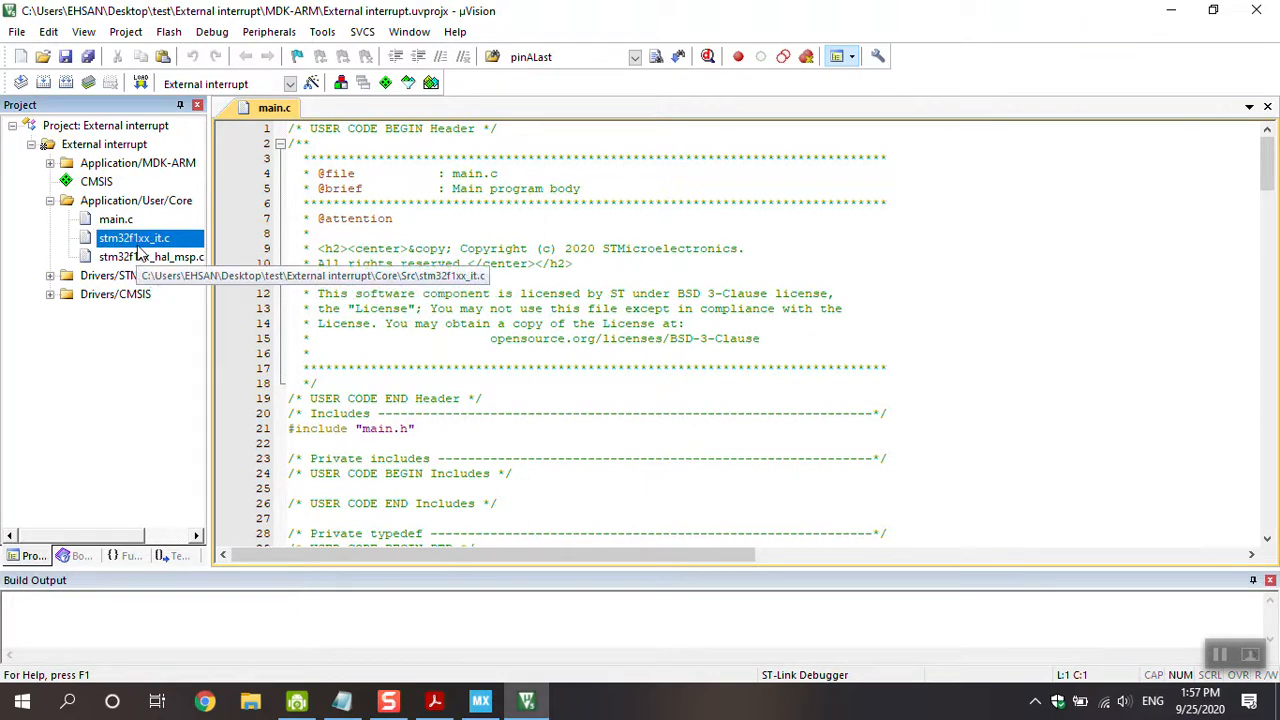
mouse_move(155, 248)
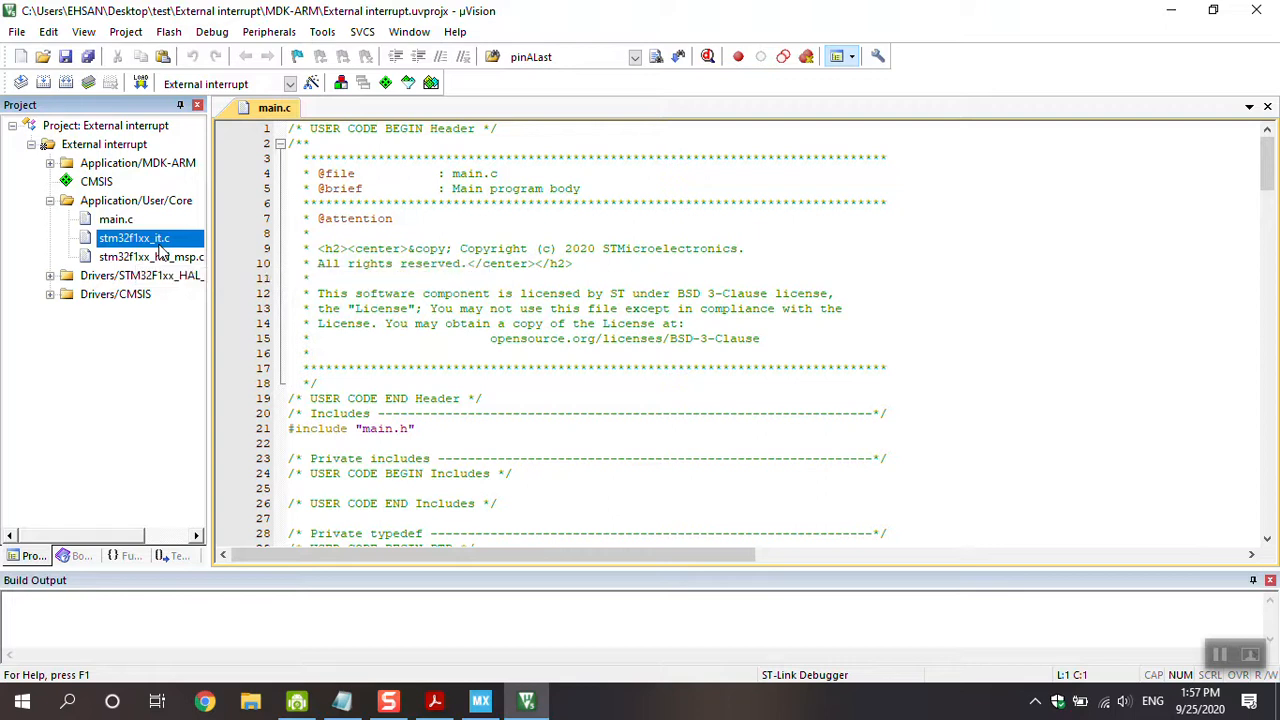
double_click(133, 237)
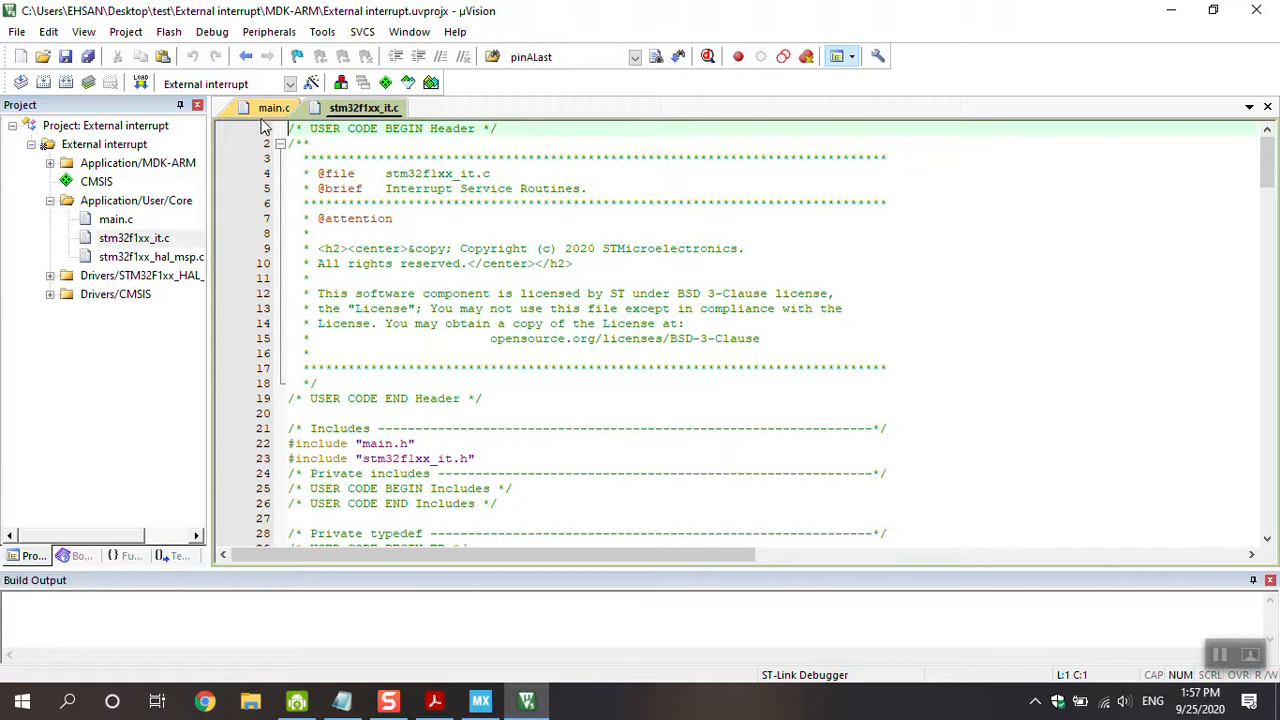
Scroll through main.c to MX_GPIO_Init and its PB15 rising-edge interrupt setup.
scroll("down", 3)
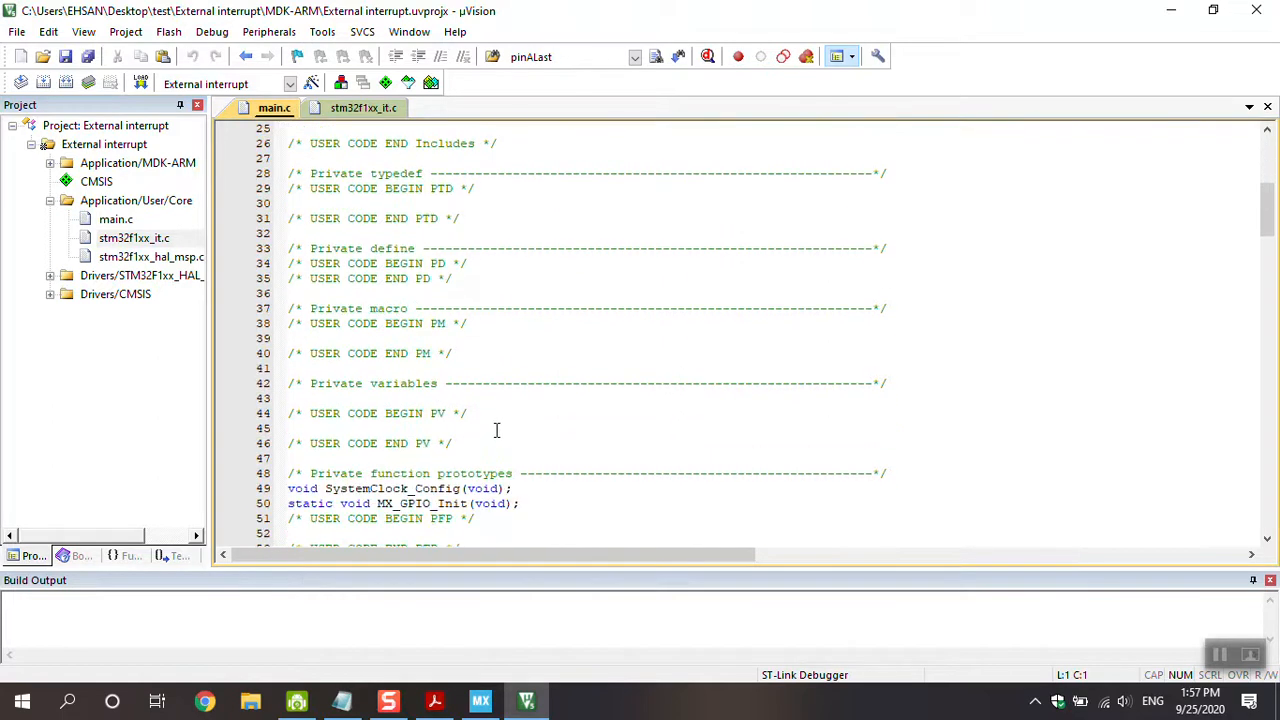
scroll("down", 3)
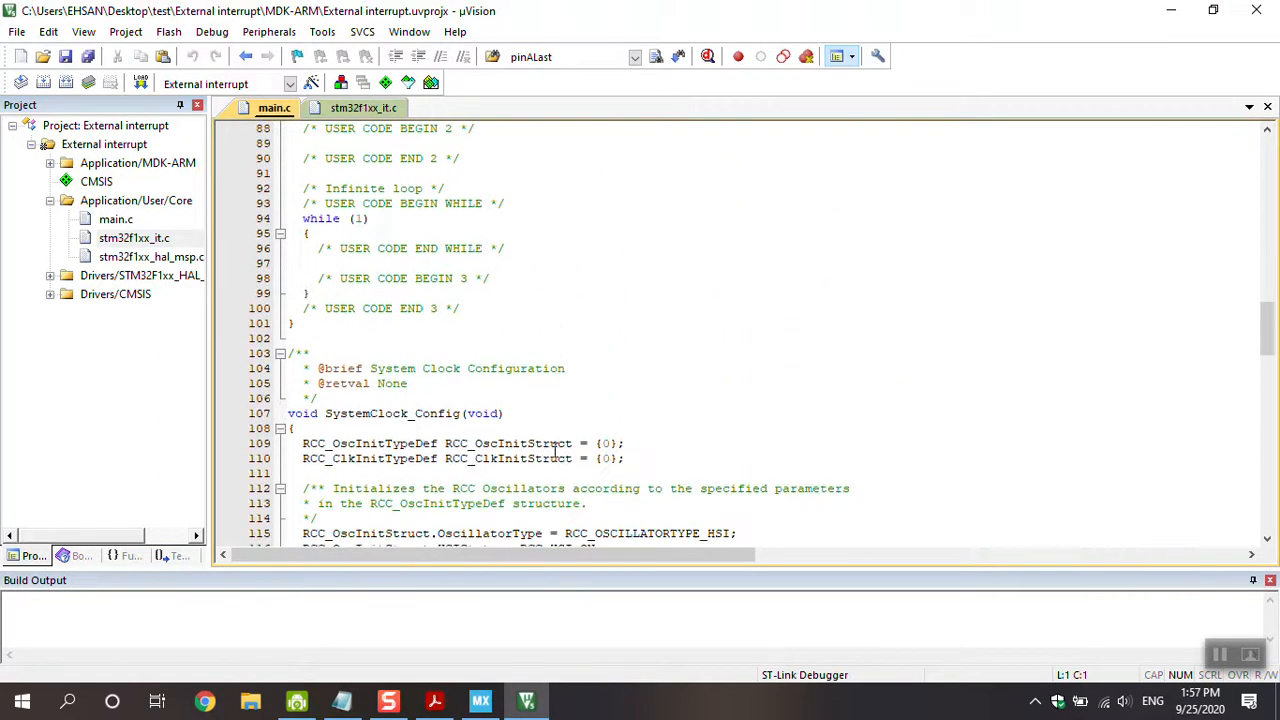
scroll("down", 3)
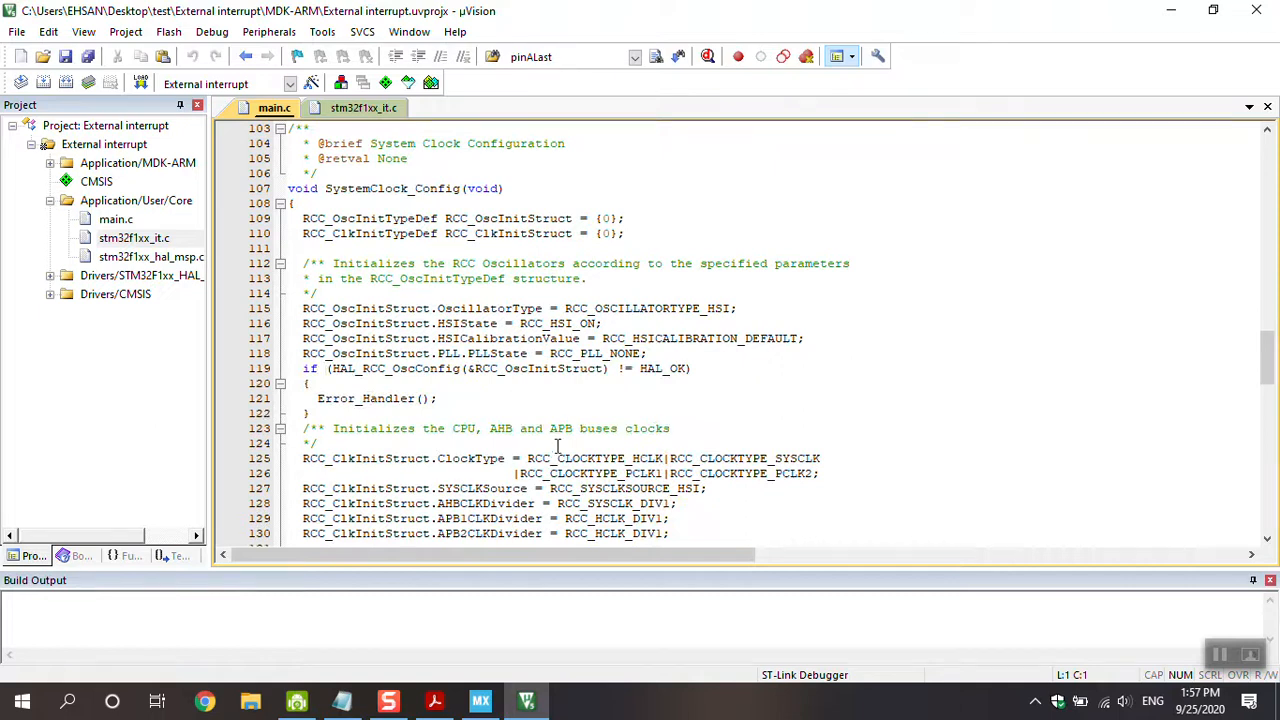
scroll("down", 3)
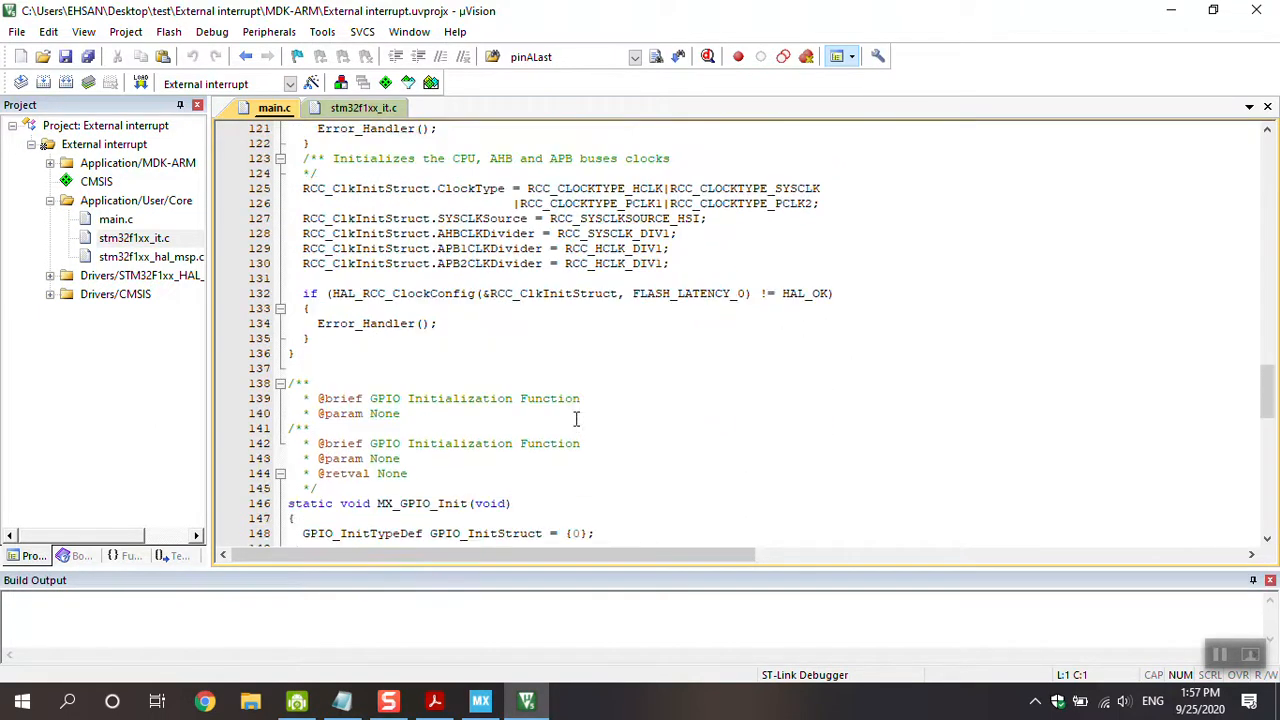
scroll("down", 3)
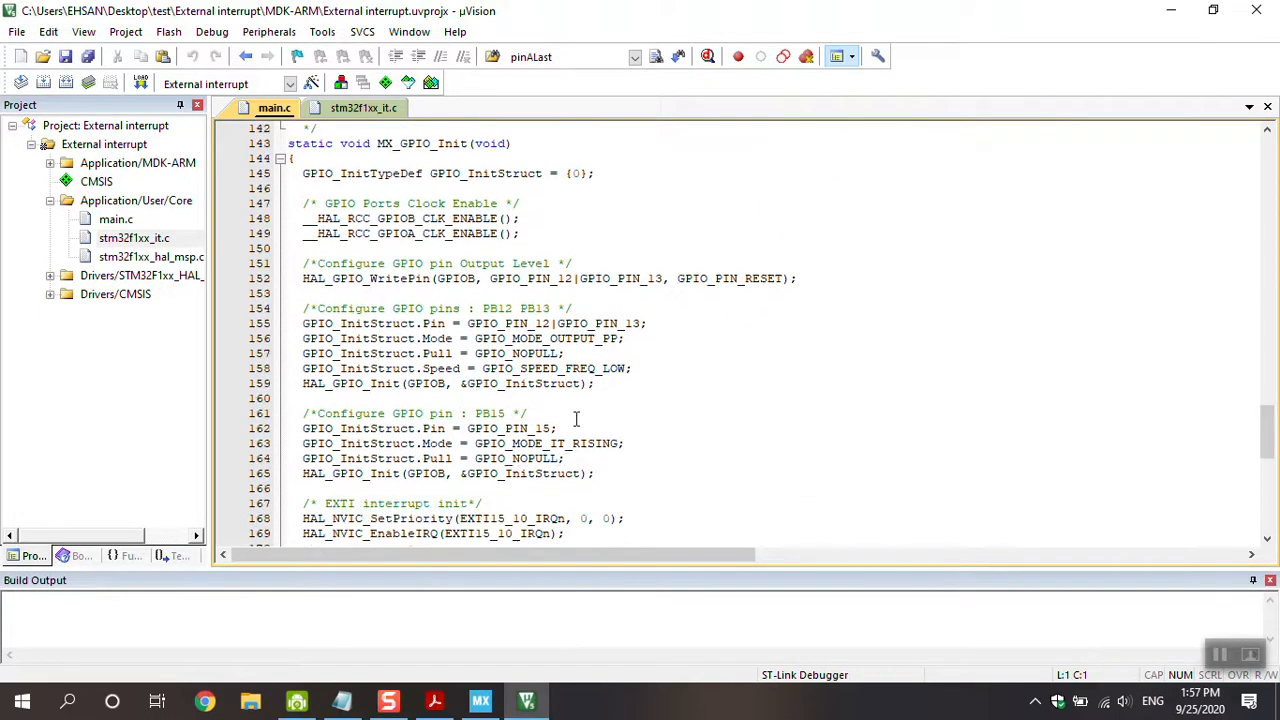
scroll("down", 3)
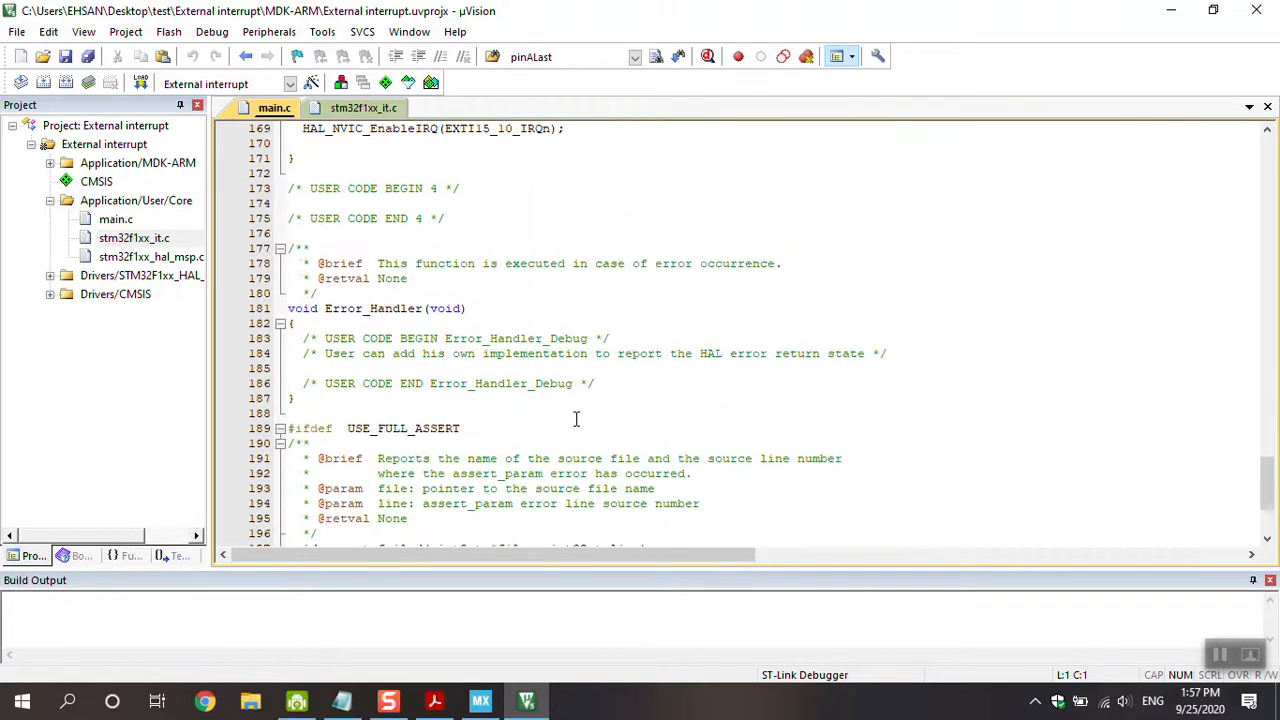
scroll("up", 3)
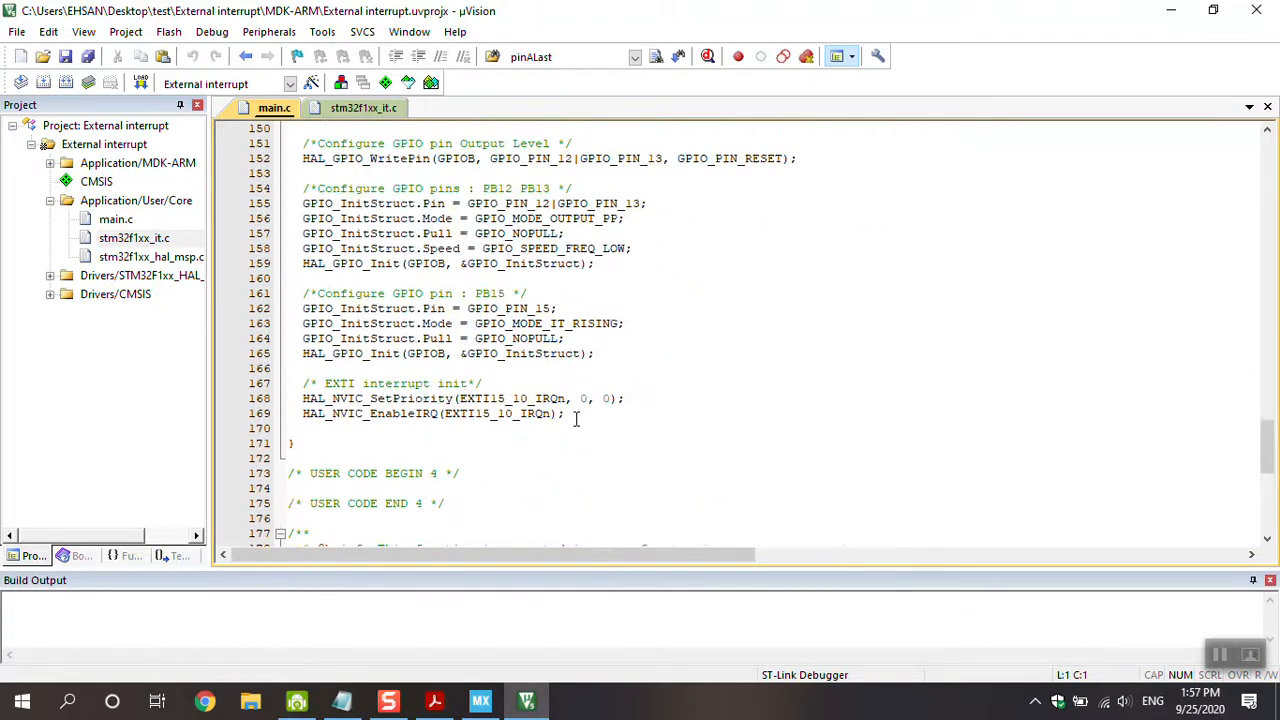
scroll("up", 3)
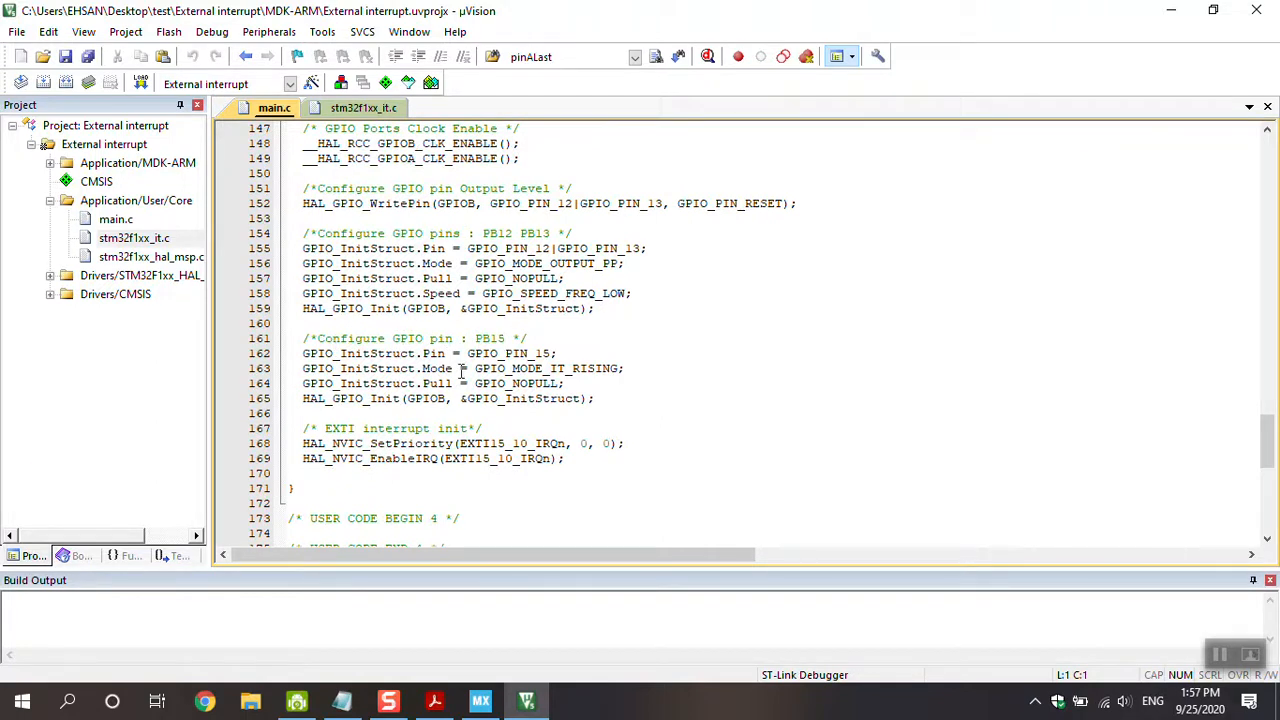
mouse_move(530, 383)
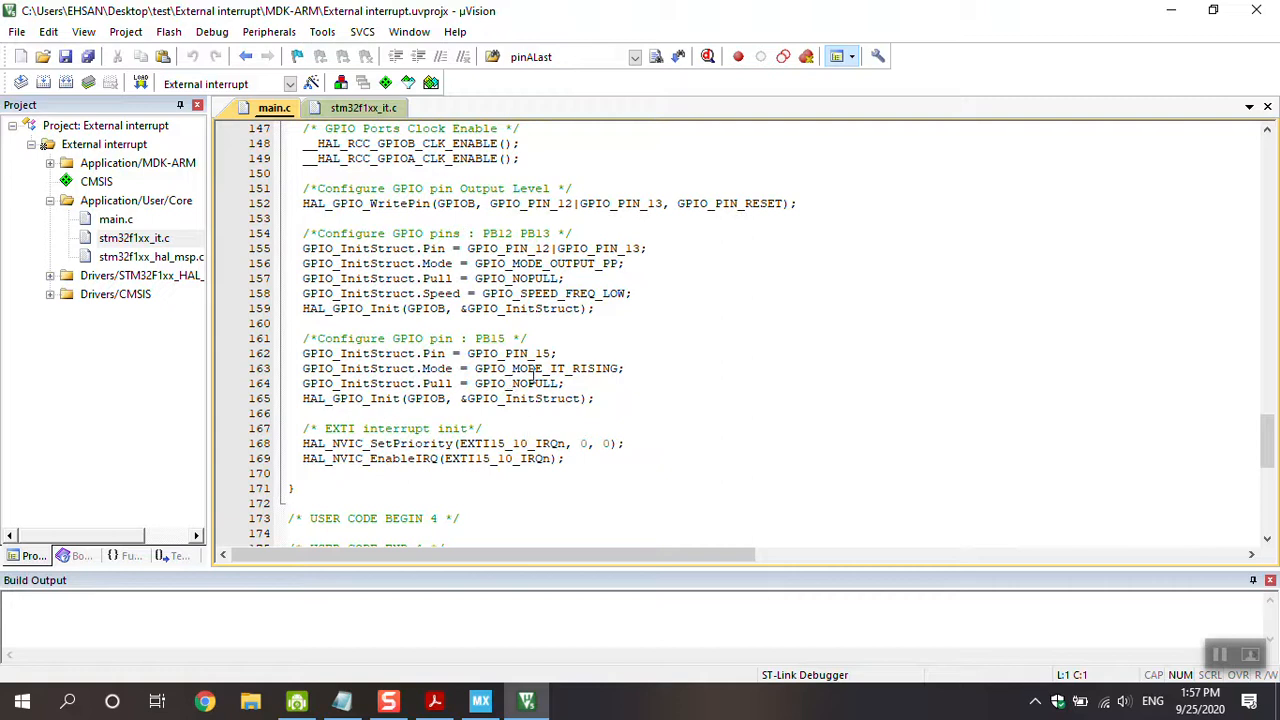
mouse_move(347, 443)
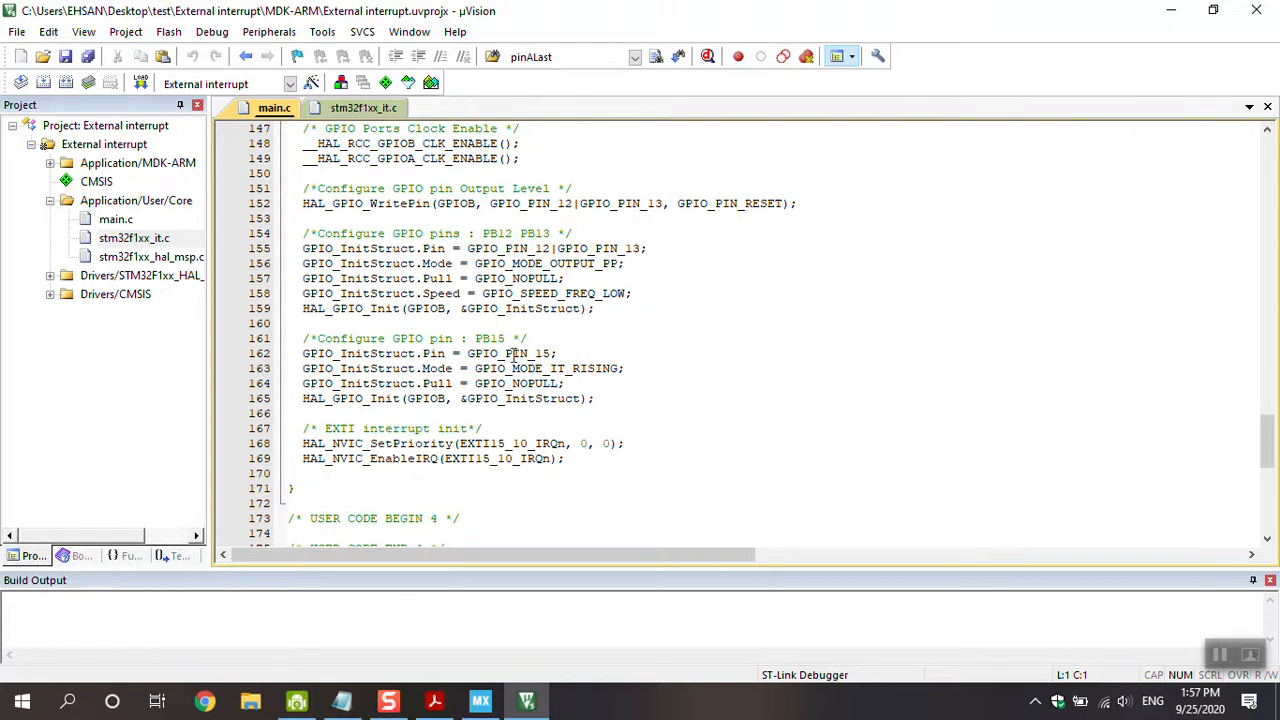
Review the GPIO_PIN_15 rising-edge setup lines, then return to STM32CubeMX.
double_click(517, 353)
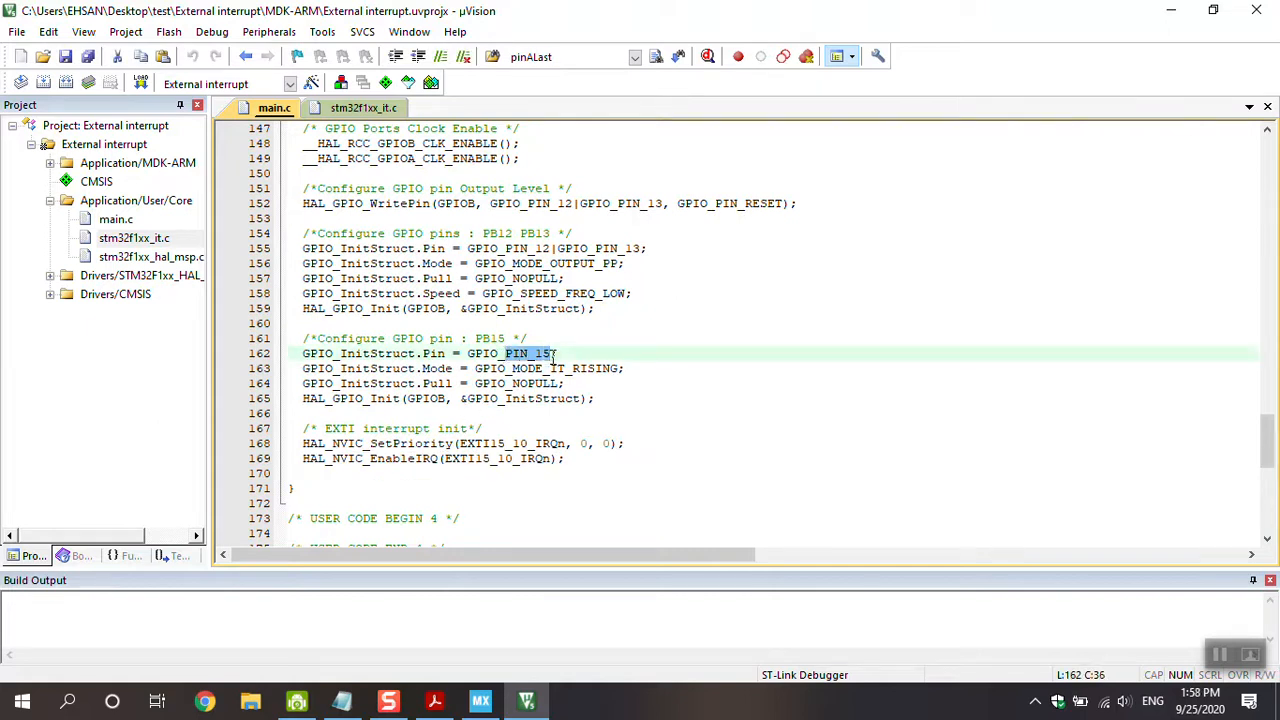
left_click(520, 368)
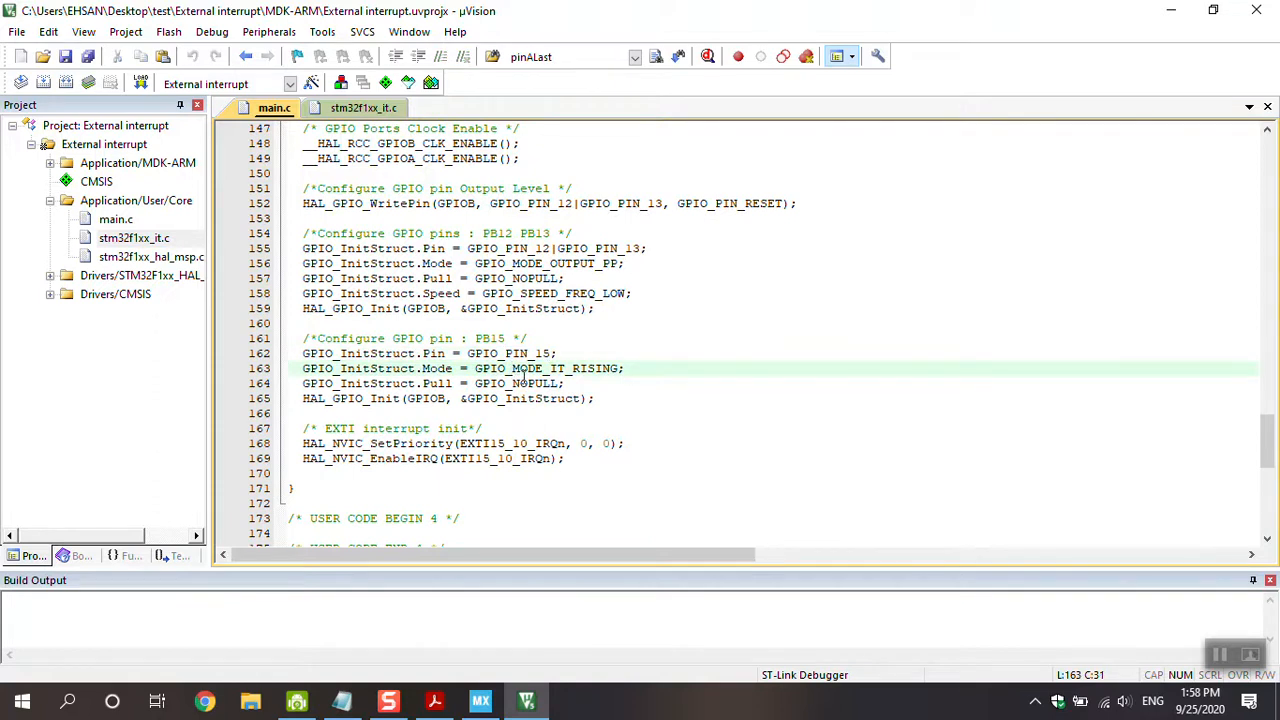
left_click(480, 700)
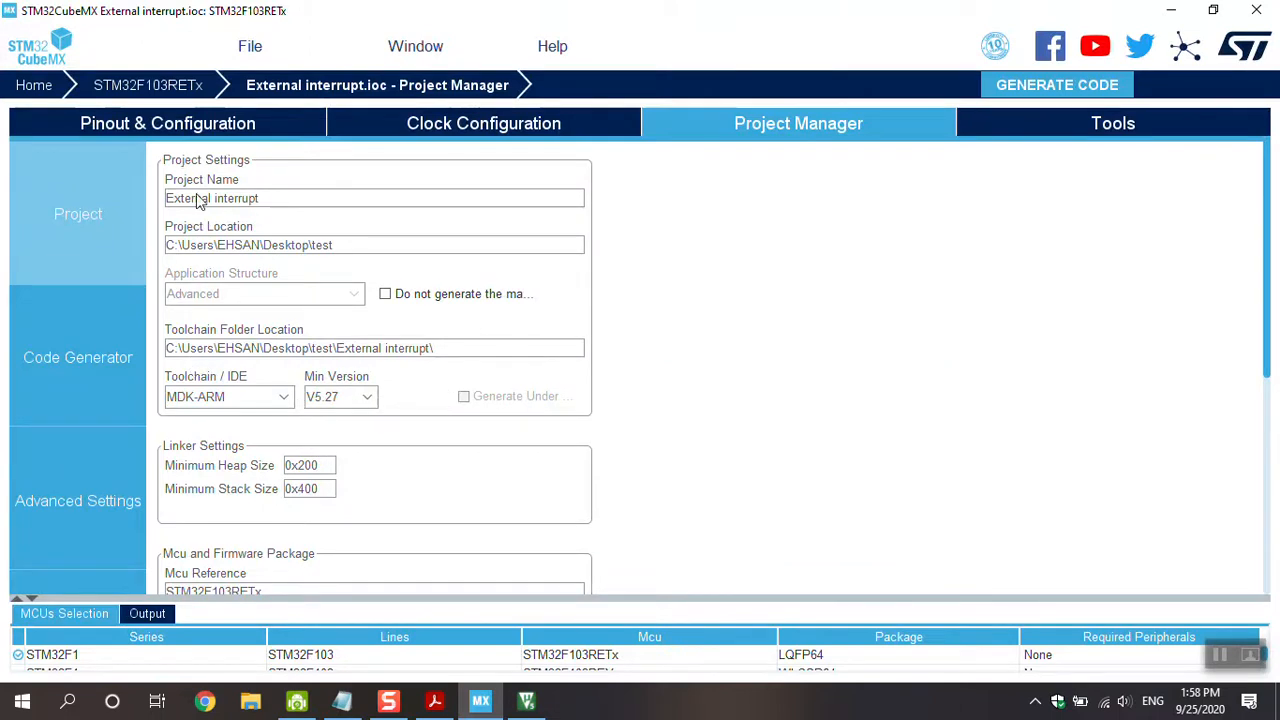
Open System Core > GPIO, widen the pin table, and show PB15's mode options.
left_click(167, 122)
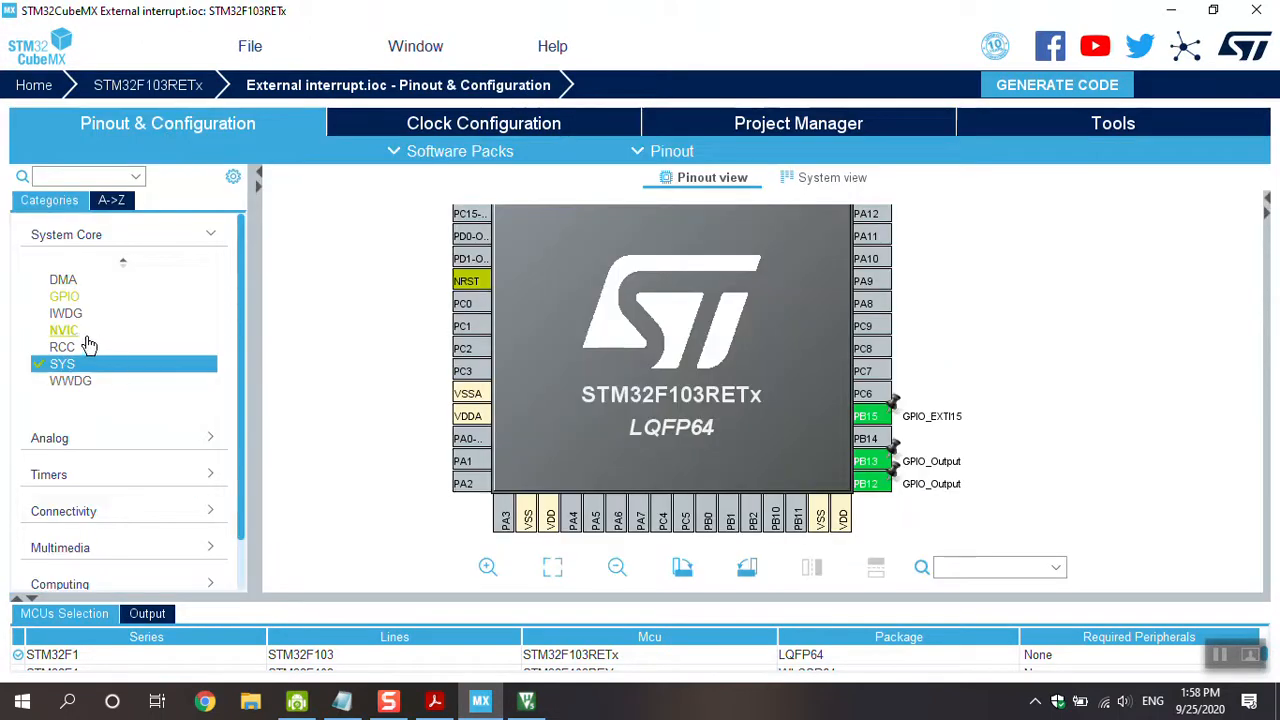
left_click(63, 330)
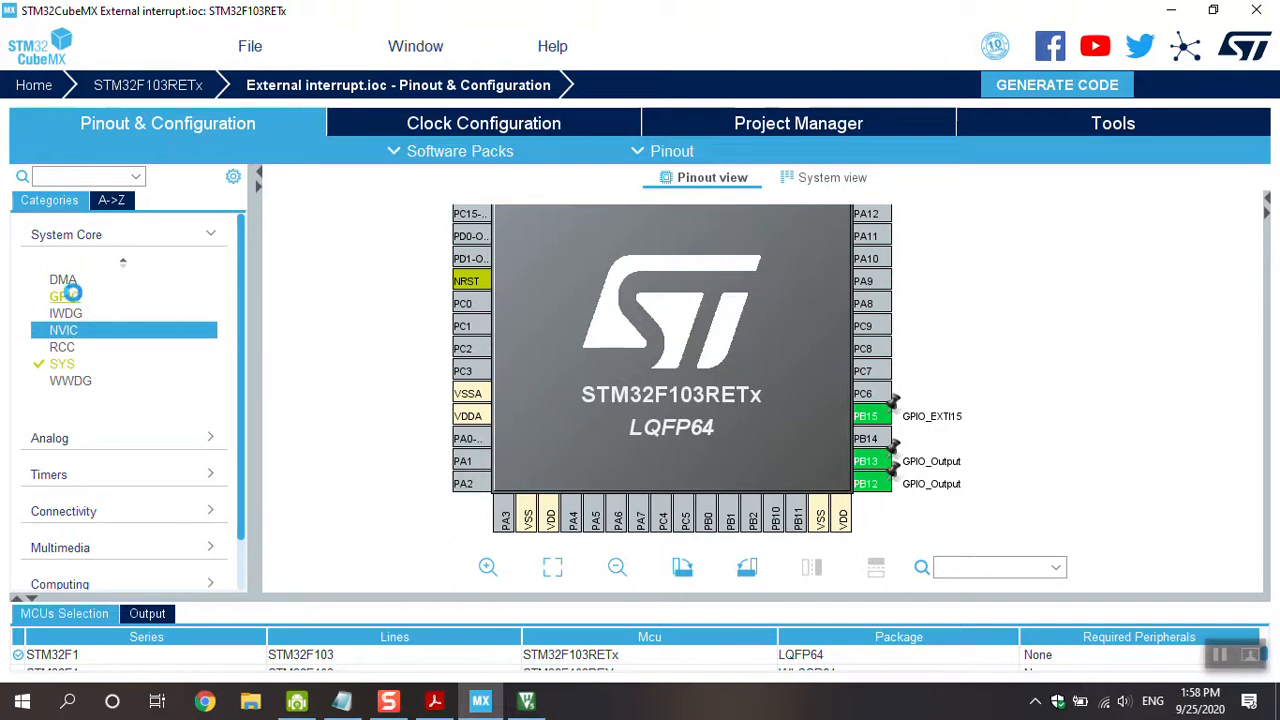
left_click(64, 296)
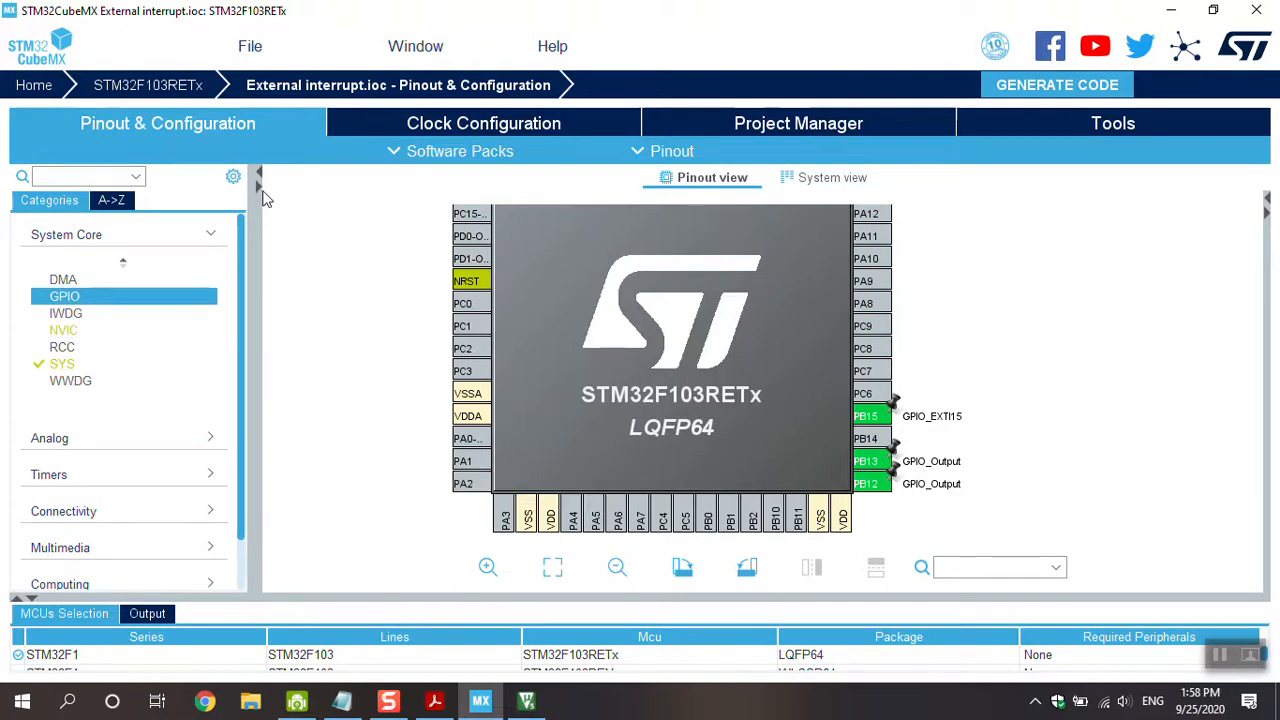
left_click(64, 296)
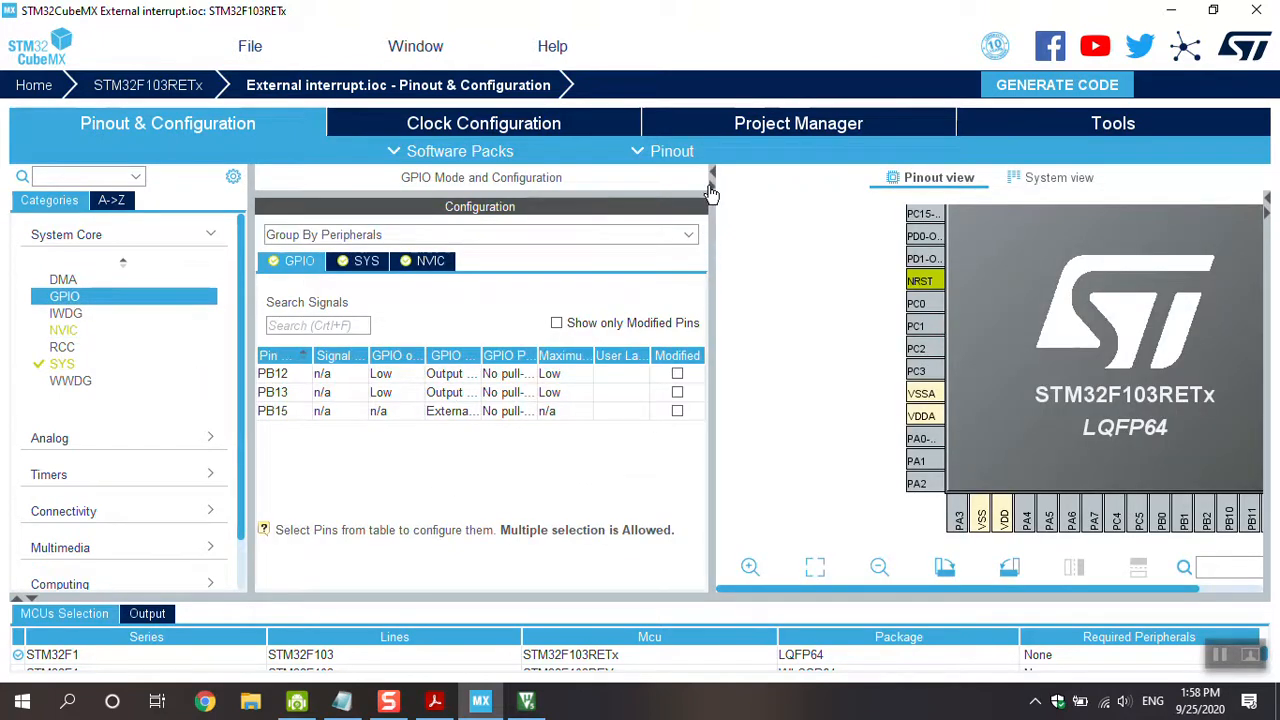
left_click(710, 190)
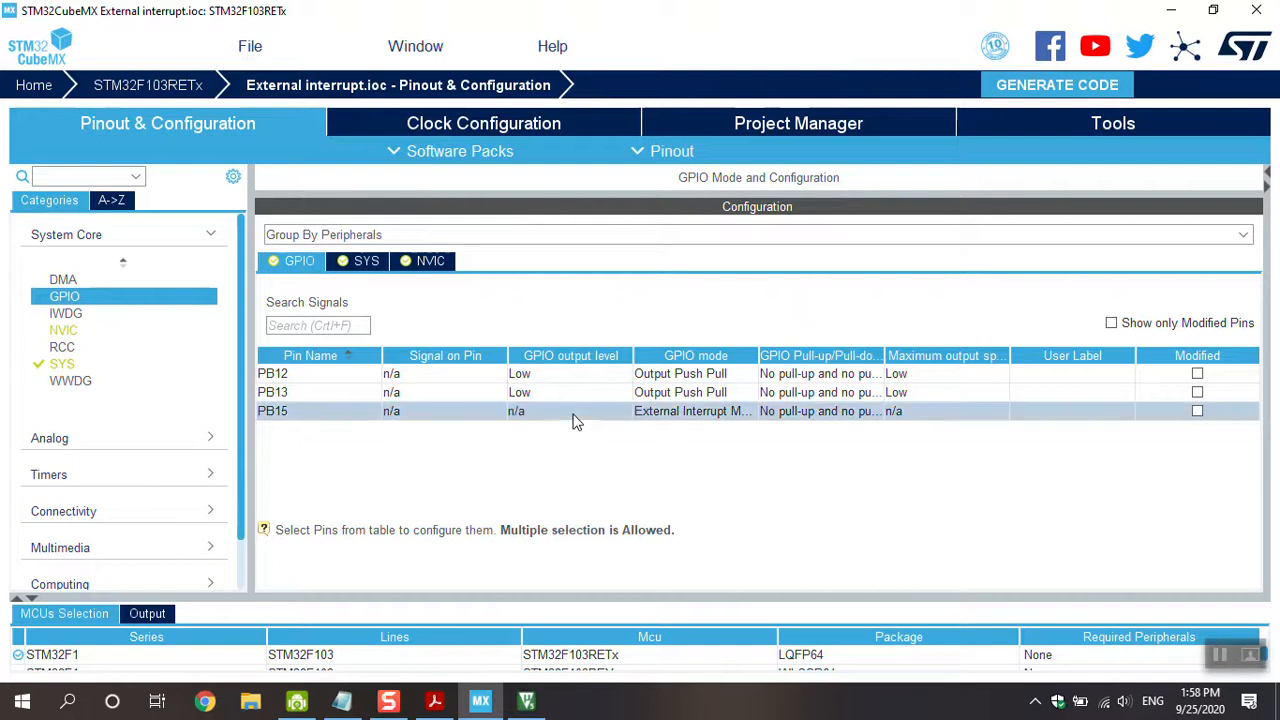
left_click(272, 411)
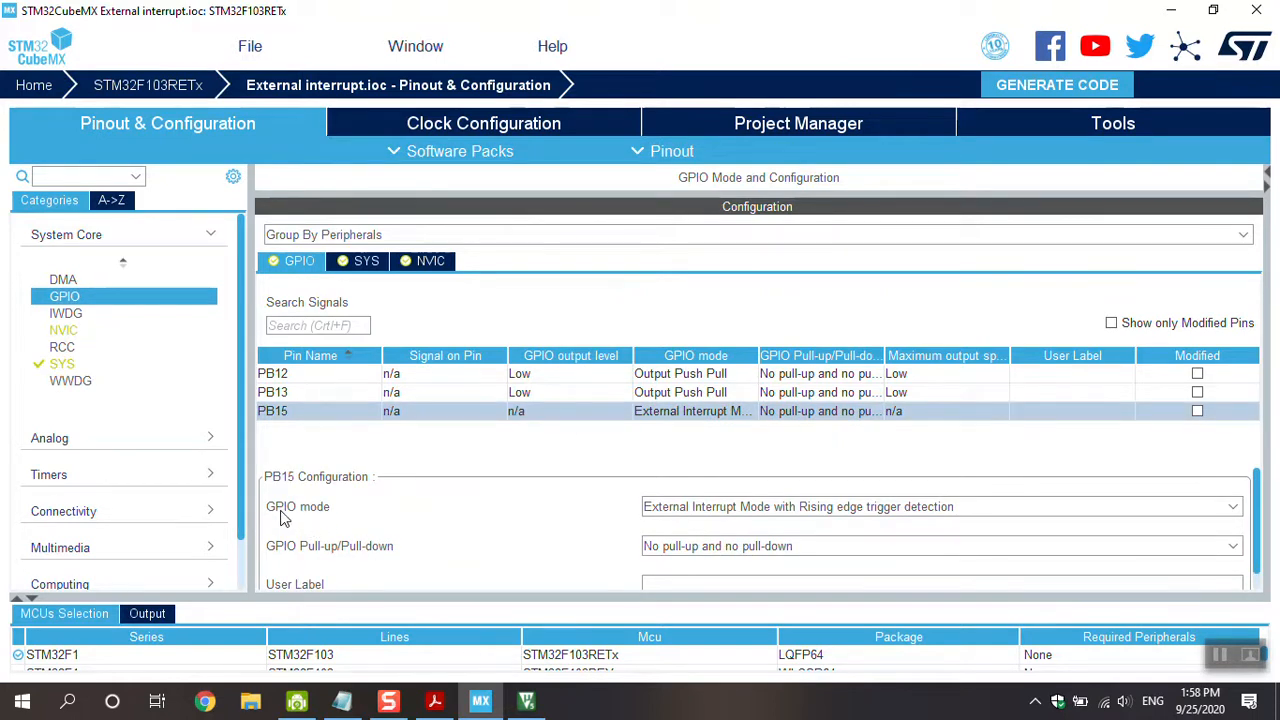
mouse_move(770, 520)
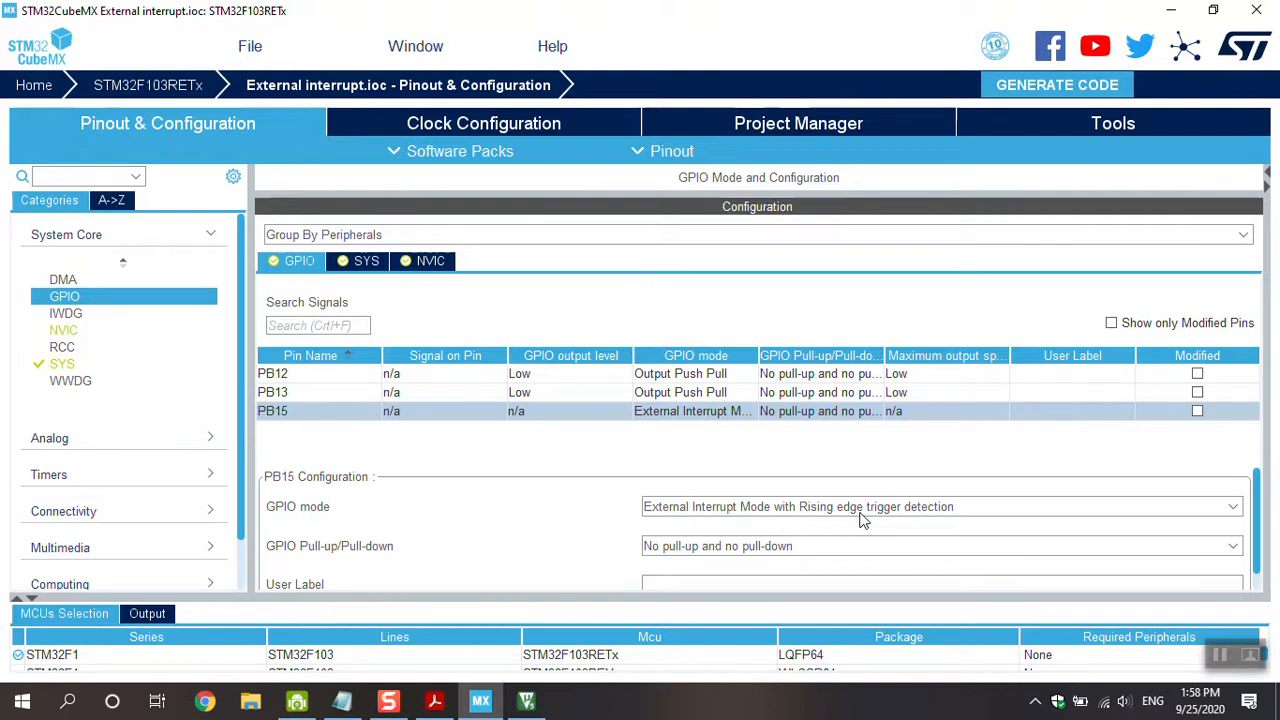
left_click(1232, 506)
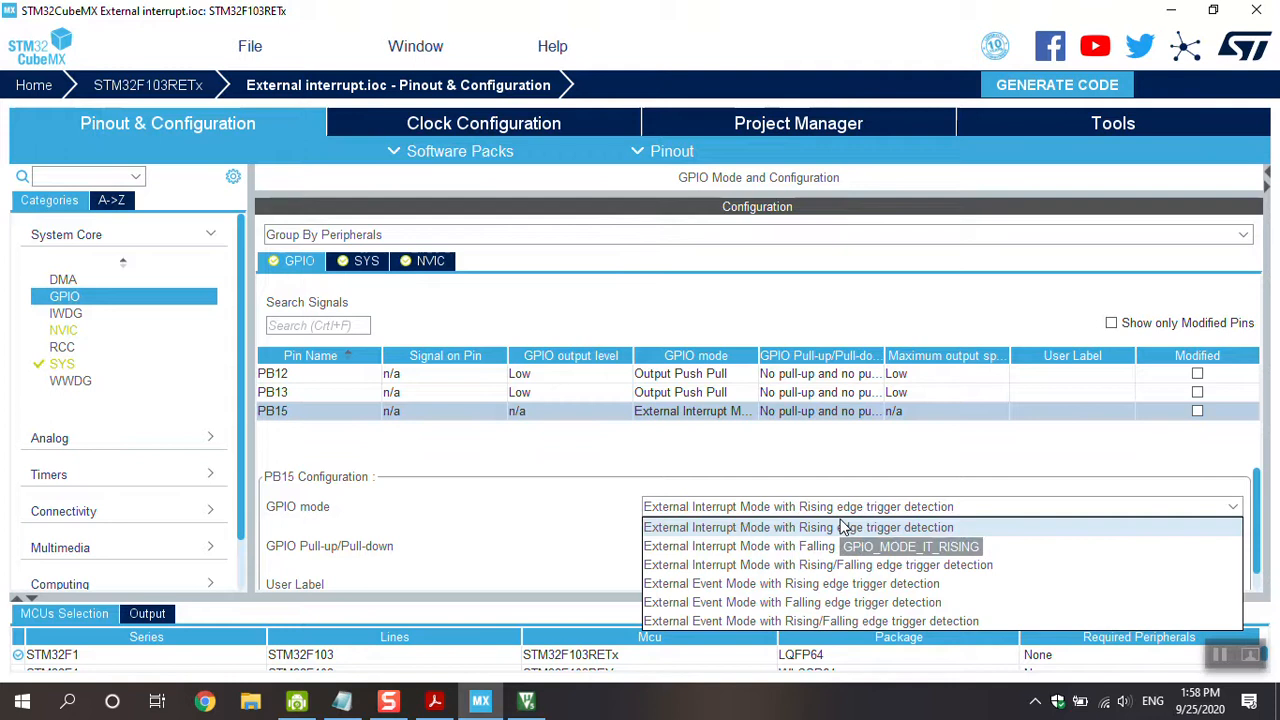
mouse_move(818, 546)
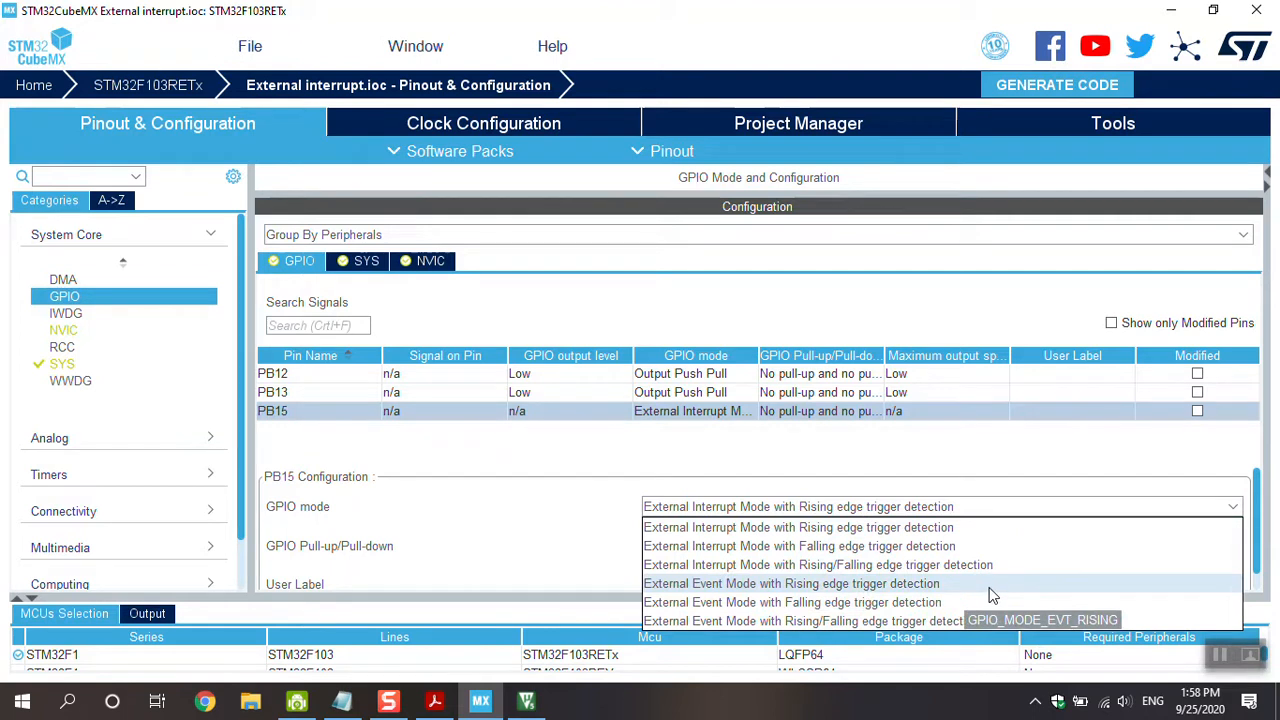
mouse_move(985, 597)
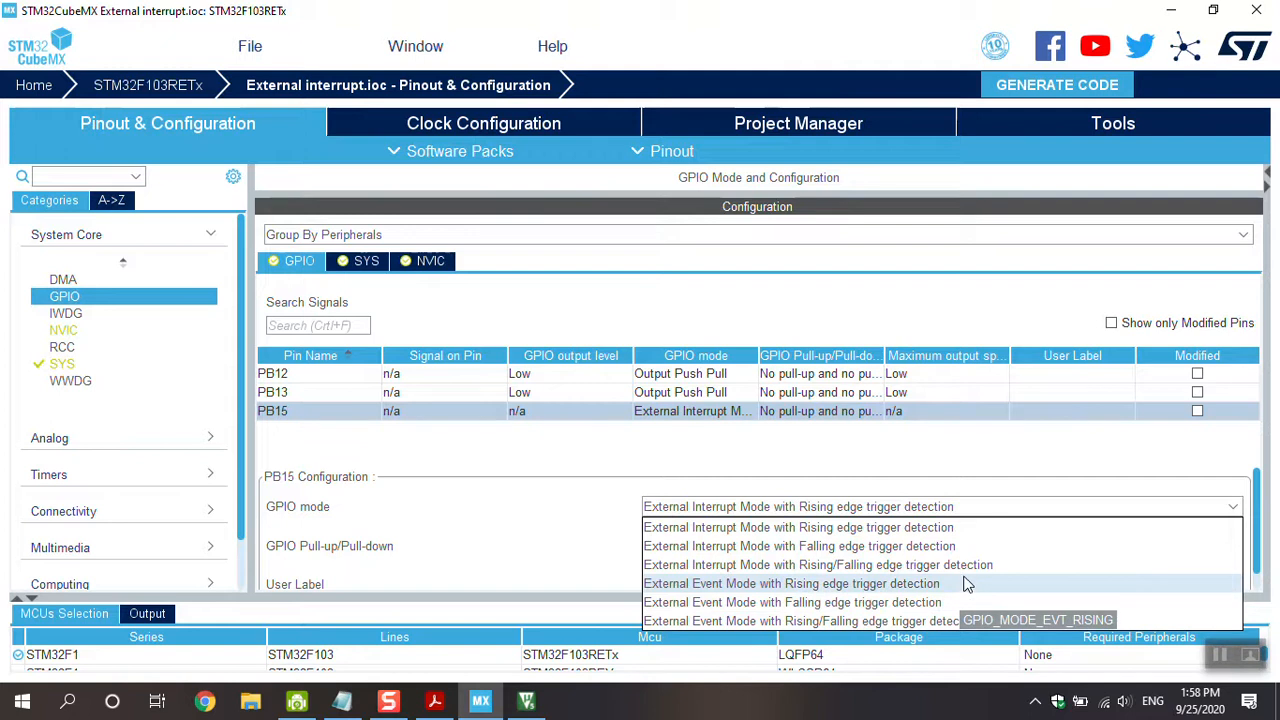
mouse_move(967, 565)
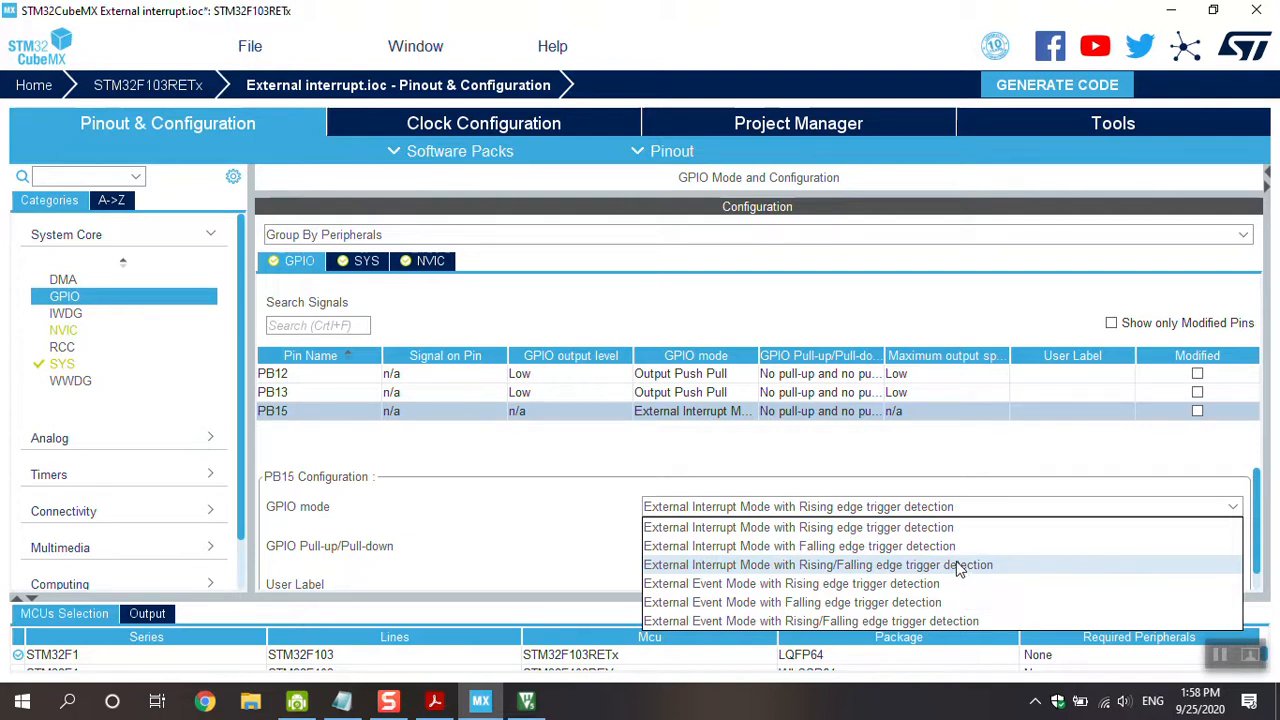
Choose External Interrupt Mode with Rising/Falling edge trigger for PB15.
left_click(817, 564)
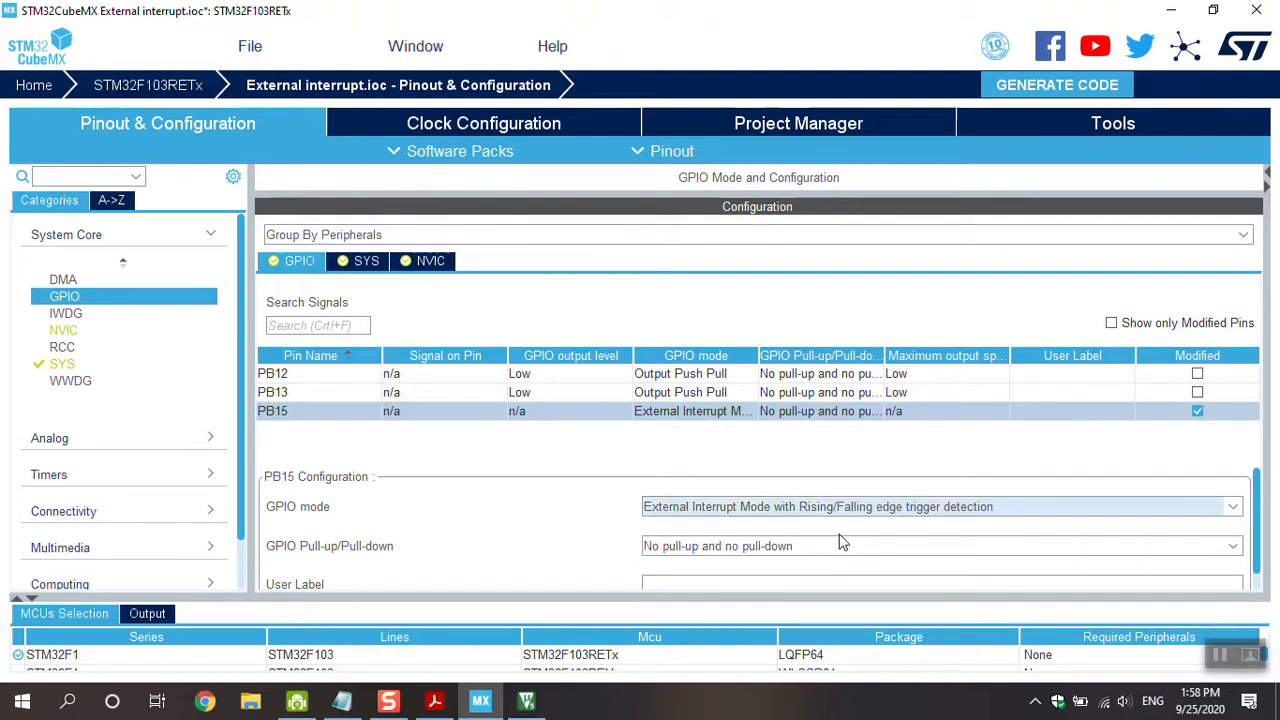
mouse_move(863, 560)
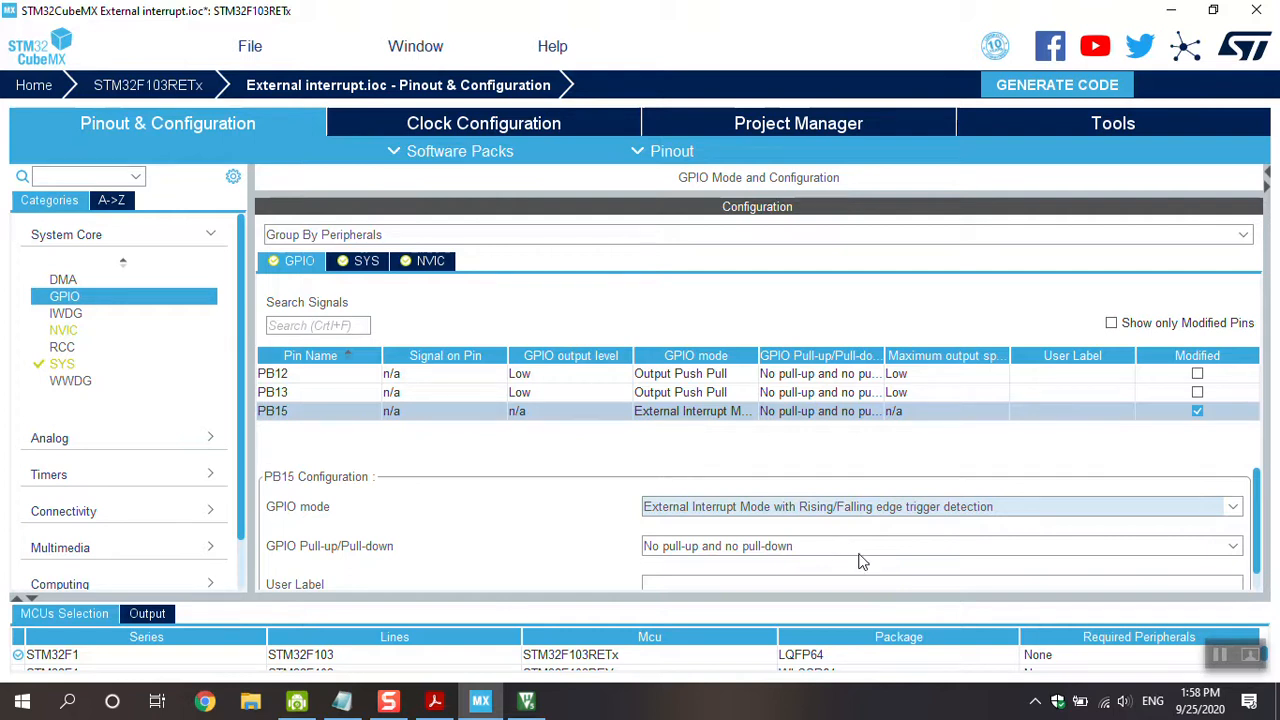
mouse_move(837, 525)
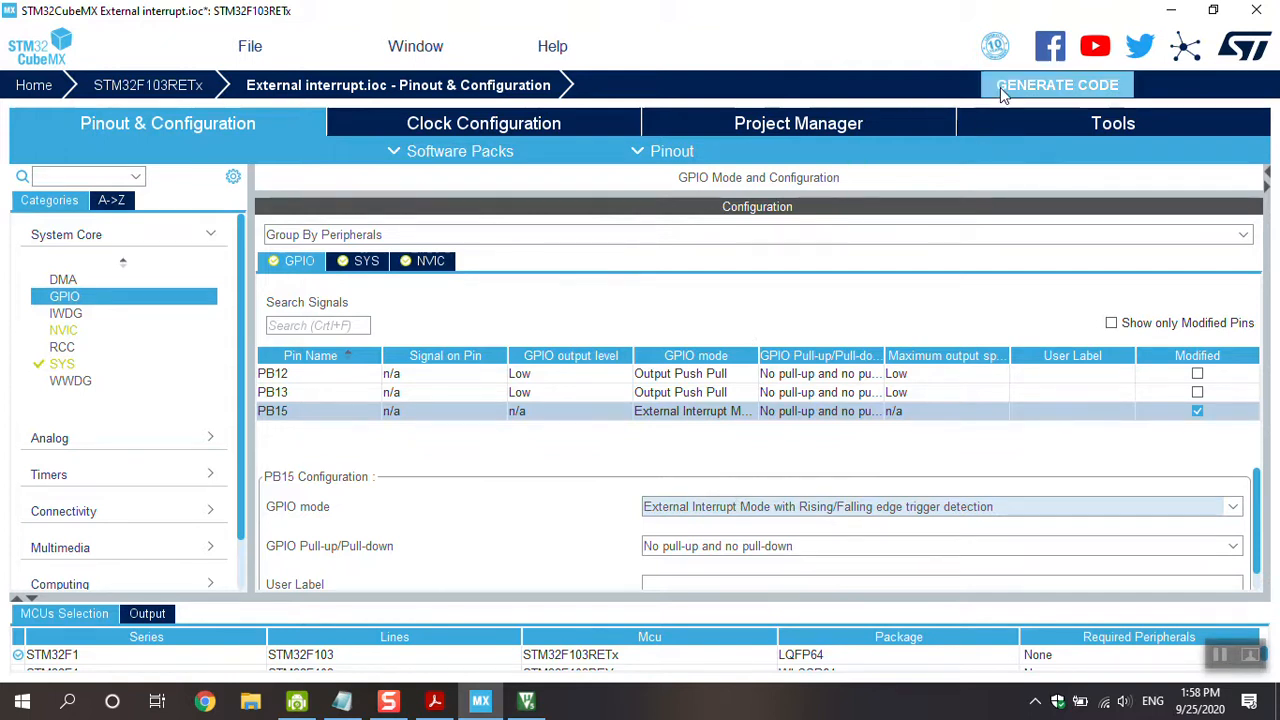
Regenerate the code with PB15's new trigger and close the success notice.
left_click(1056, 84)
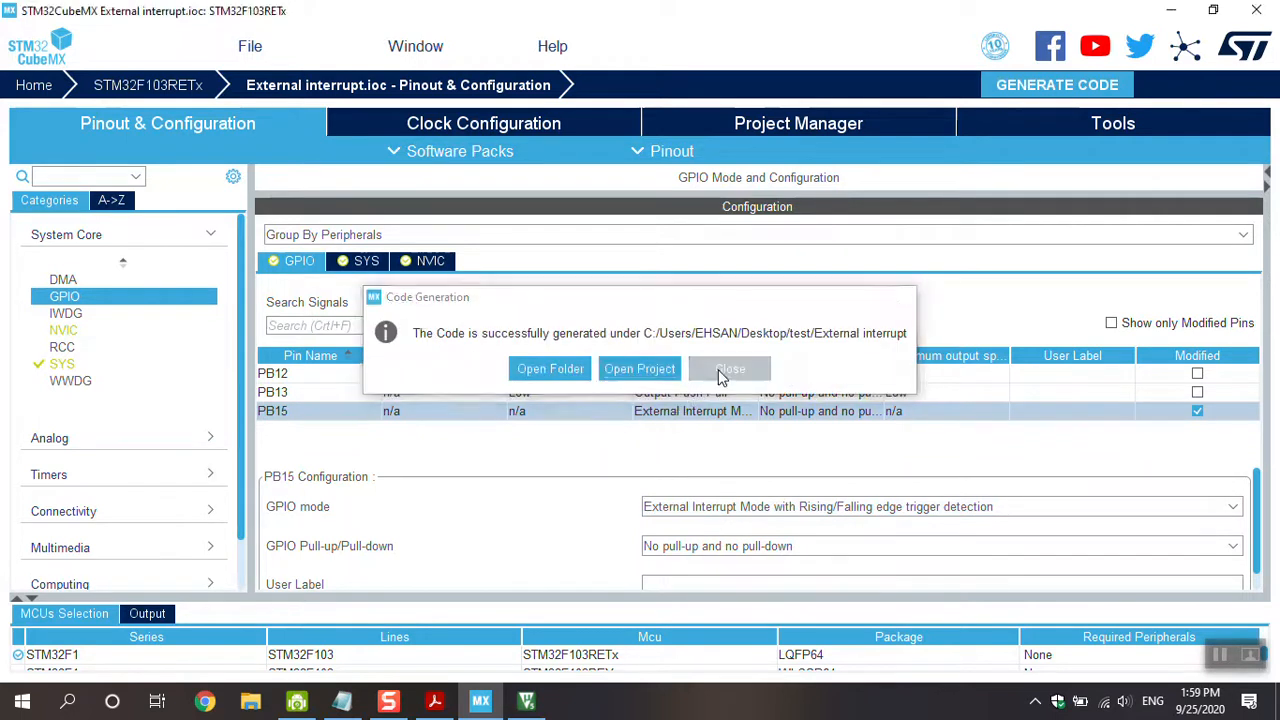
left_click(639, 368)
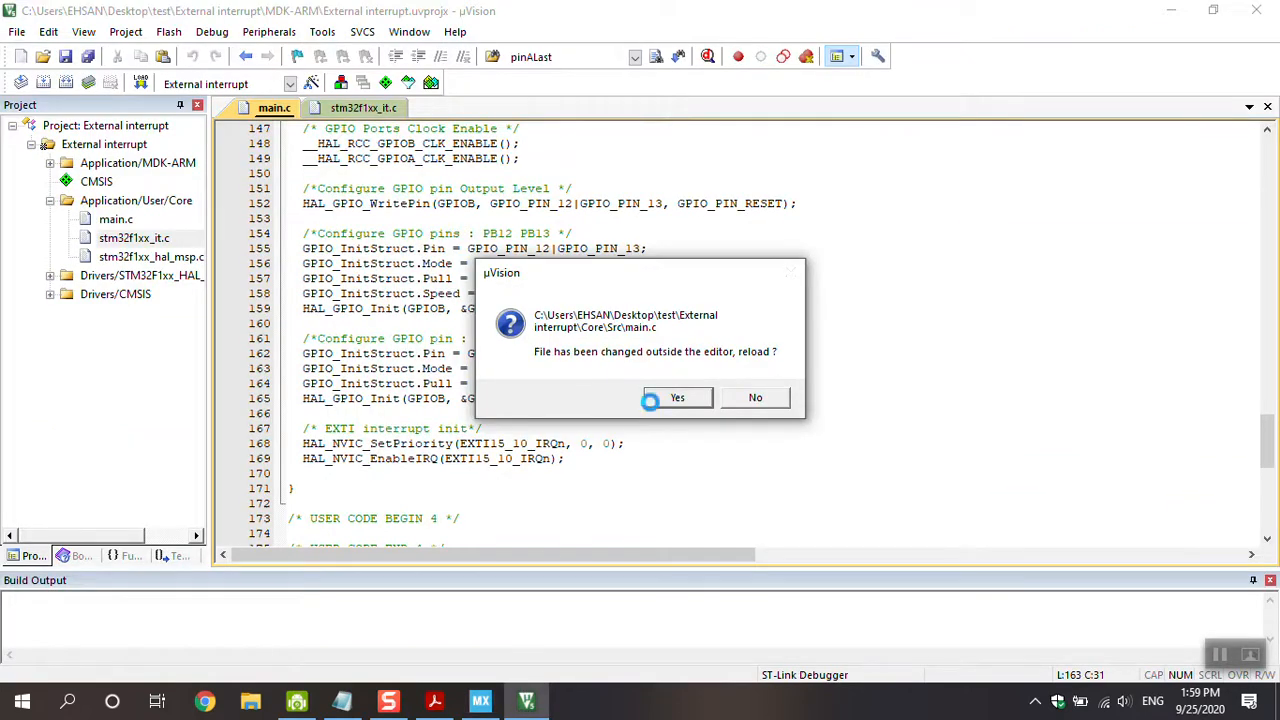
Reload main.c, review PB15's rising/falling setup, and expand the External interrupt tree.
left_click(676, 397)
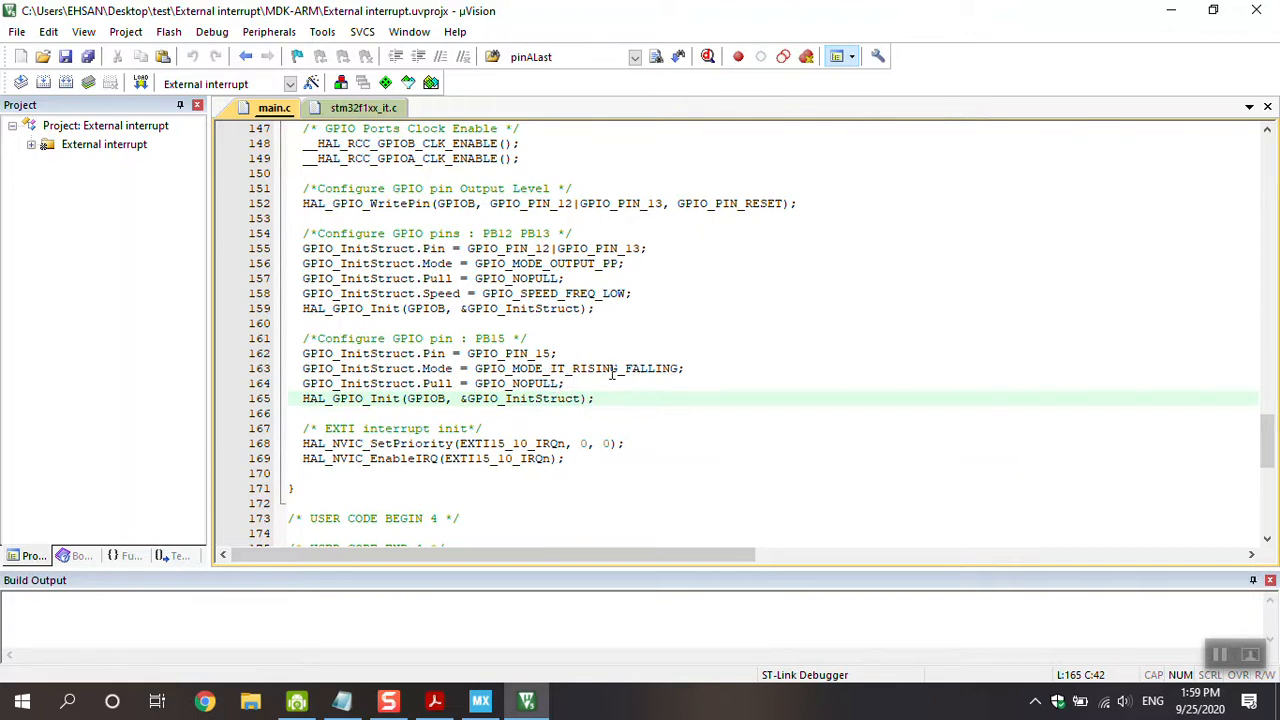
scroll("up", 3)
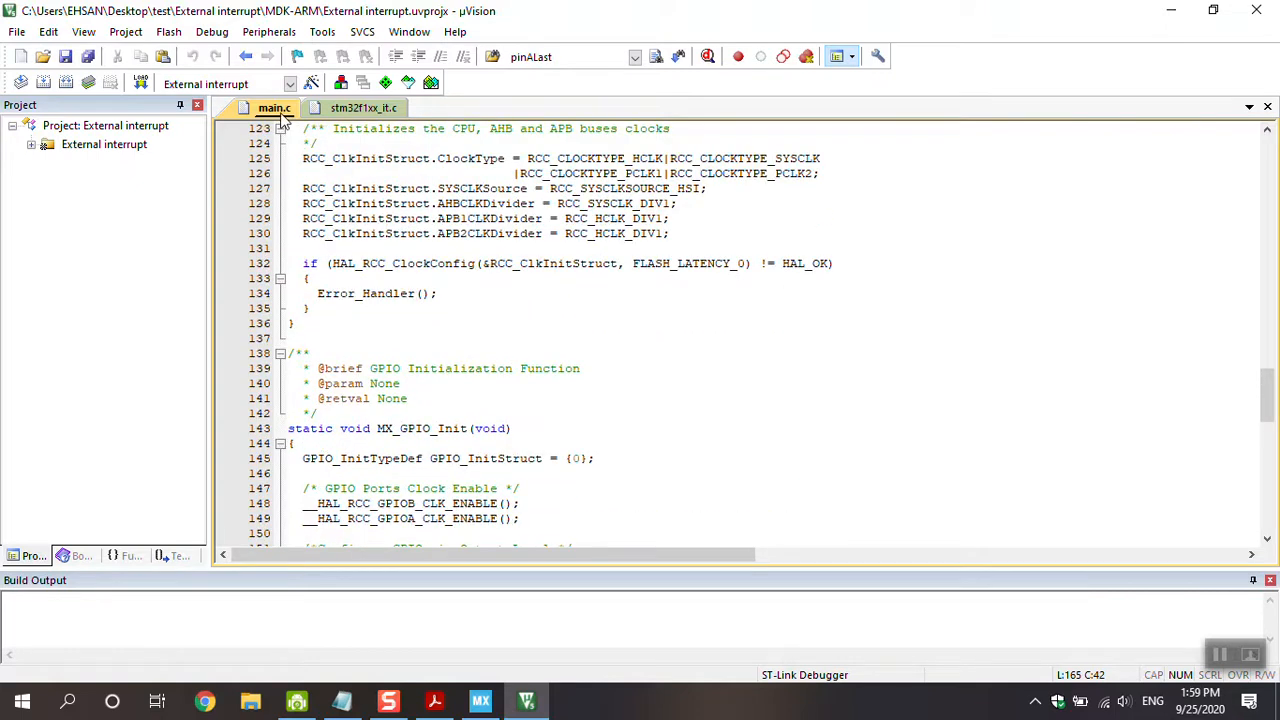
scroll("down", 3)
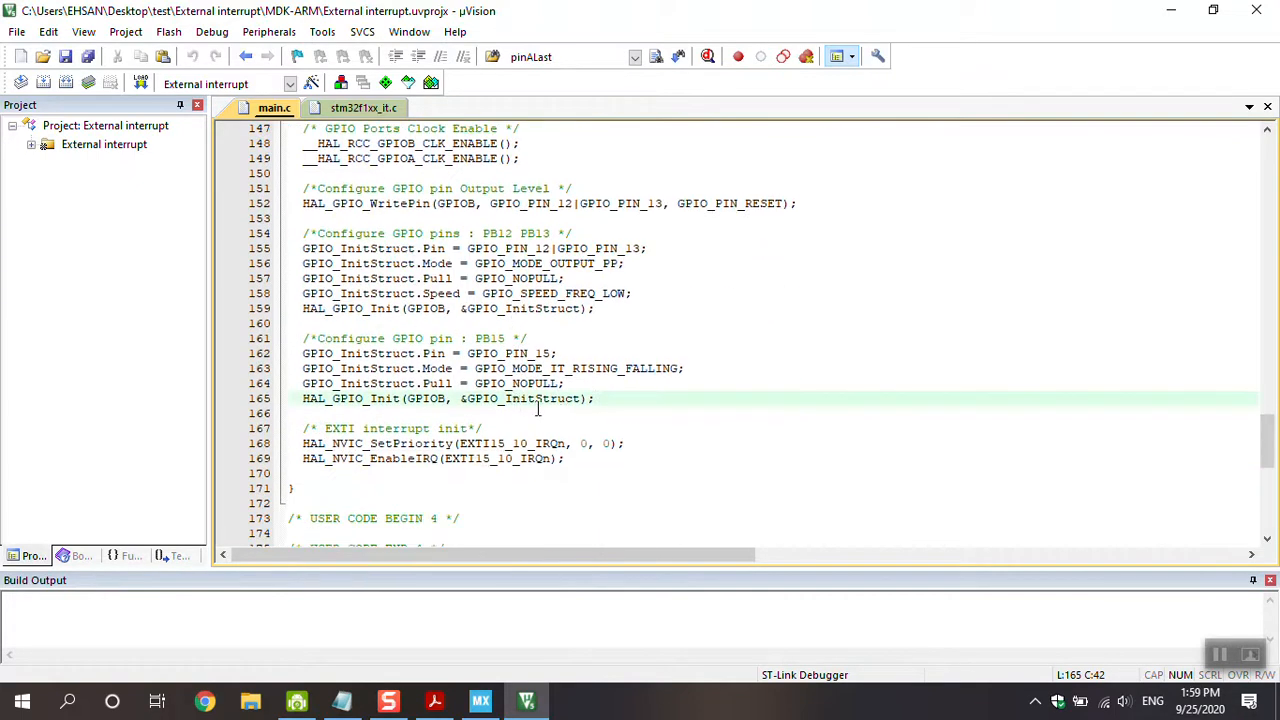
scroll("down", 3)
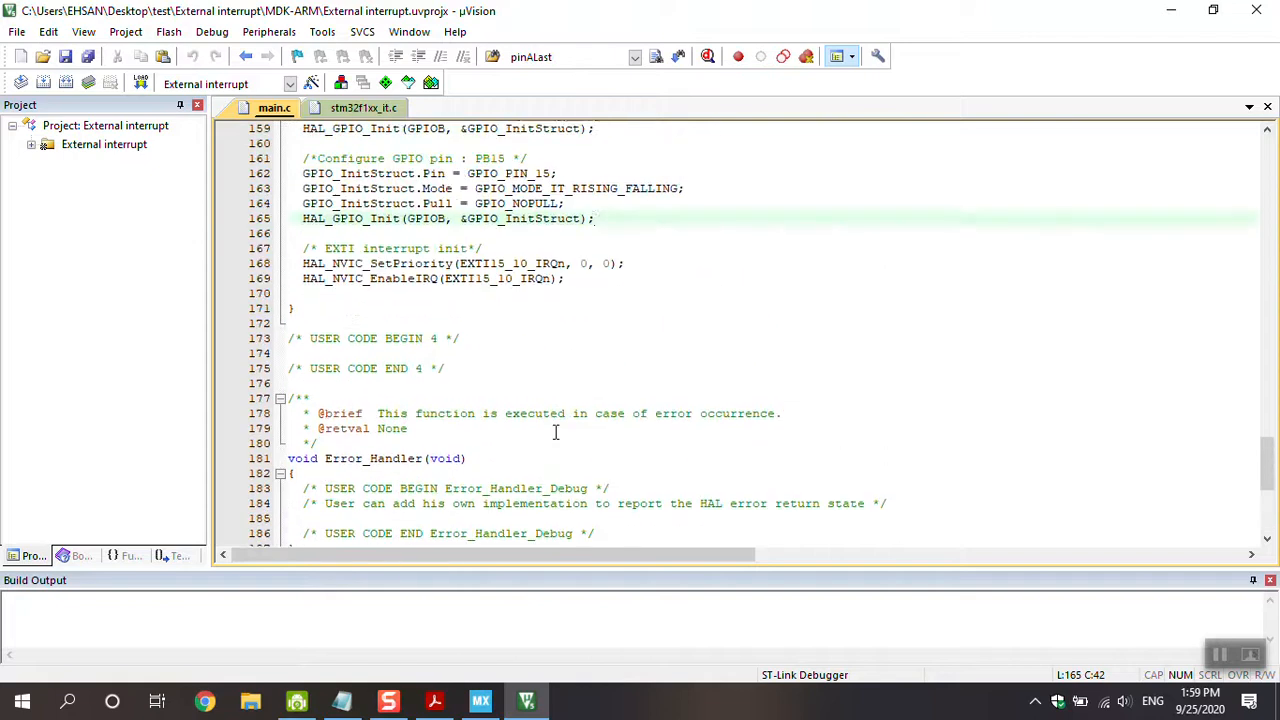
scroll("up", 3)
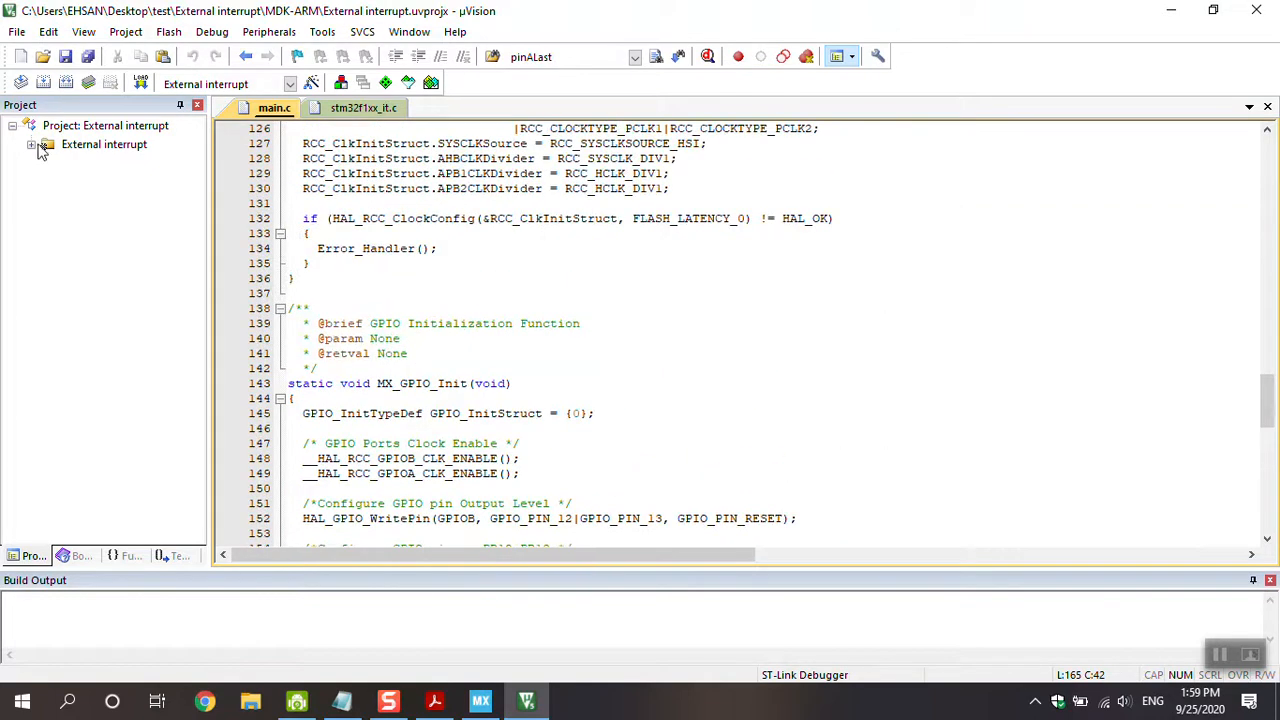
left_click(32, 144)
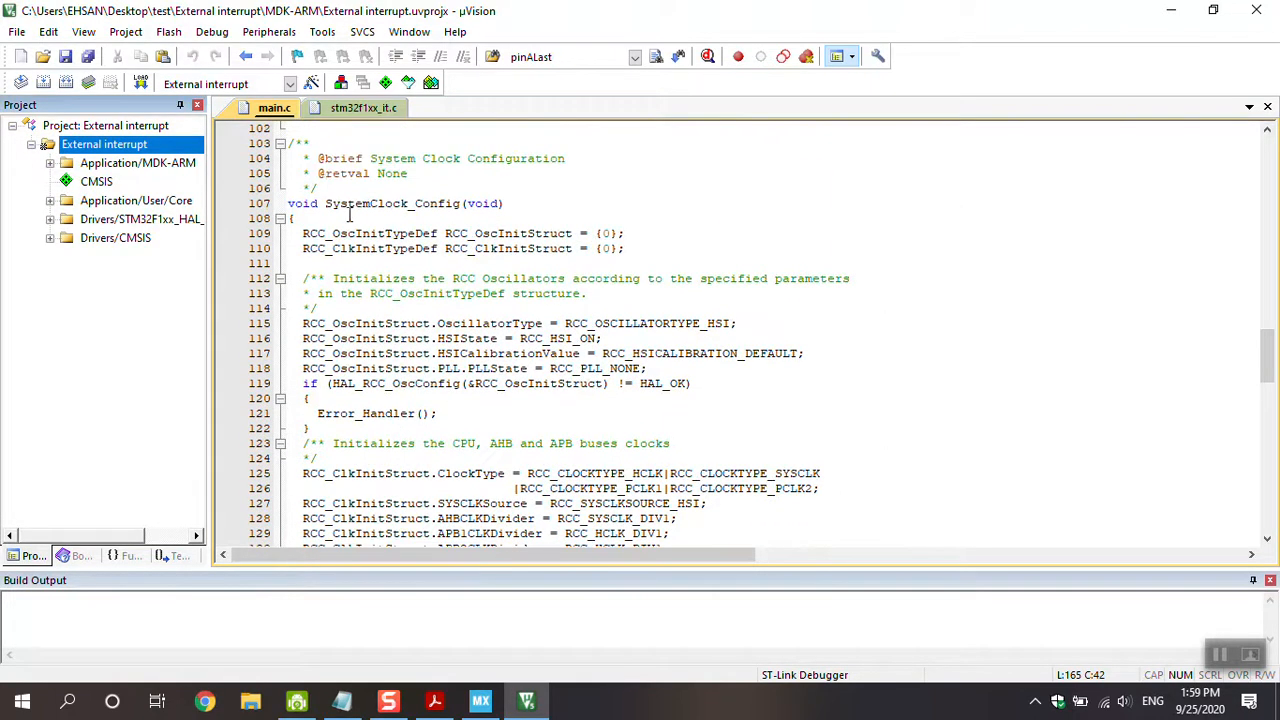
scroll("up", 3)
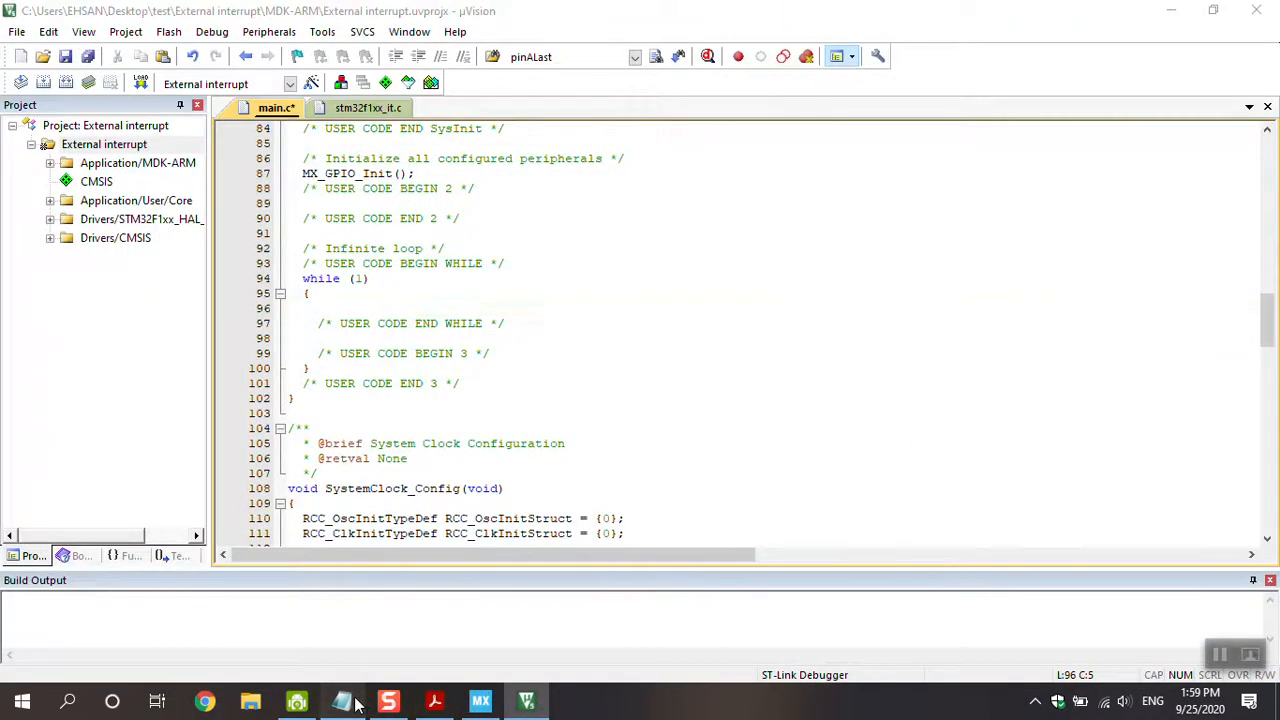
left_click(343, 700)
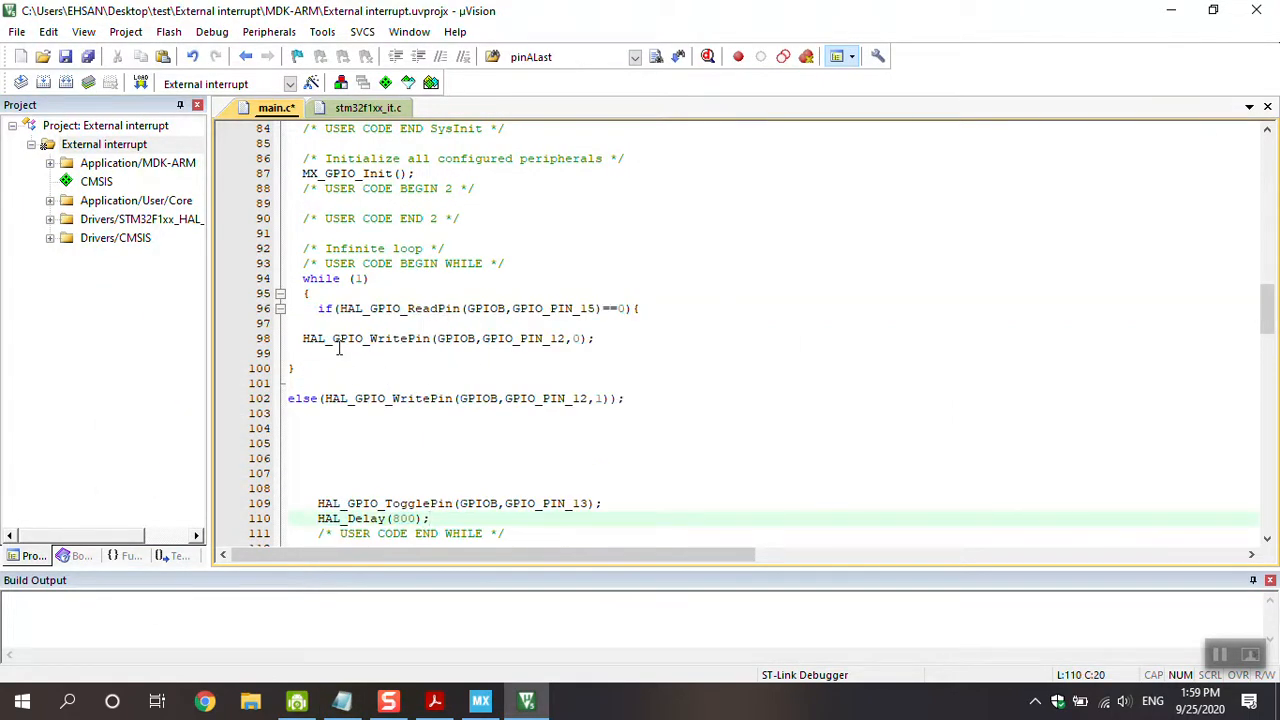
mouse_move(540, 318)
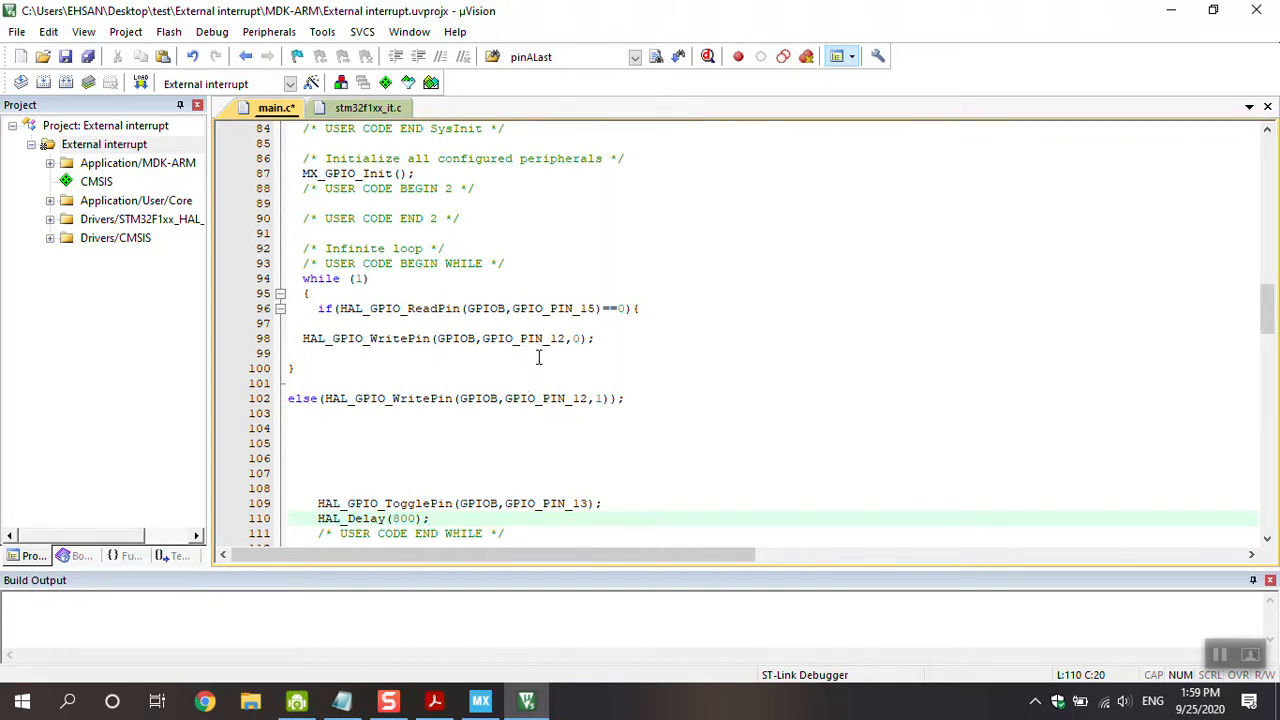
mouse_move(550, 356)
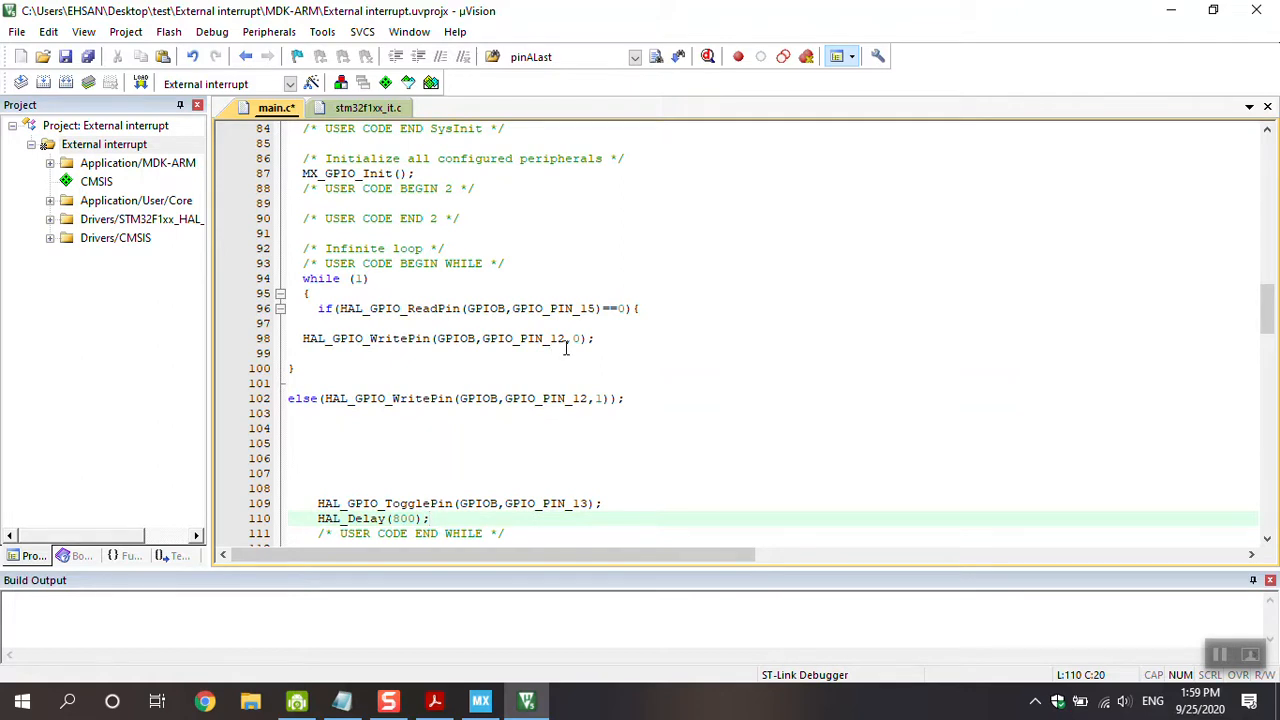
Change the else-branch HAL_GPIO_WritePin for GPIOB pin 12 to write 1.
double_click(578, 338)
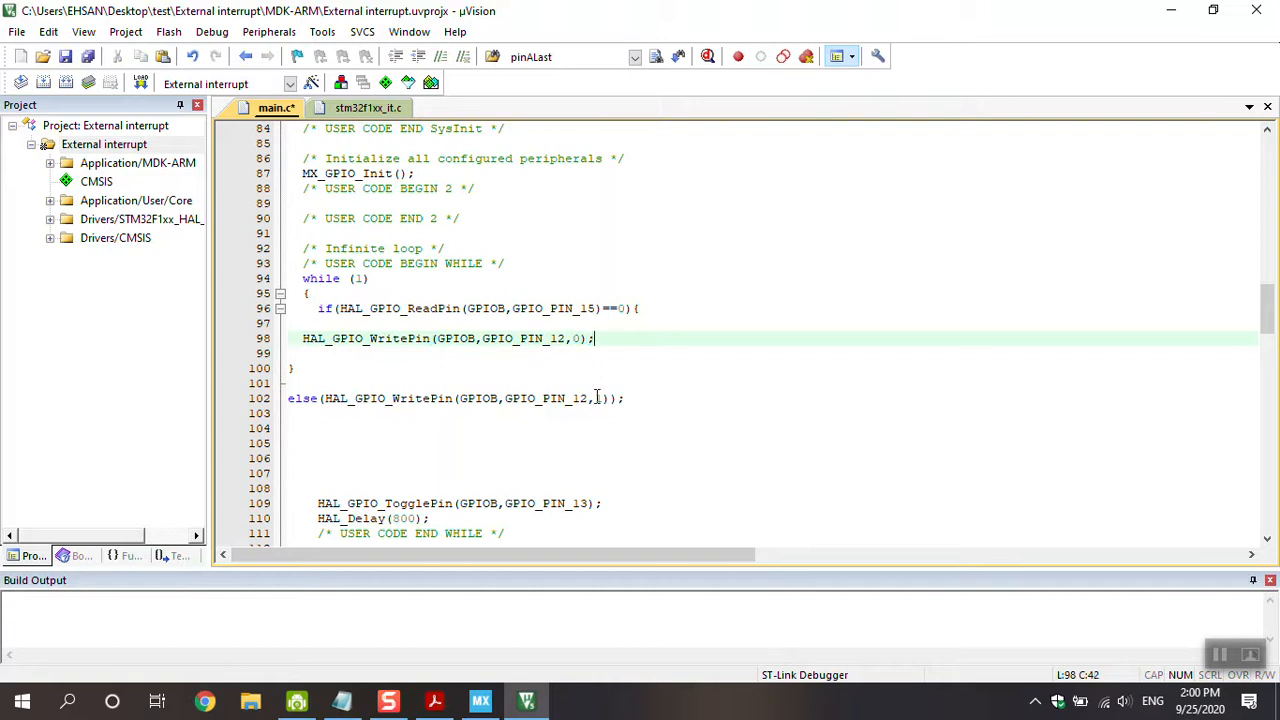
left_click(597, 398)
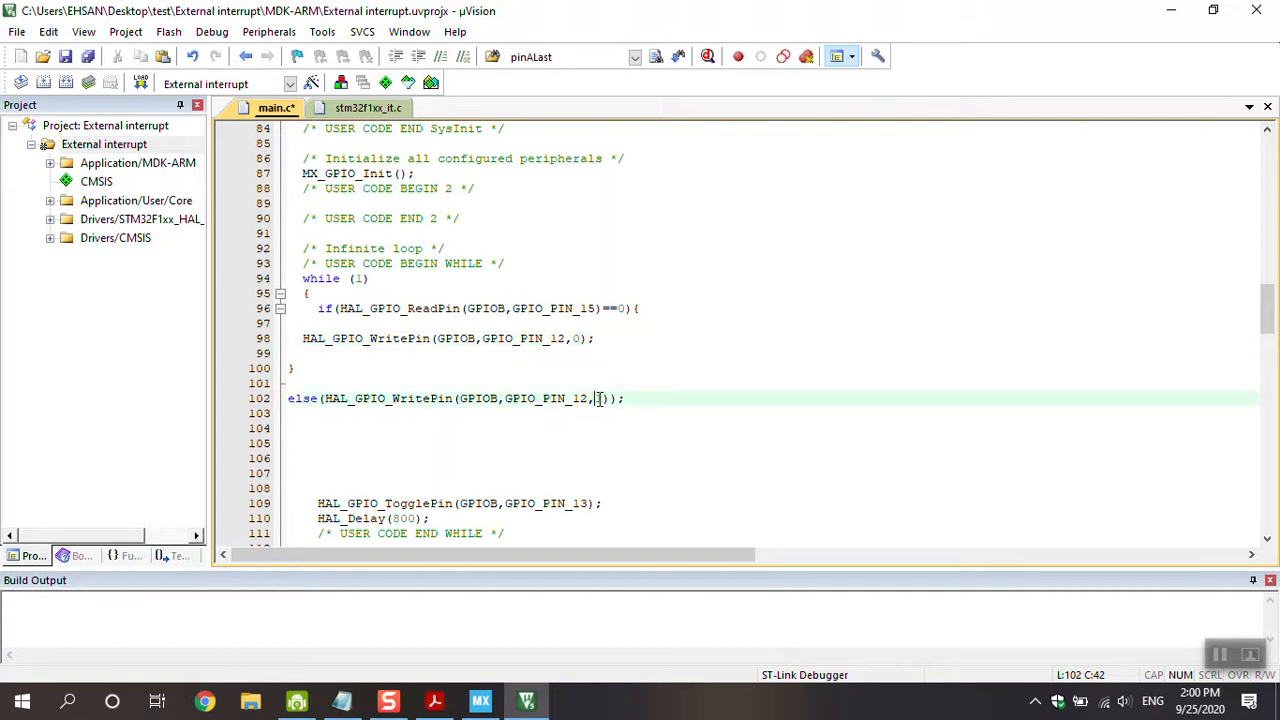
type("1")
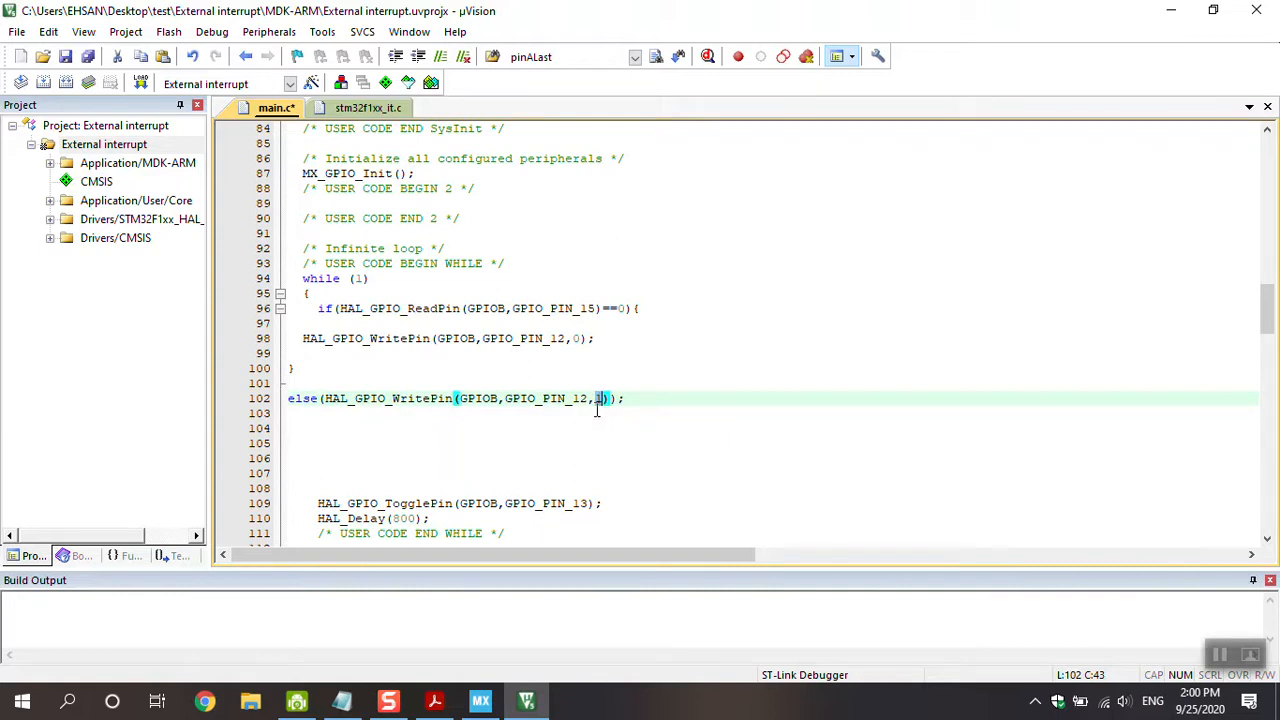
scroll("down", 3)
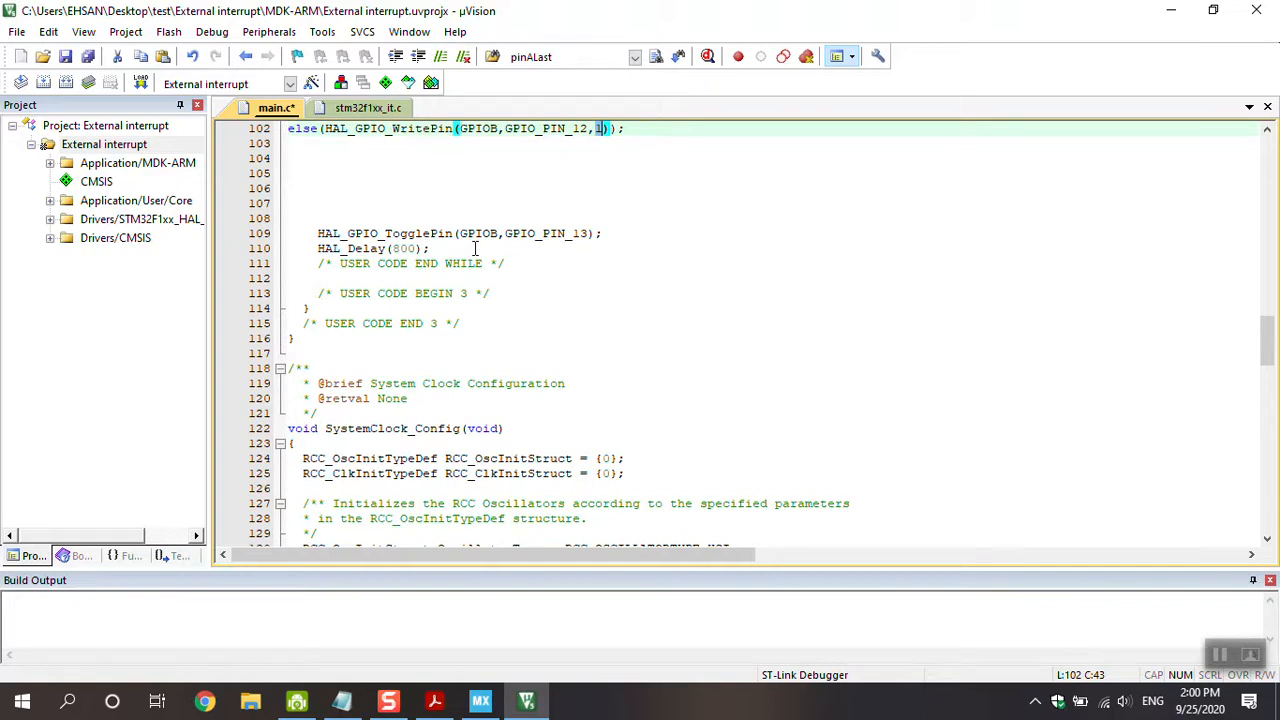
scroll("up", 3)
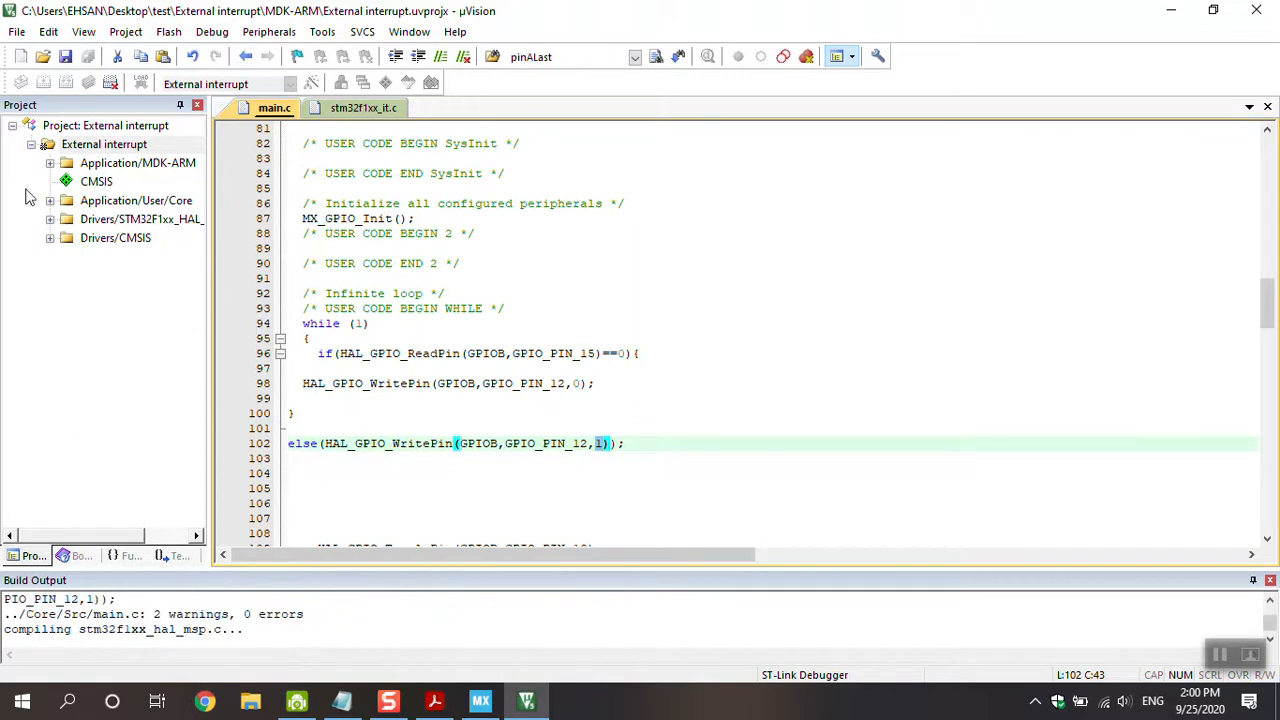
mouse_move(45, 84)
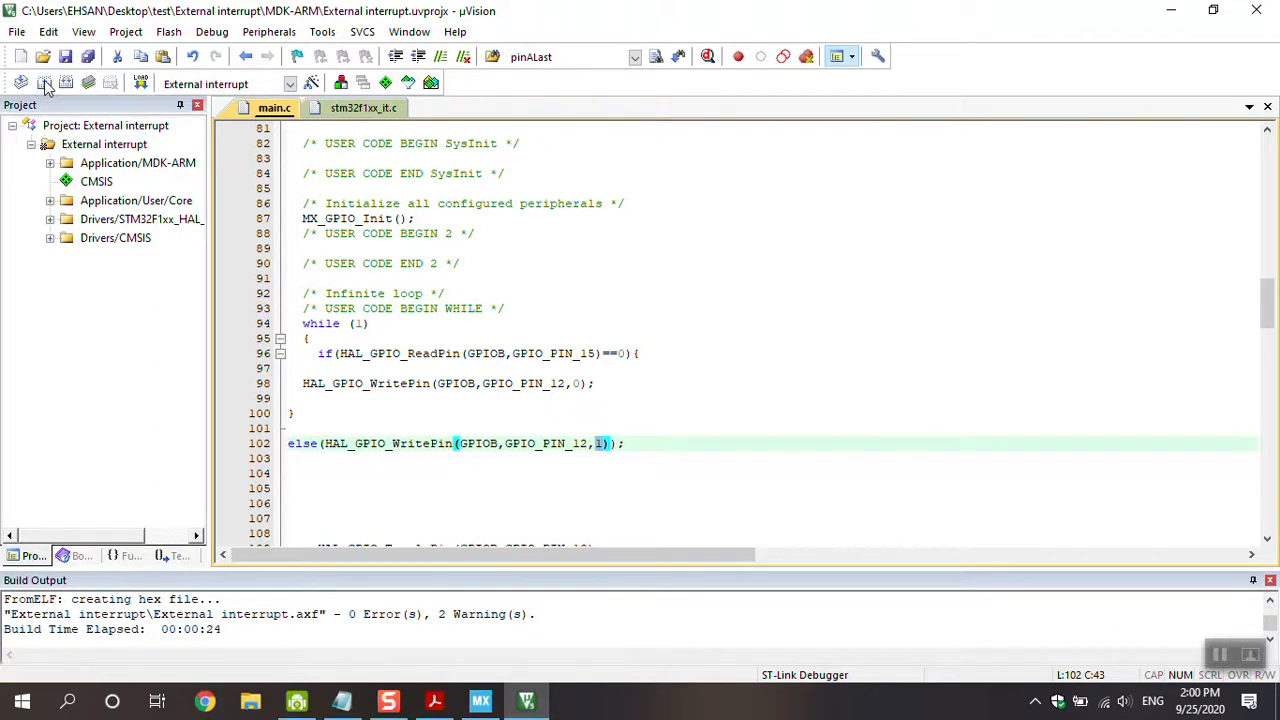
Rebuild the External interrupt project, confirming 0 errors and 0 warnings, then place the cursor on line 104.
left_click(44, 83)
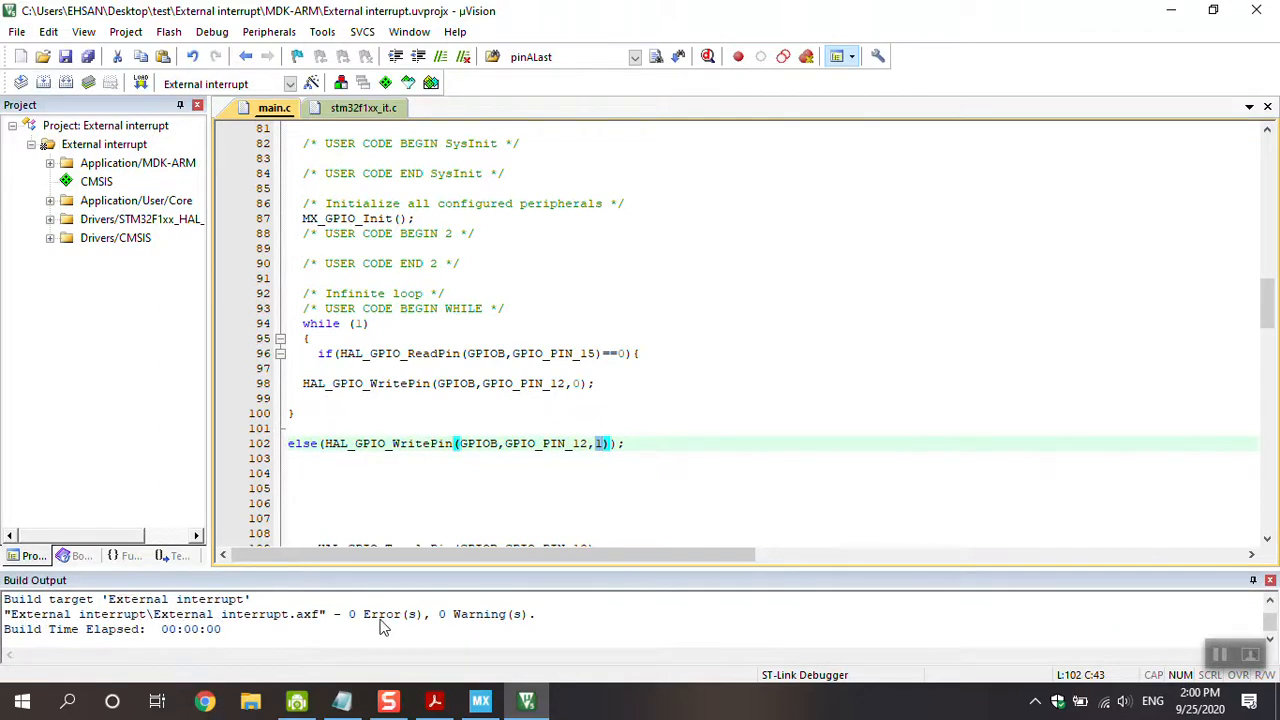
left_click(476, 473)
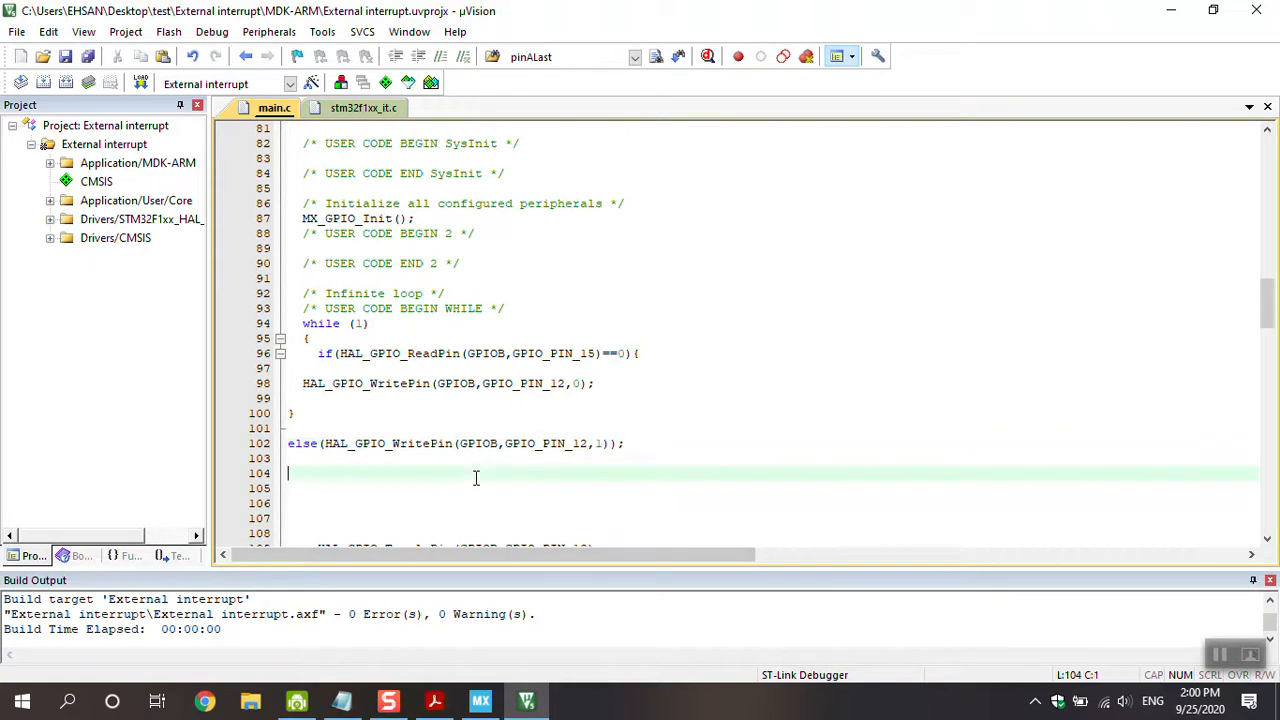
mouse_move(318, 166)
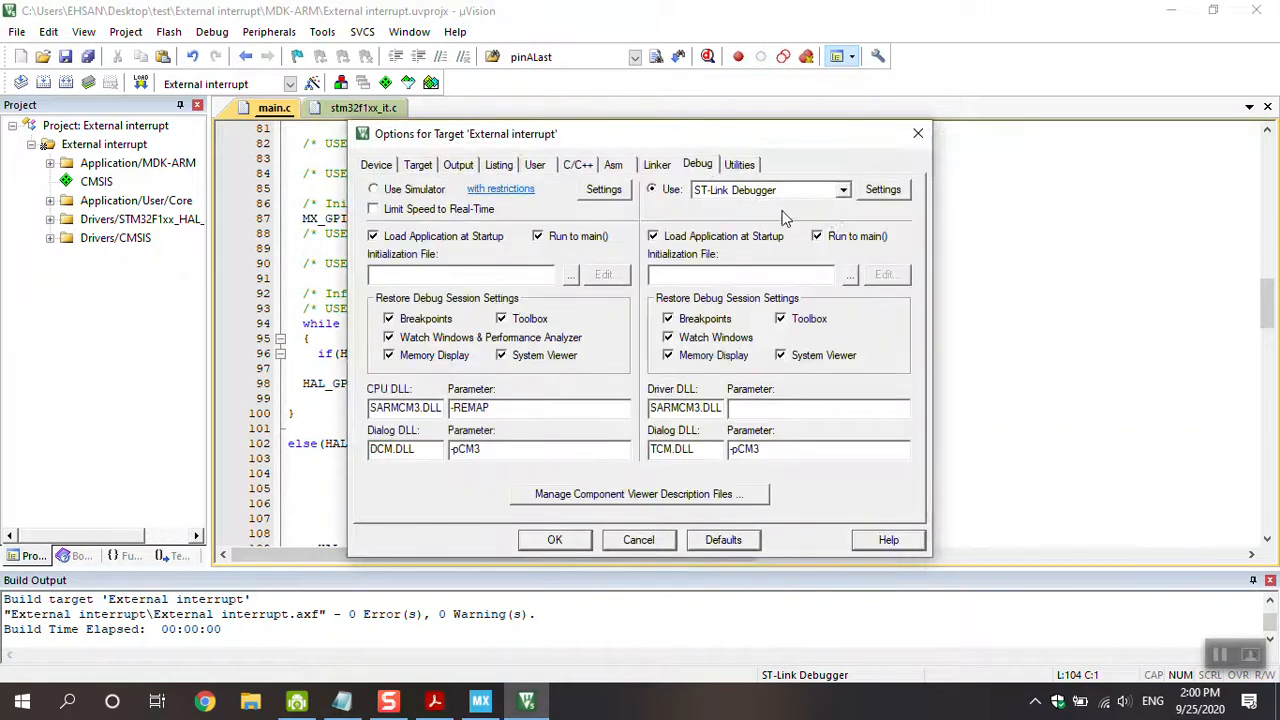
Enable Reset and Run in the ST-Link Flash Download settings and confirm.
left_click(882, 189)
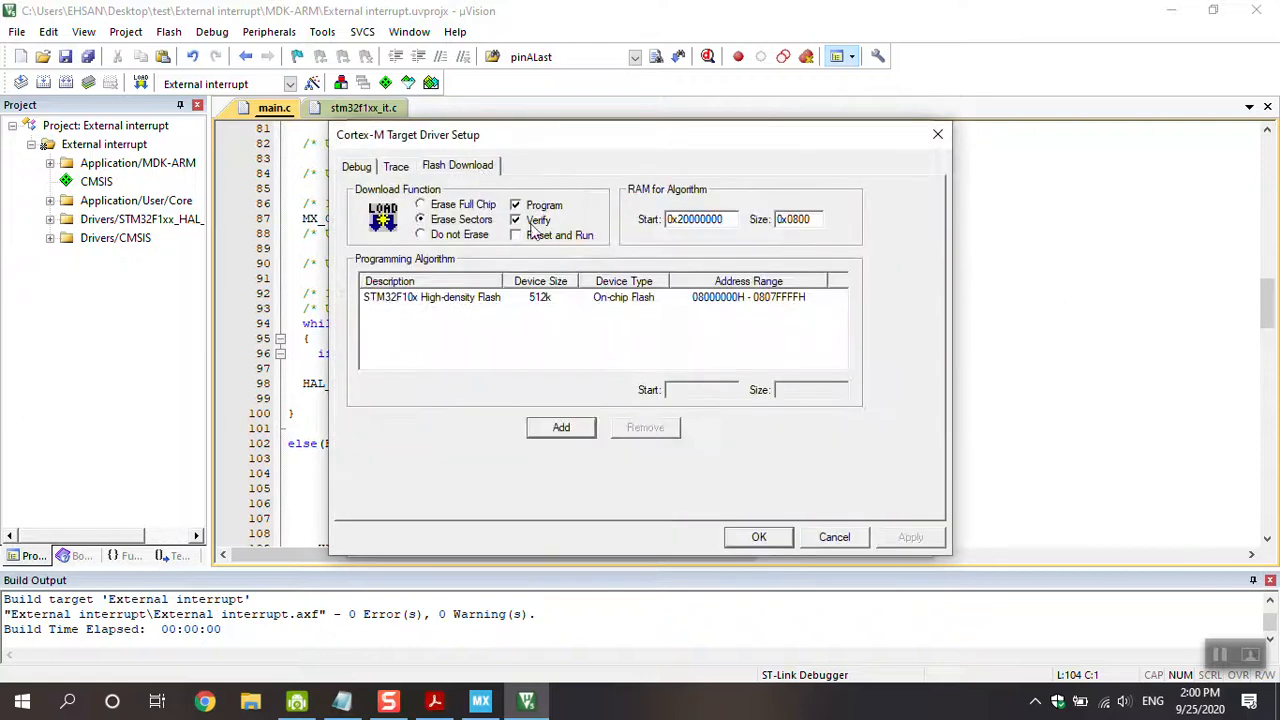
left_click(516, 234)
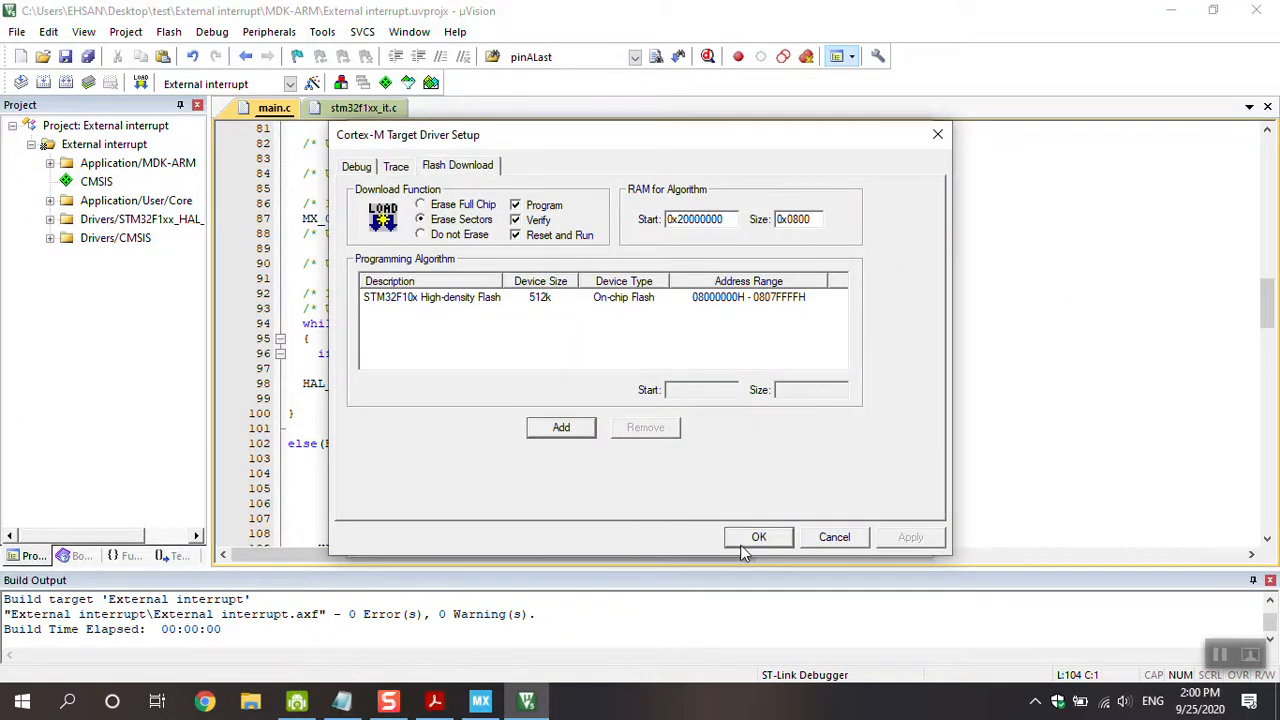
left_click(758, 537)
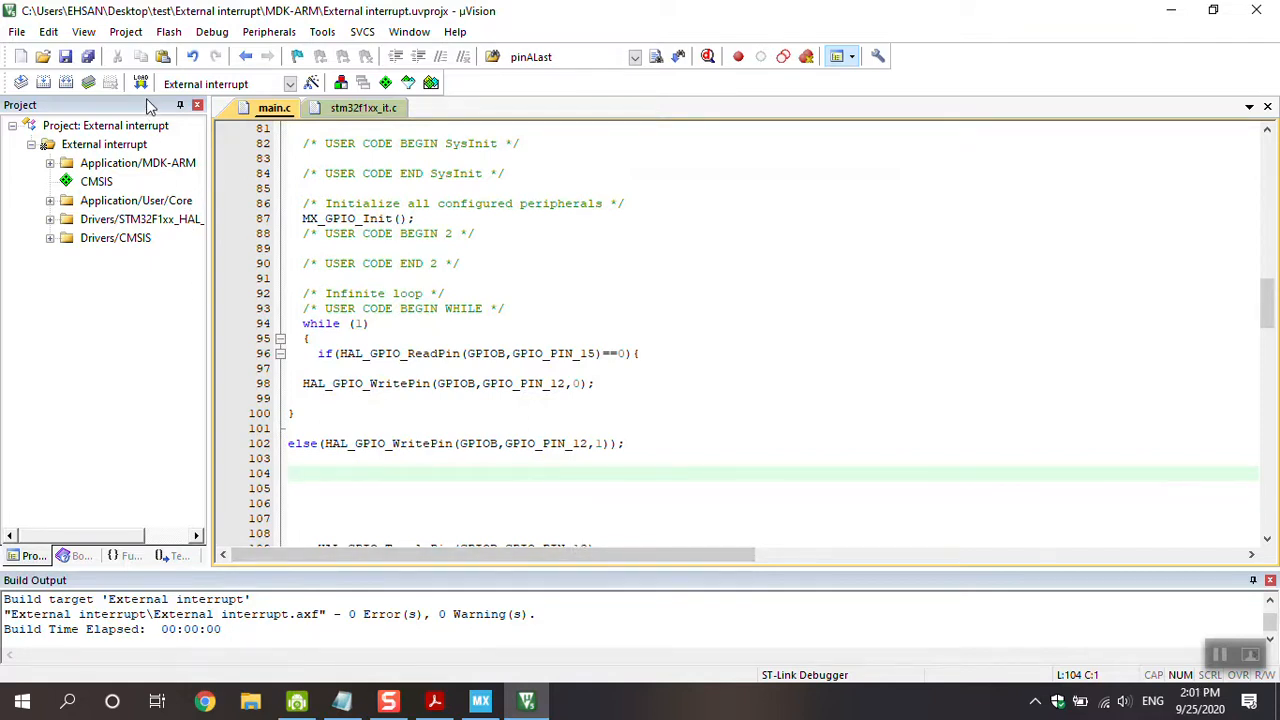
mouse_move(140, 83)
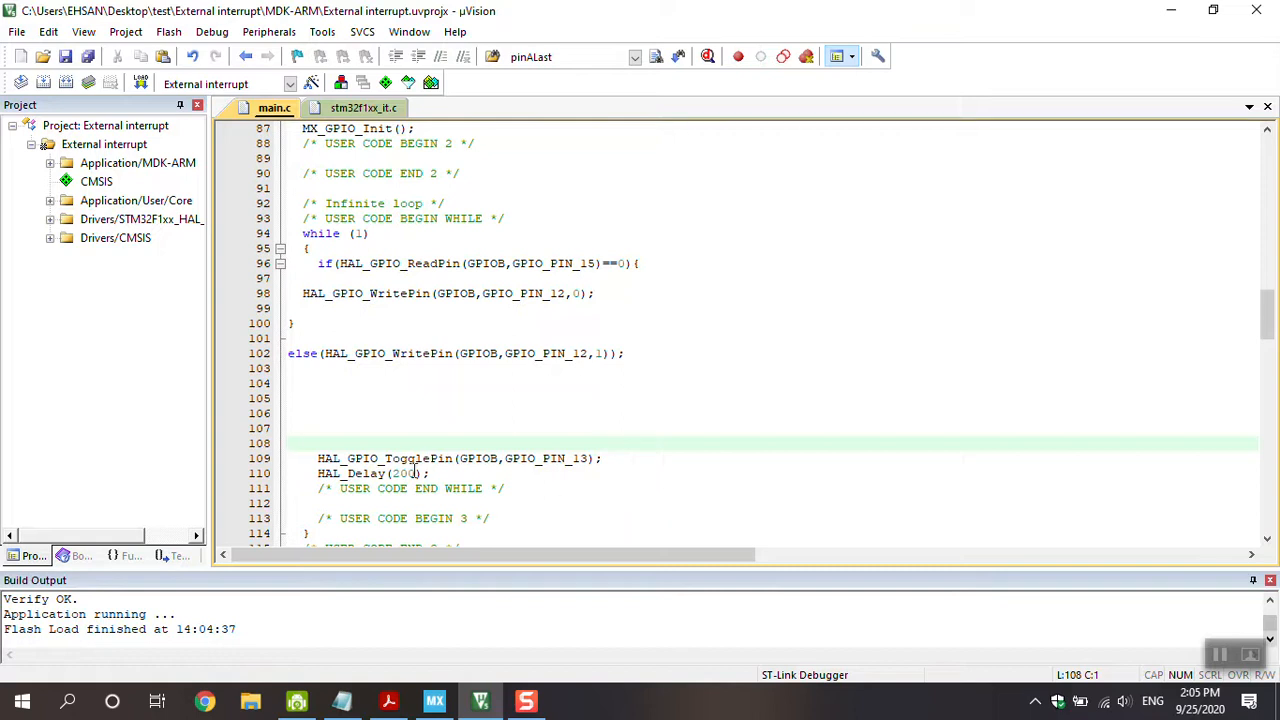
Change the PB13 toggle's HAL_Delay value on line 110 to 800.
left_click(410, 473)
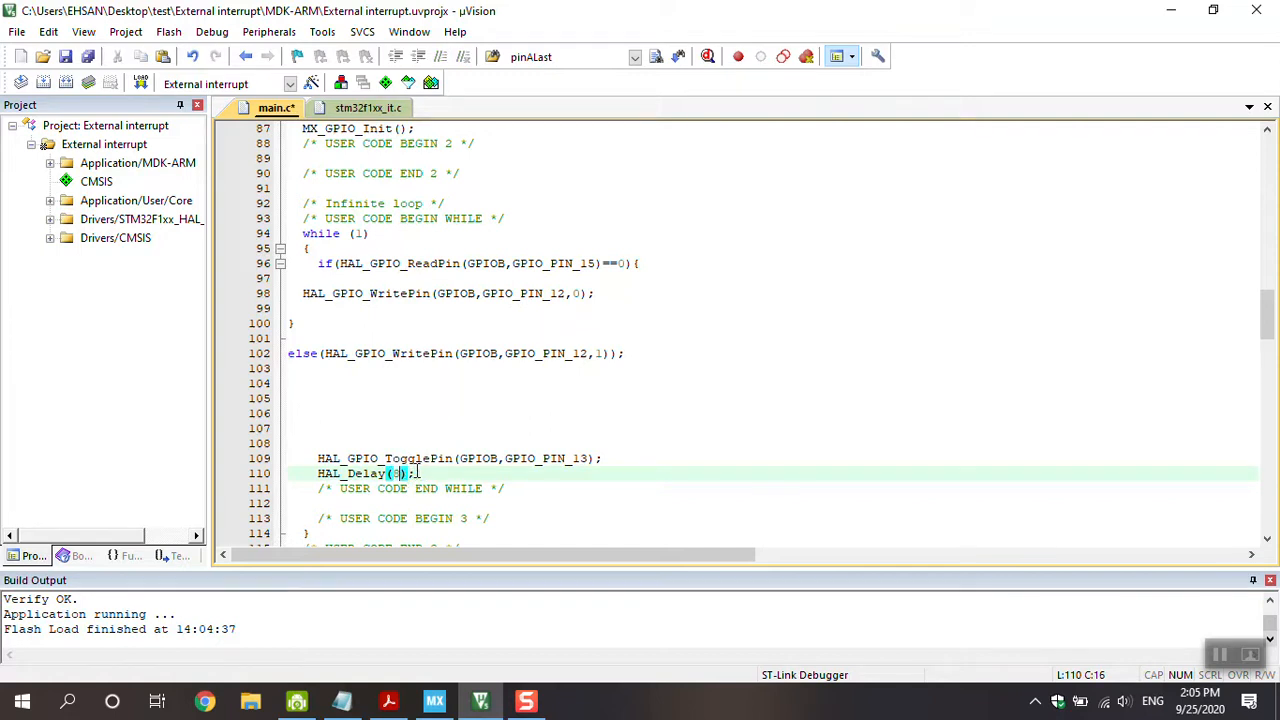
type("800")
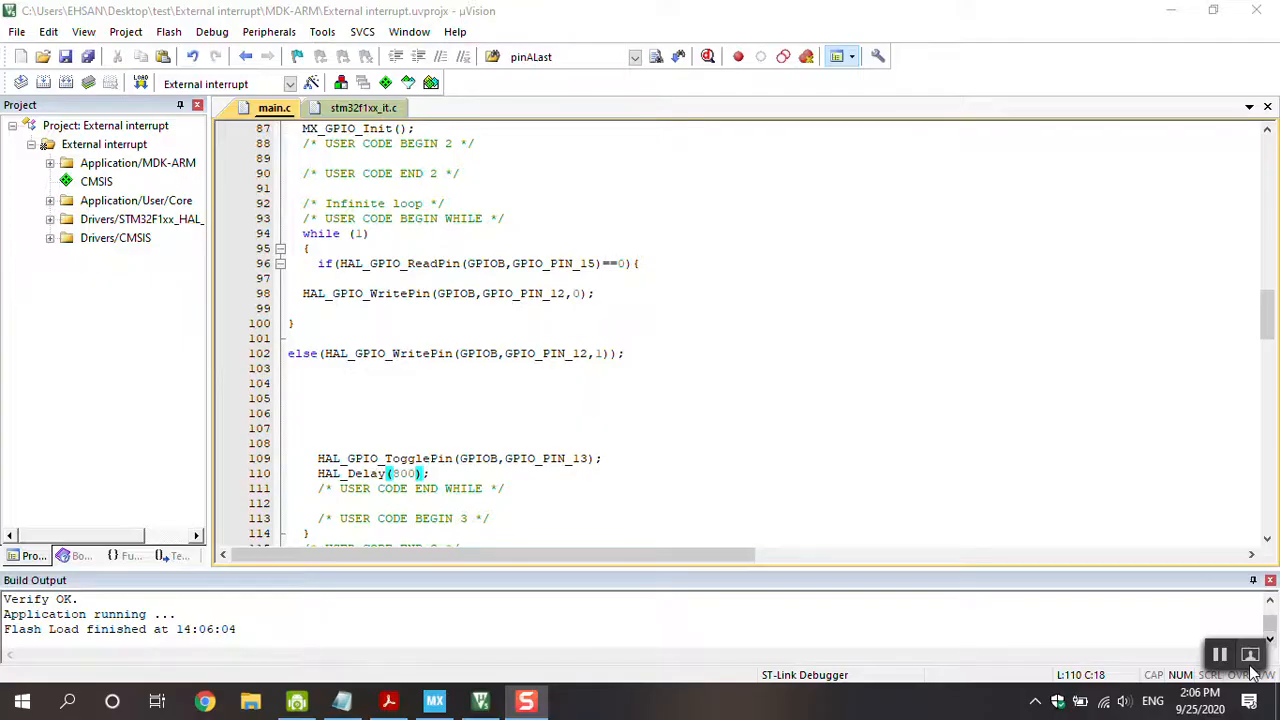
left_click(430, 473)
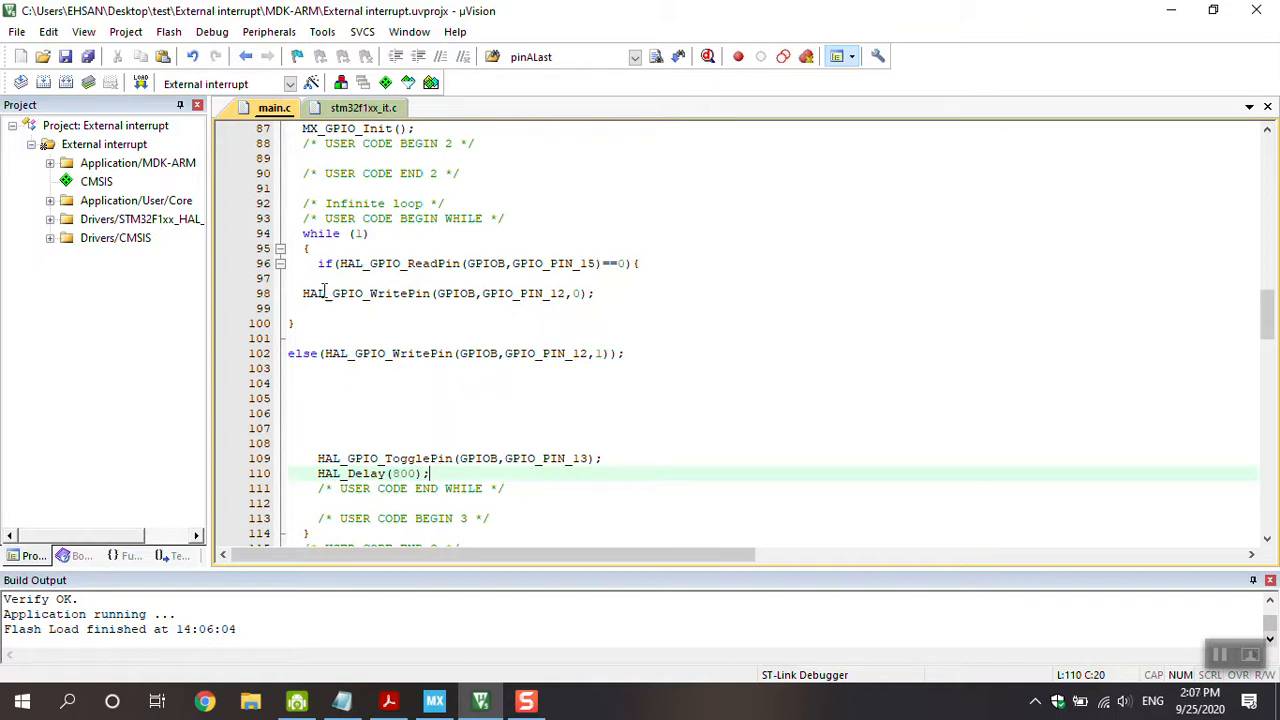
Cut the PB15 button-LED if/else from main's loop and scroll to EXTI15_10_IRQHandler.
left_click(320, 263)
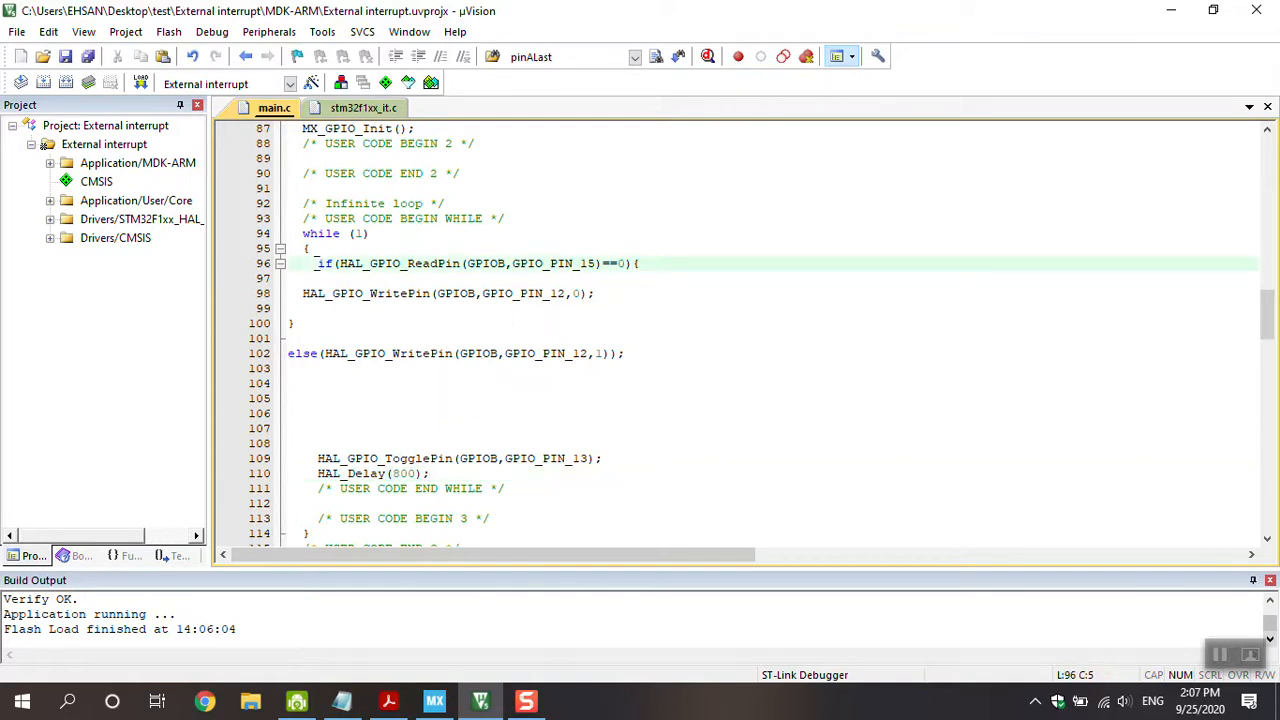
left_click_drag(318, 263, 290, 368)
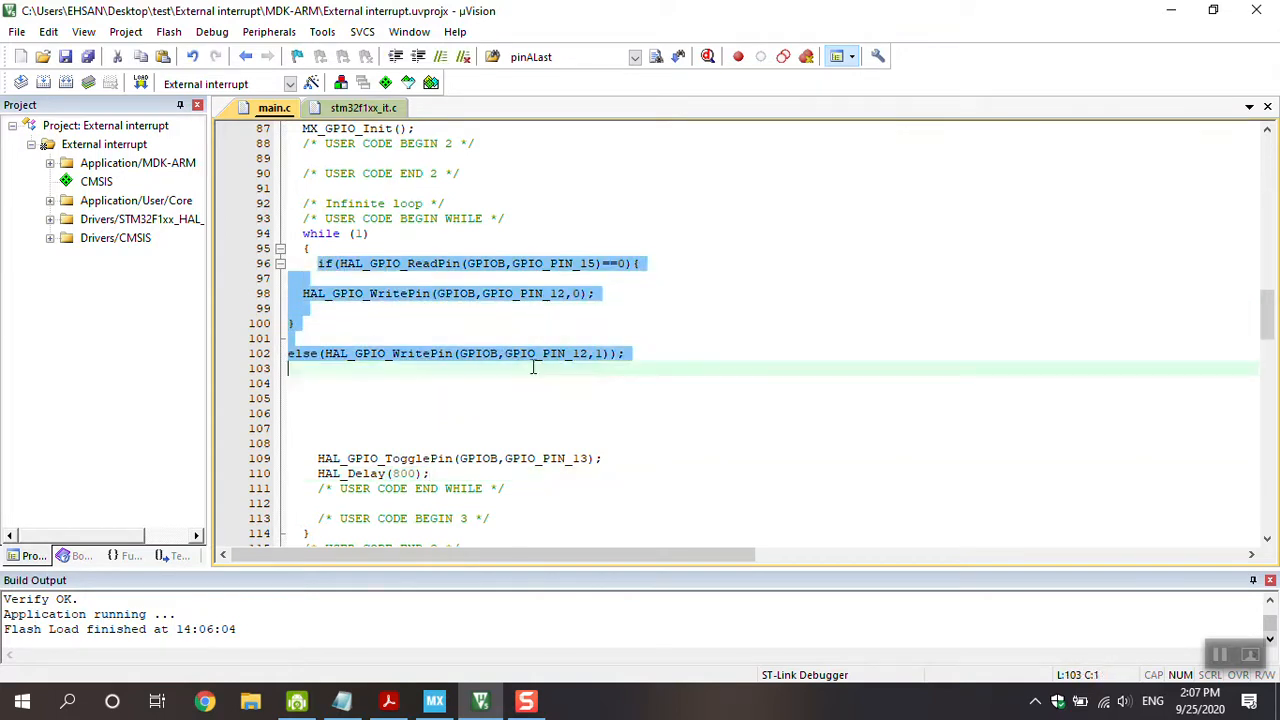
left_click(626, 353)
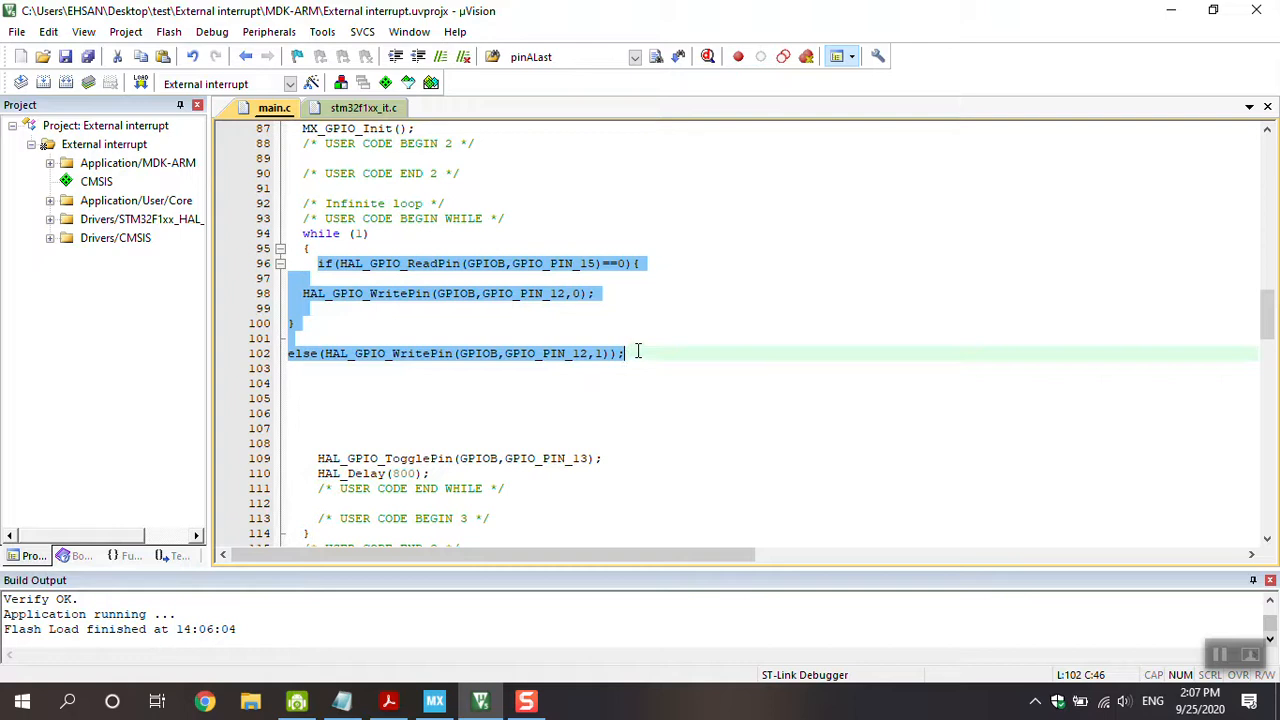
key("Delete")
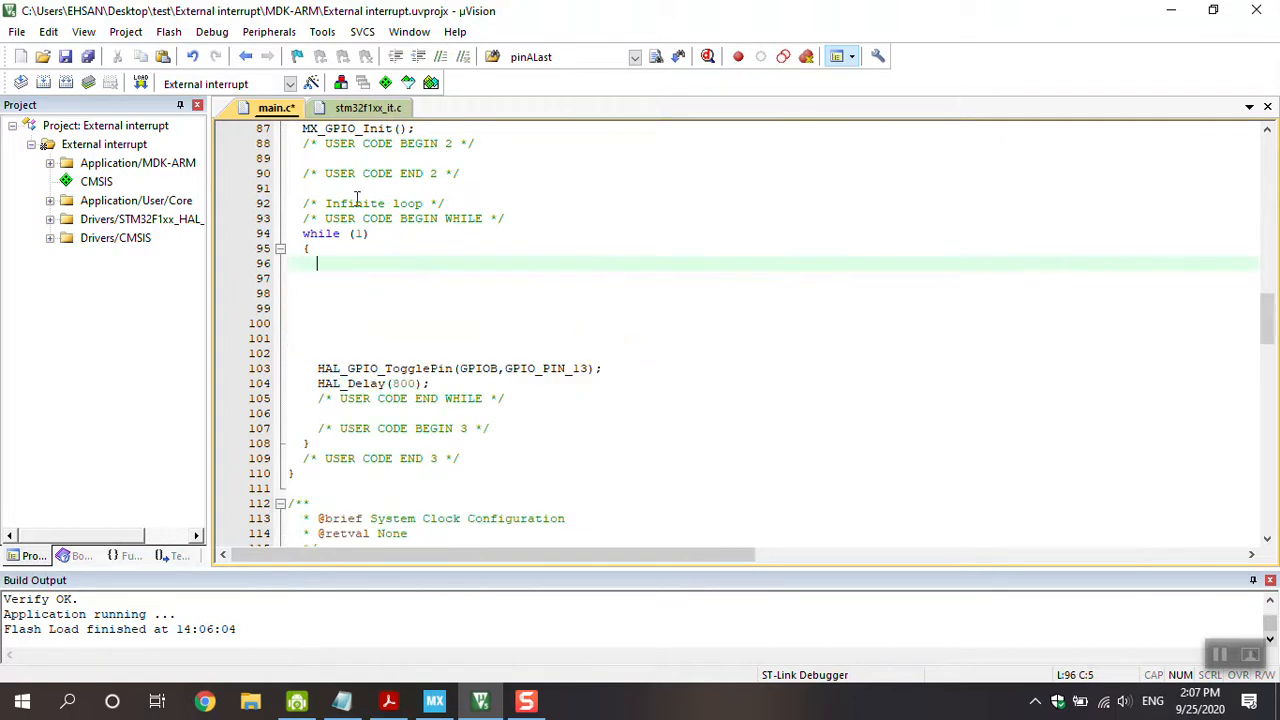
scroll("up", 3)
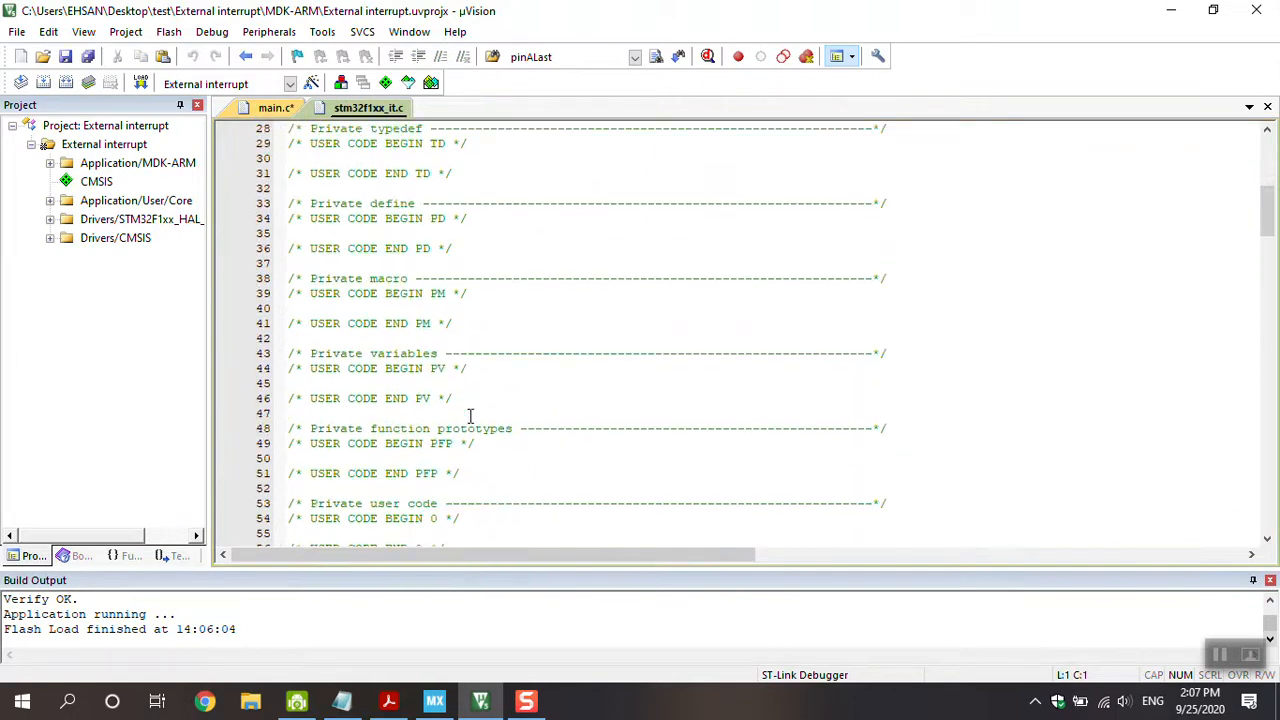
scroll("down", 3)
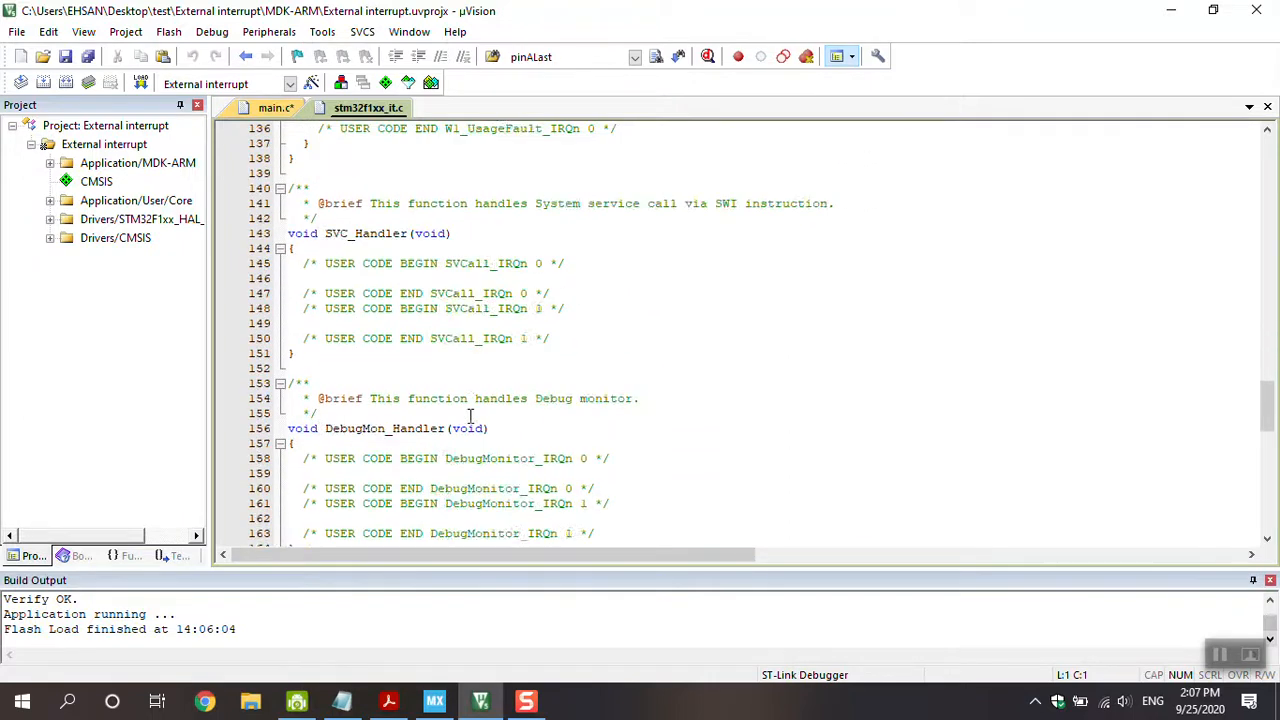
scroll("down", 3)
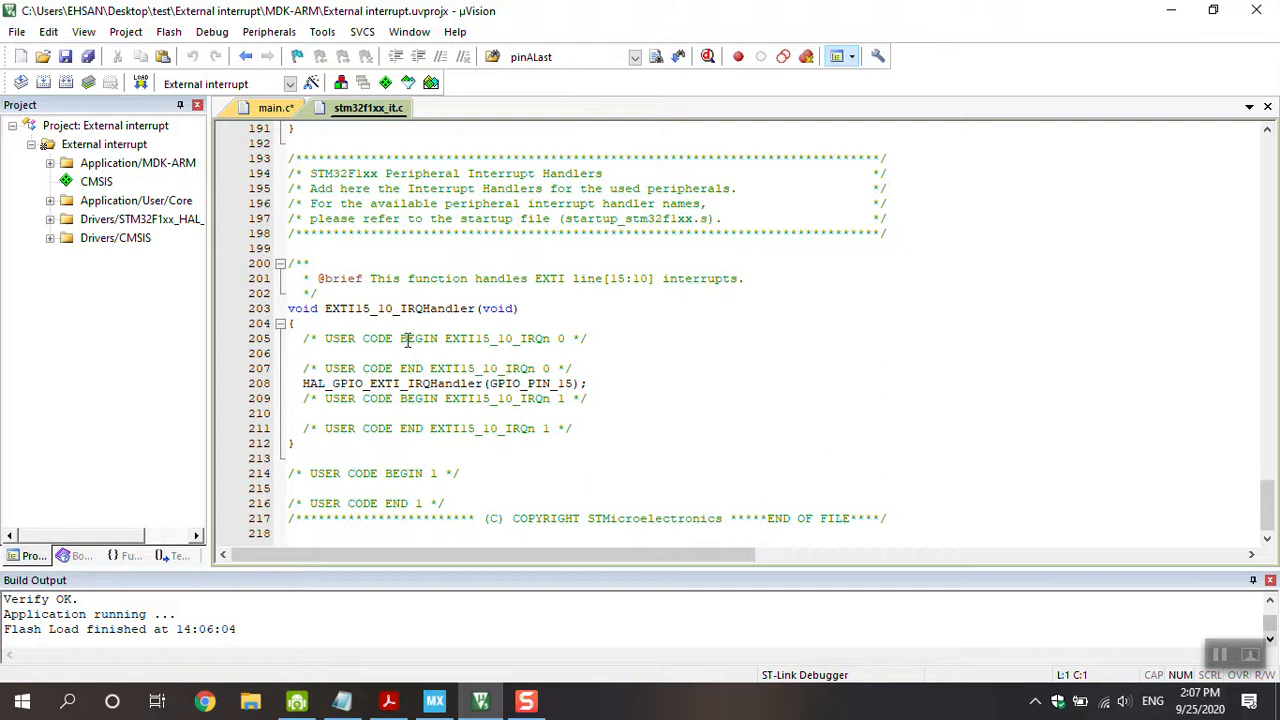
Insert the PB15/PB12 button-LED if/else into EXTI15_10_IRQHandler's body.
key("Return")
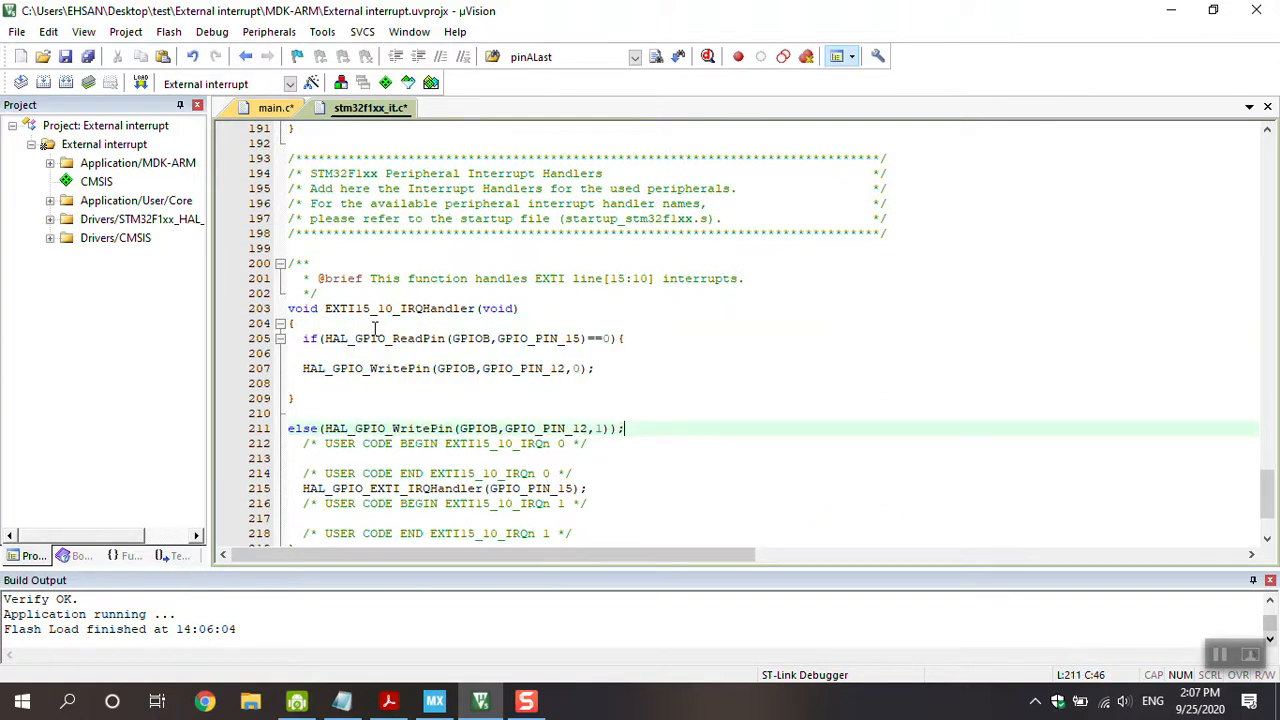
mouse_move(282, 152)
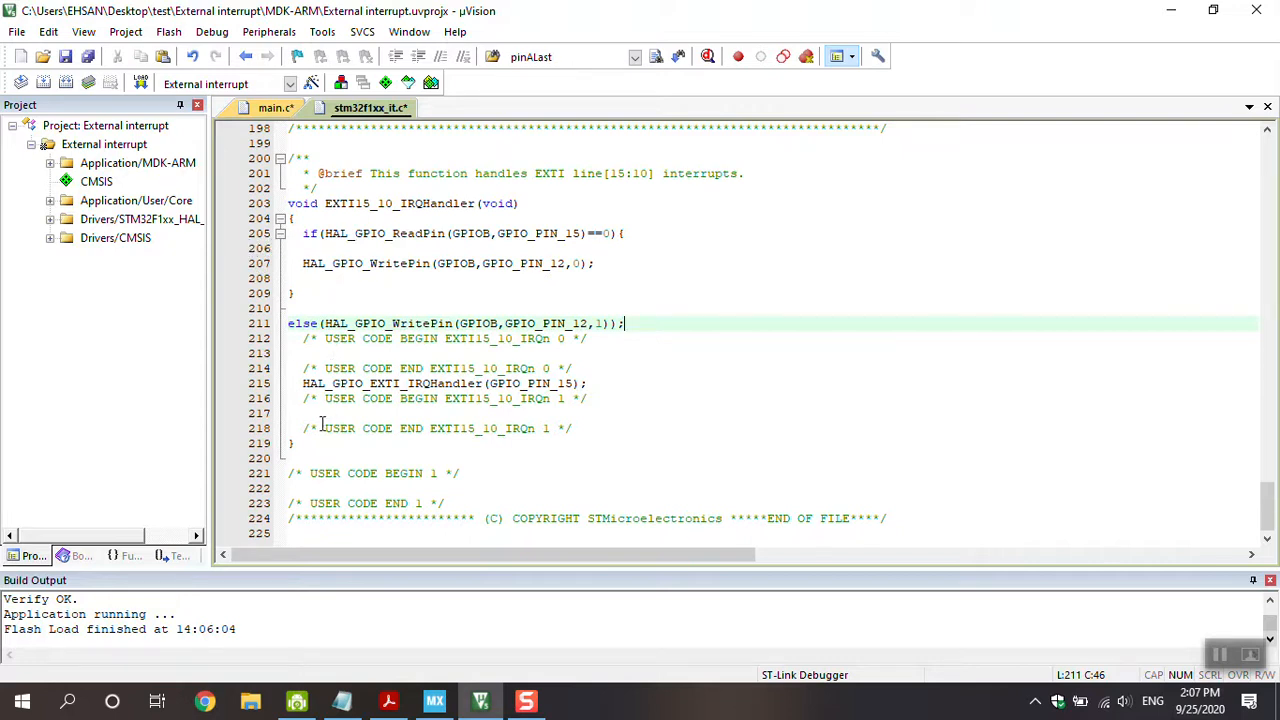
mouse_move(255, 337)
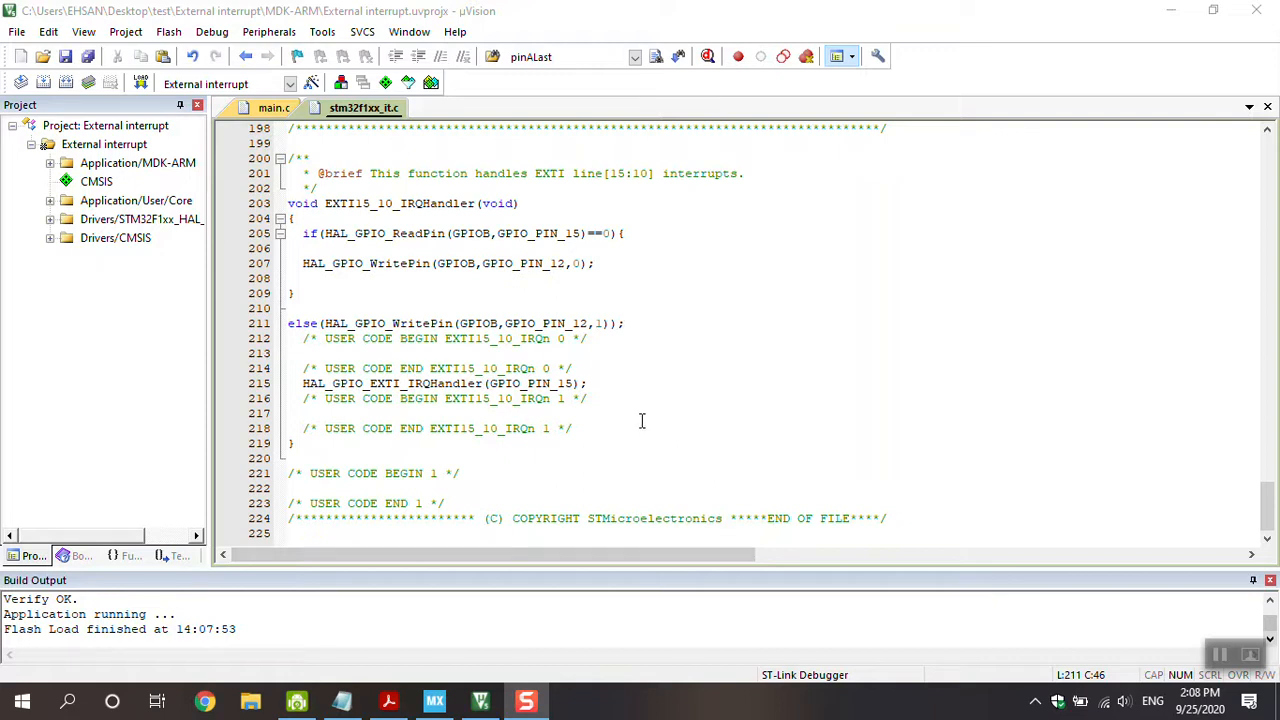
Scroll up through main.c to review the MX_GPIO_Init code.
scroll("up", 3)
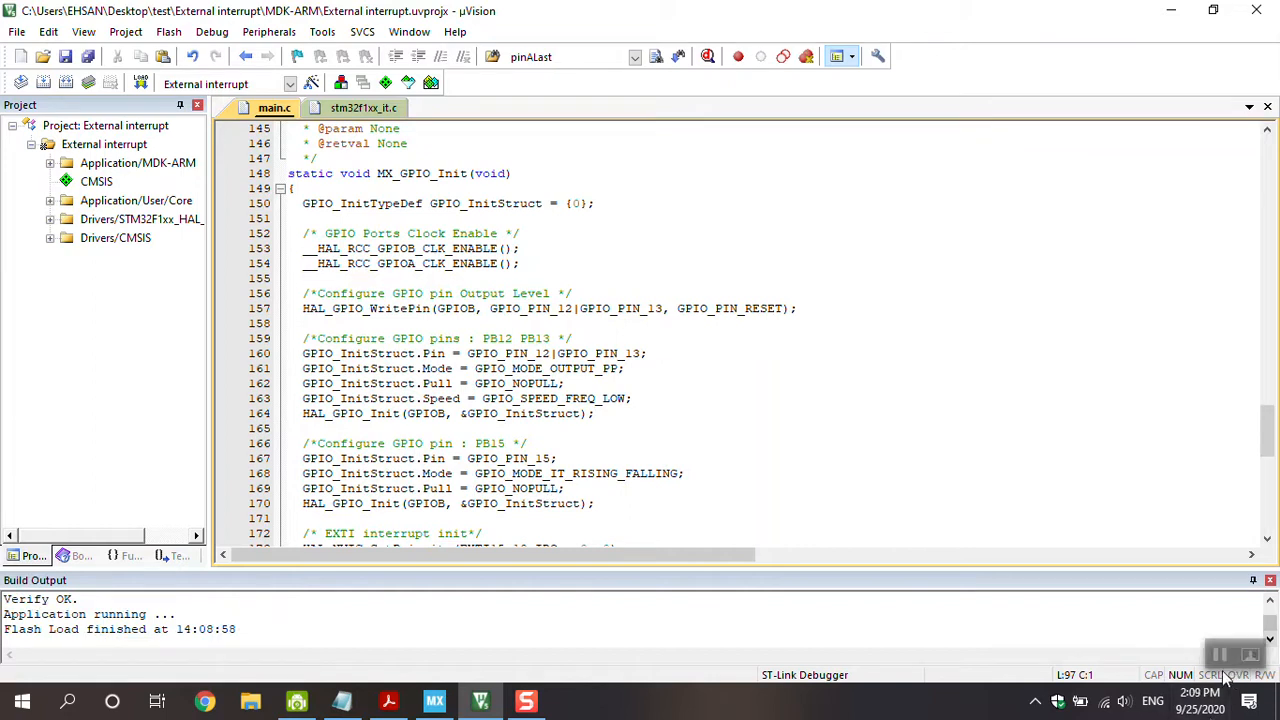
scroll("up", 3)
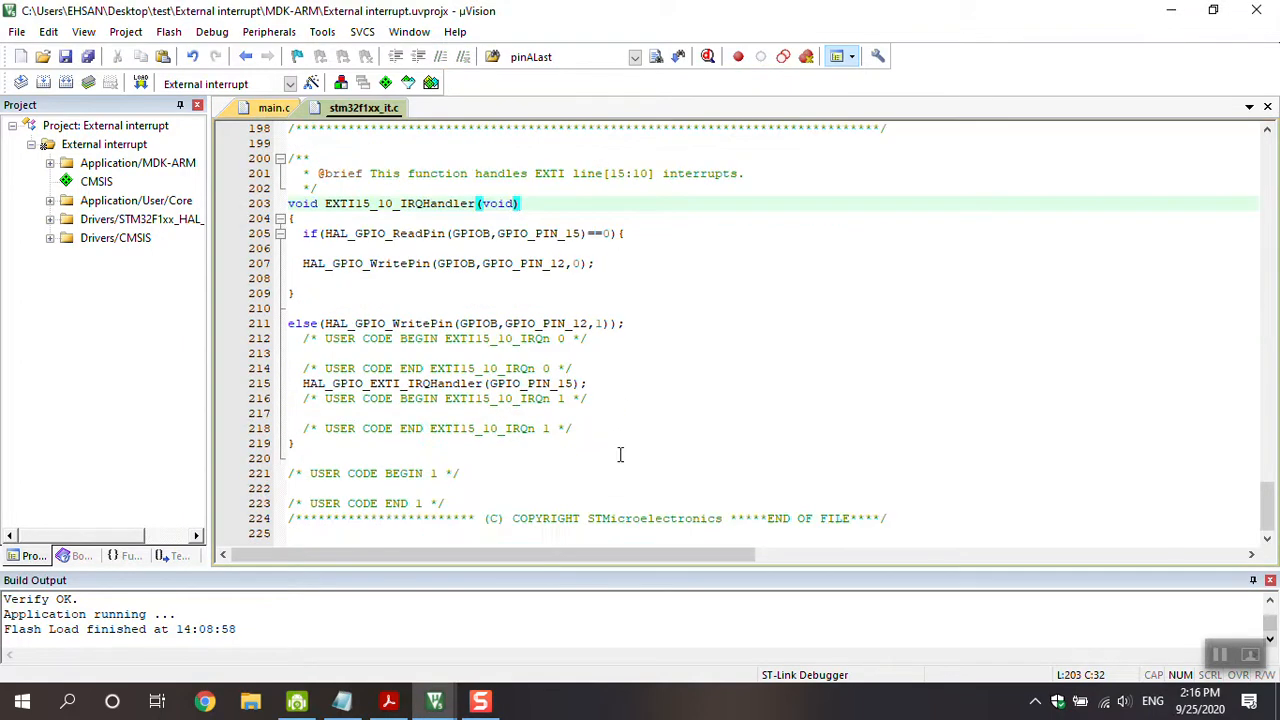
left_click(335, 233)
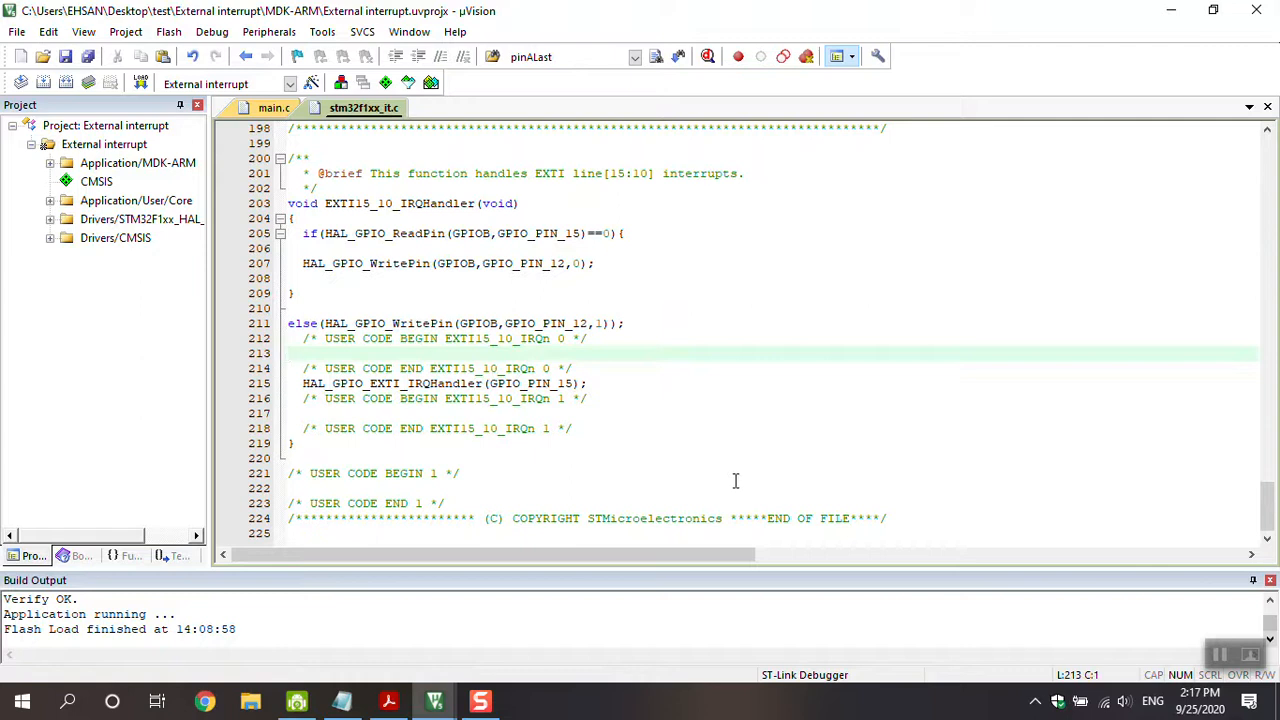
mouse_move(815, 521)
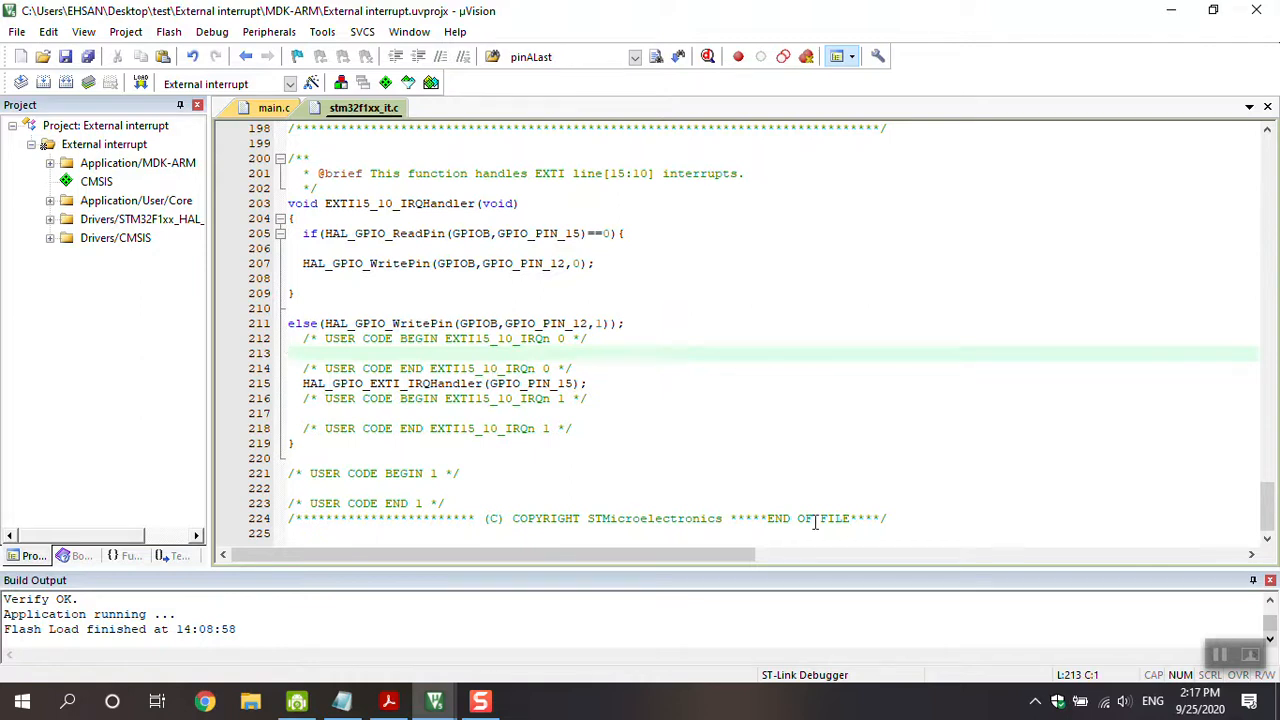